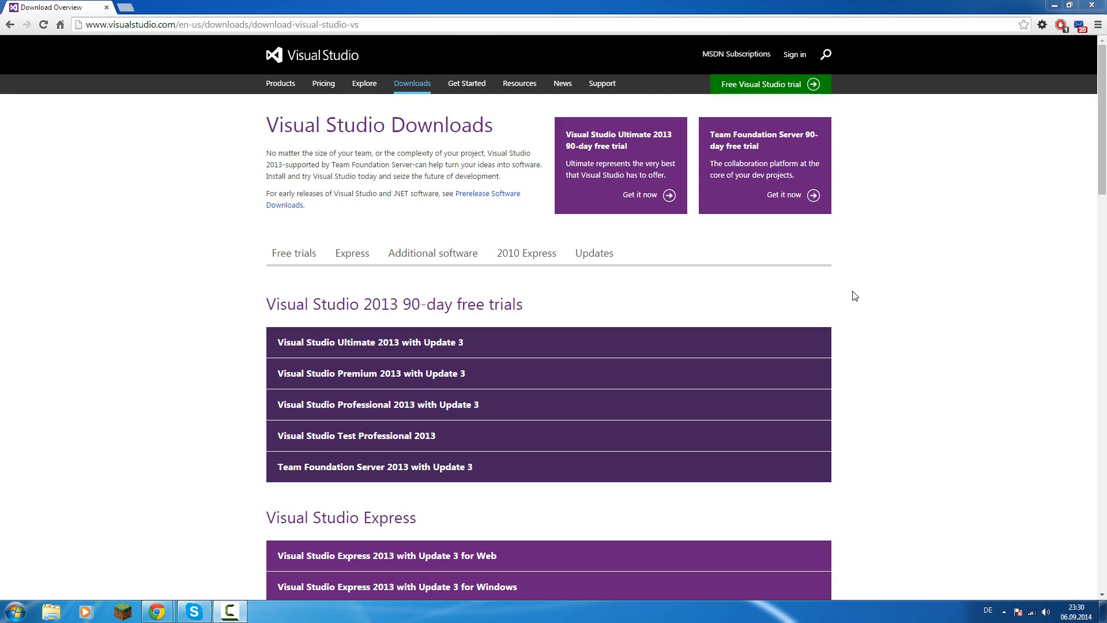
{"action": "mouse_move", "coordinate": [676, 291]}
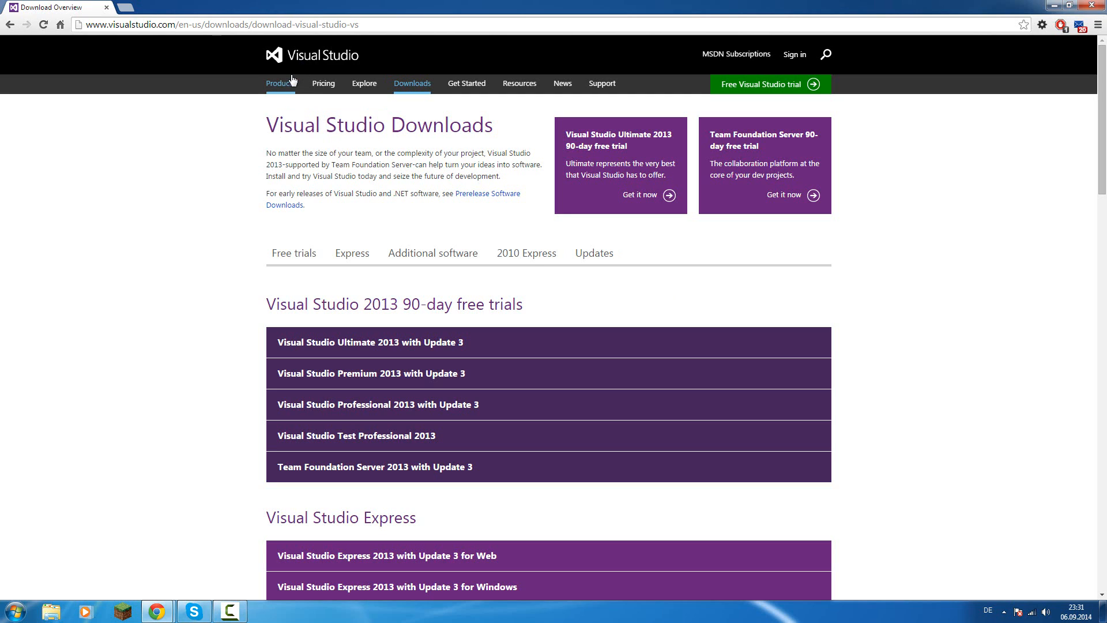
Go to the Additional software list and expand the Visual C# 2010 Express entry.
{"action": "scroll", "scroll_direction": "down", "scroll_amount": 3}
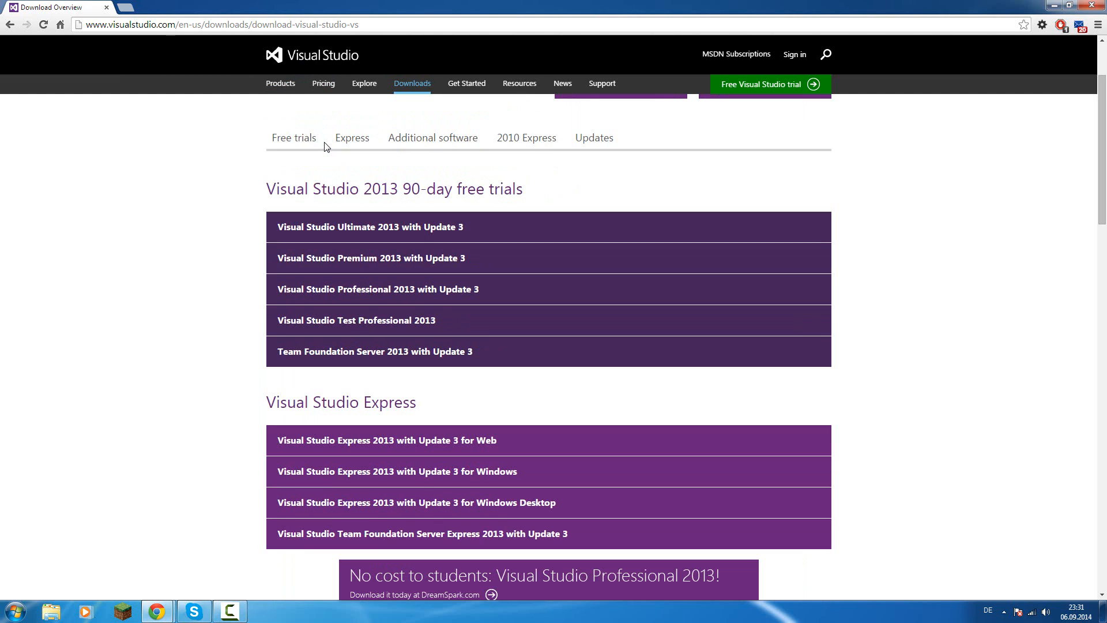
{"action": "scroll", "scroll_direction": "down", "scroll_amount": 3}
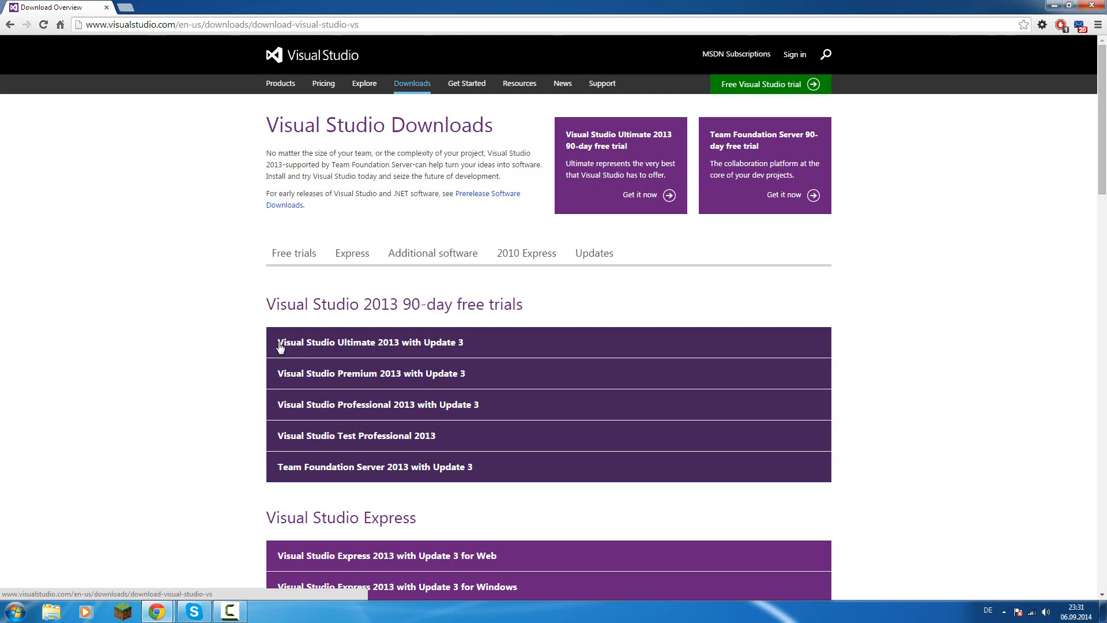
{"action": "mouse_move", "coordinate": [360, 356]}
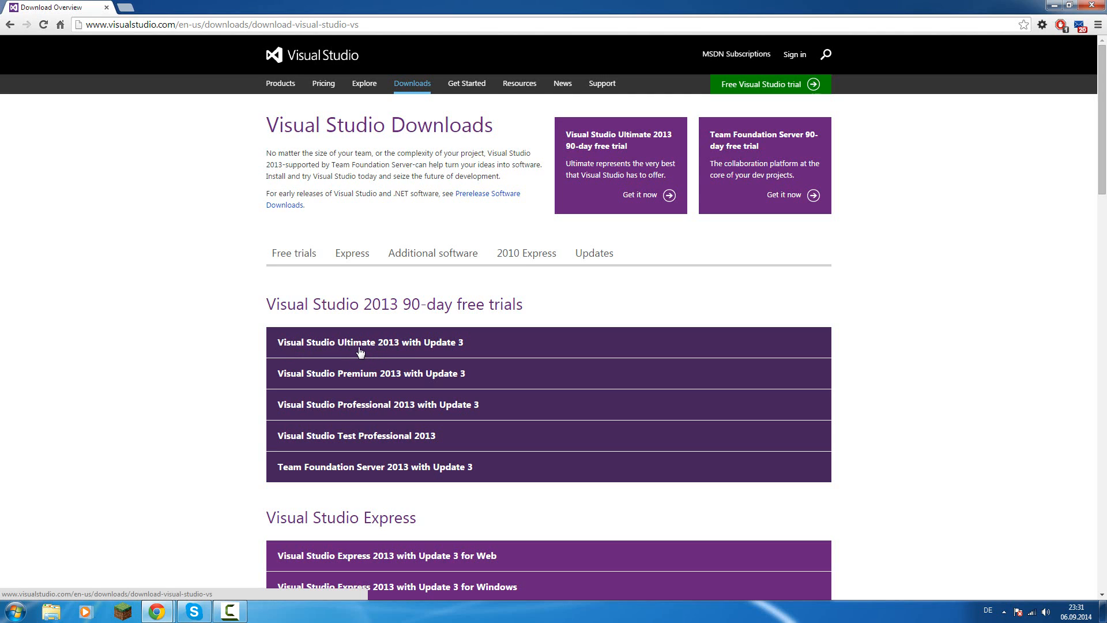
{"action": "mouse_move", "coordinate": [369, 351]}
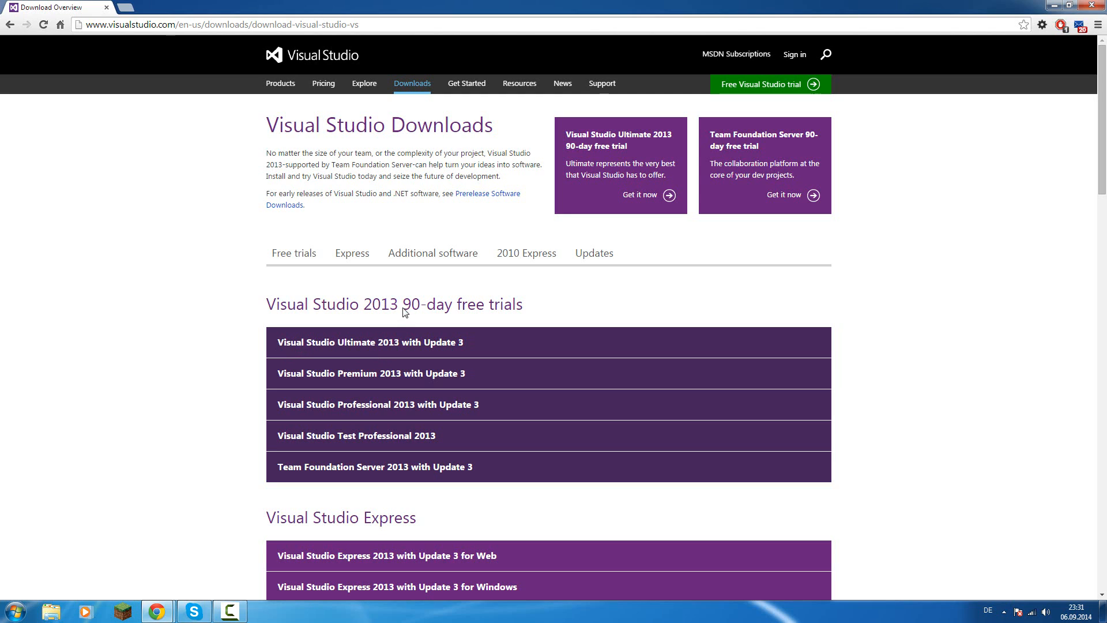
{"action": "mouse_move", "coordinate": [515, 348]}
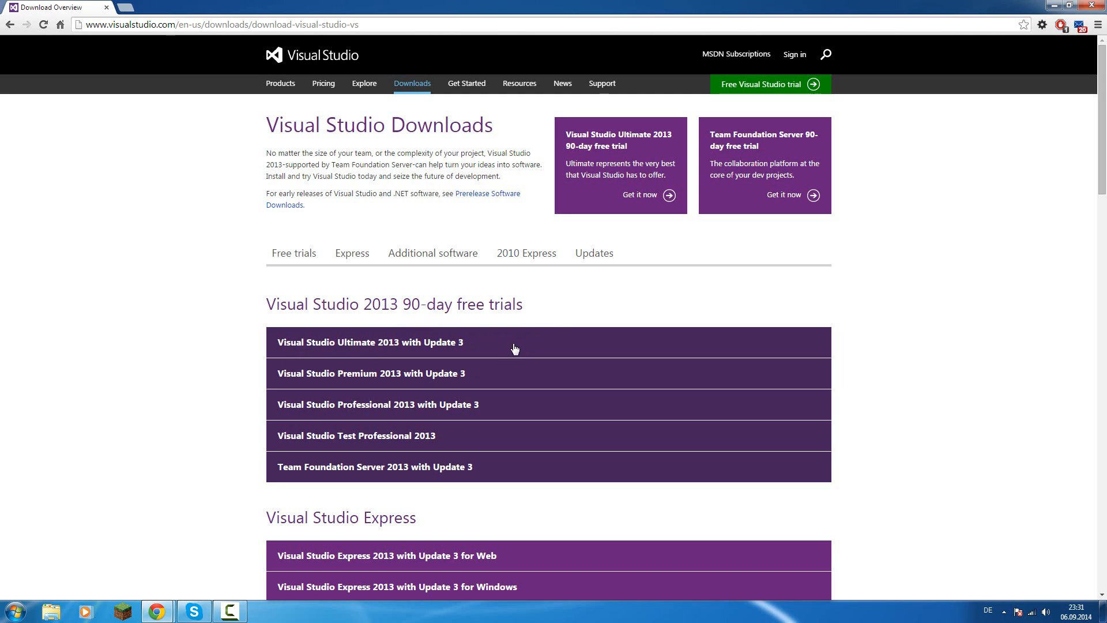
{"action": "mouse_move", "coordinate": [299, 58]}
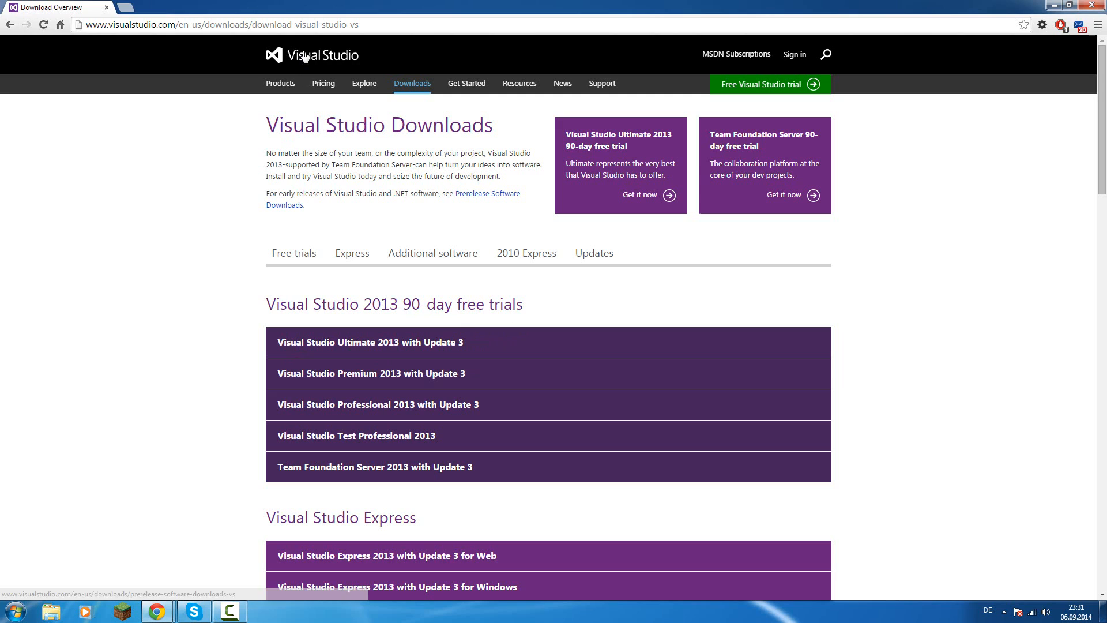
{"action": "mouse_move", "coordinate": [219, 288]}
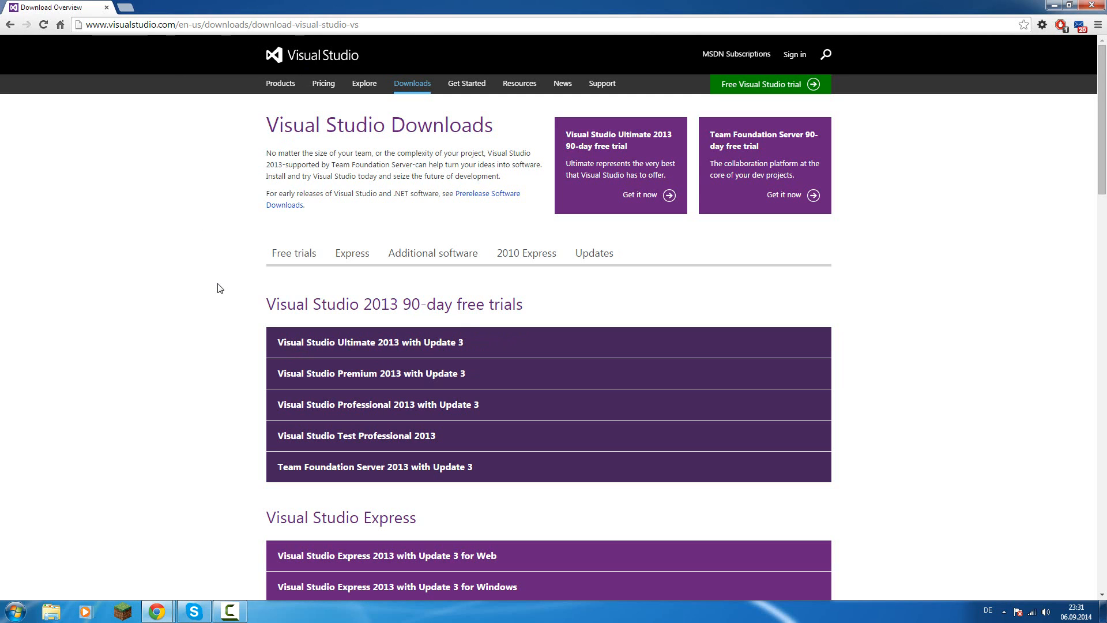
{"action": "mouse_move", "coordinate": [422, 348]}
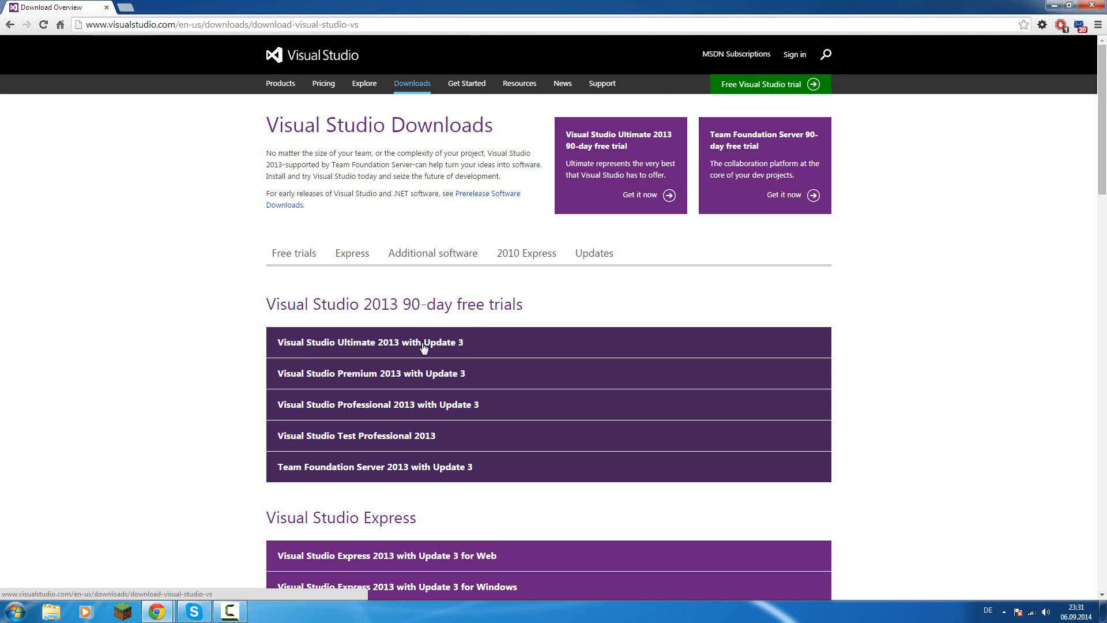
{"action": "scroll", "scroll_direction": "down", "scroll_amount": 3}
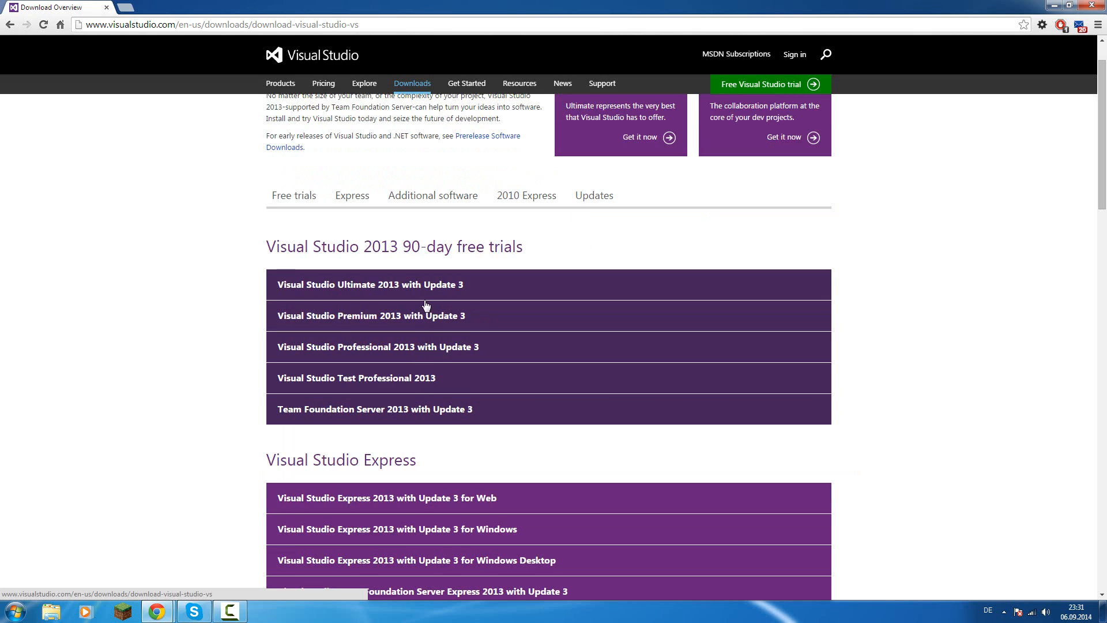
{"action": "left_click", "coordinate": [433, 195]}
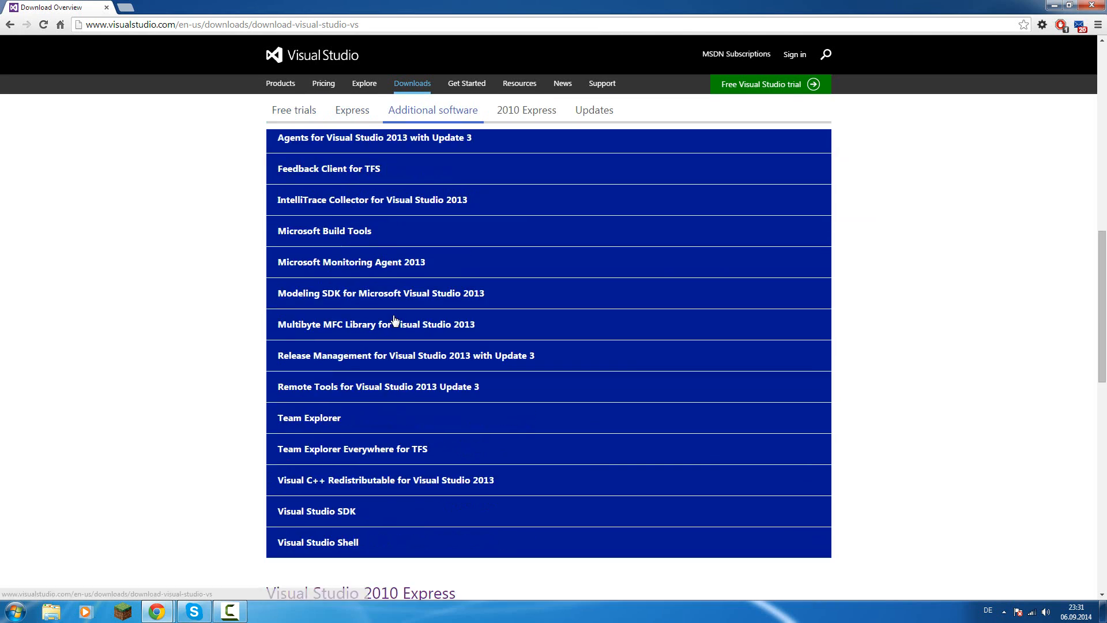
{"action": "scroll", "scroll_direction": "down", "scroll_amount": 3}
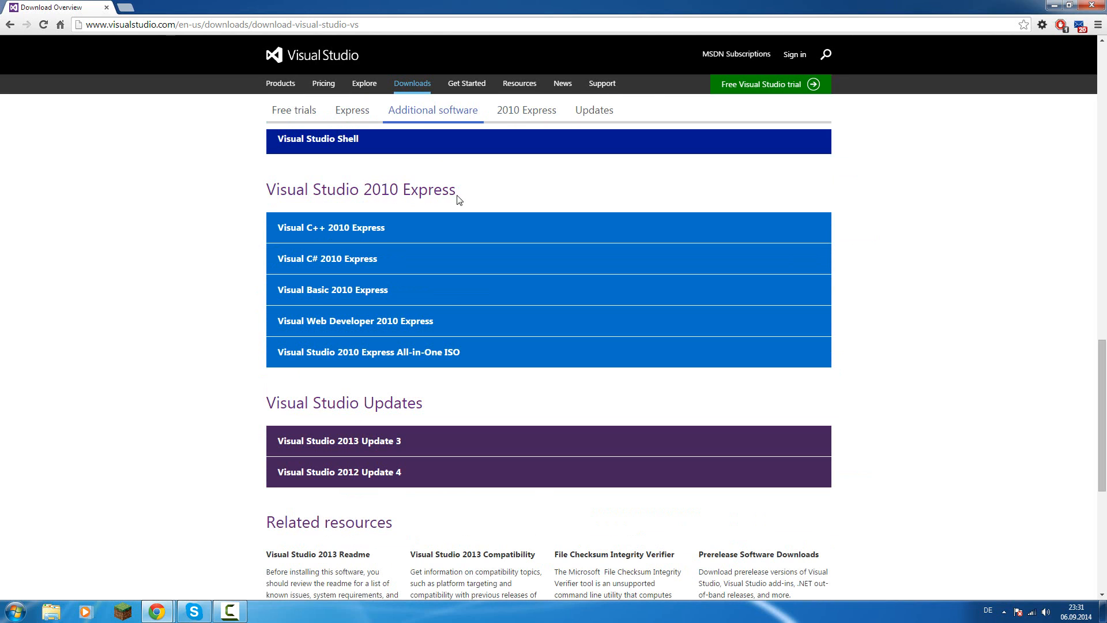
{"action": "mouse_move", "coordinate": [221, 272]}
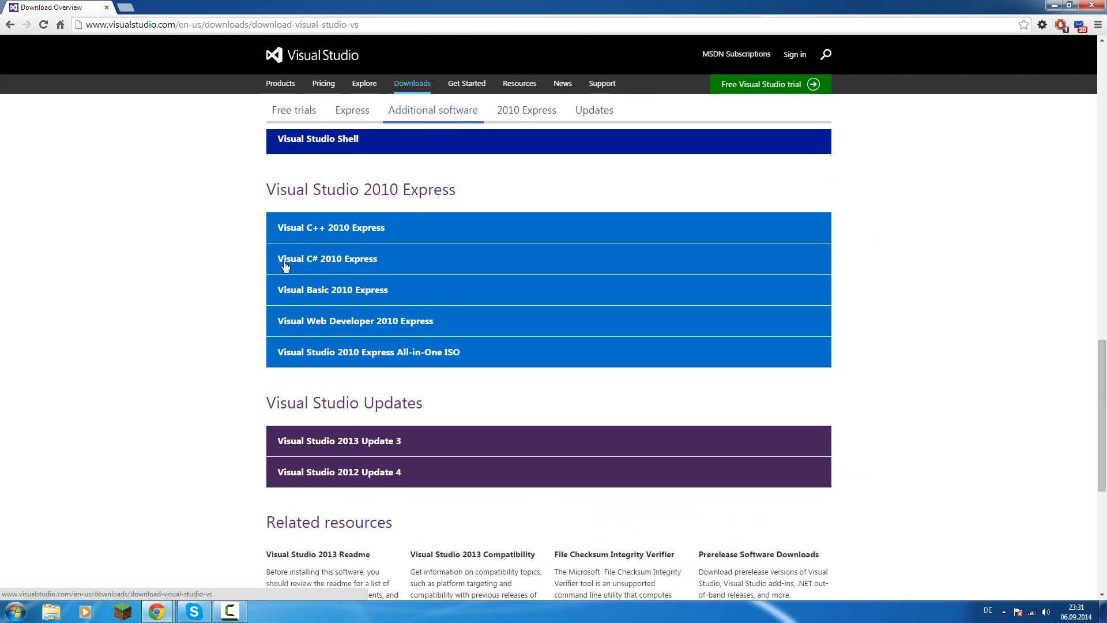
{"action": "left_click", "coordinate": [328, 259]}
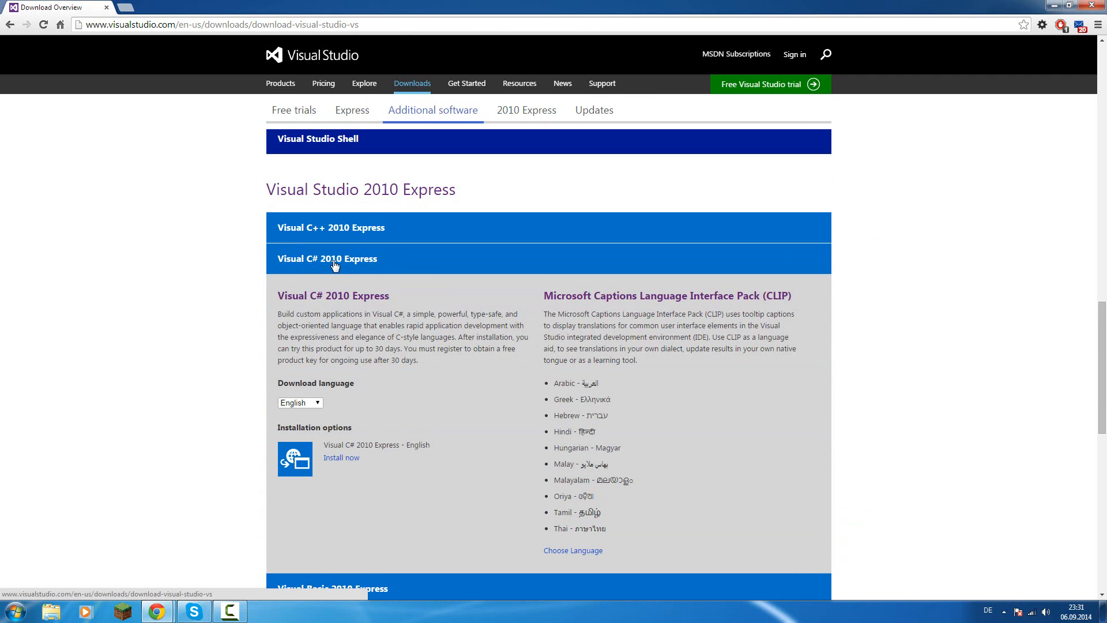
{"action": "mouse_move", "coordinate": [376, 270]}
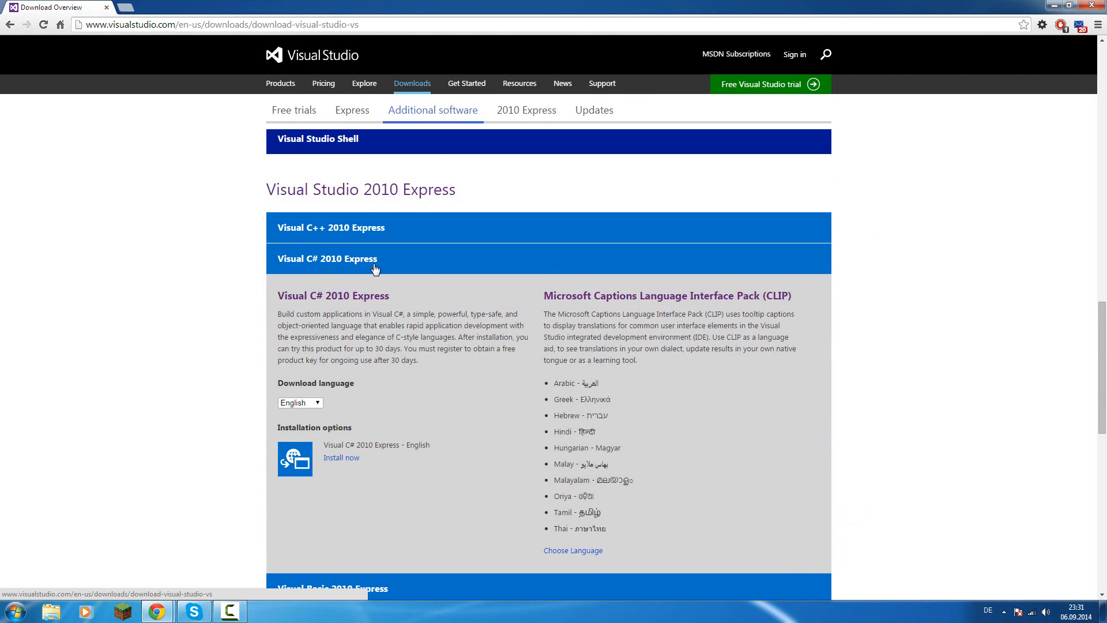
{"action": "mouse_move", "coordinate": [349, 412]}
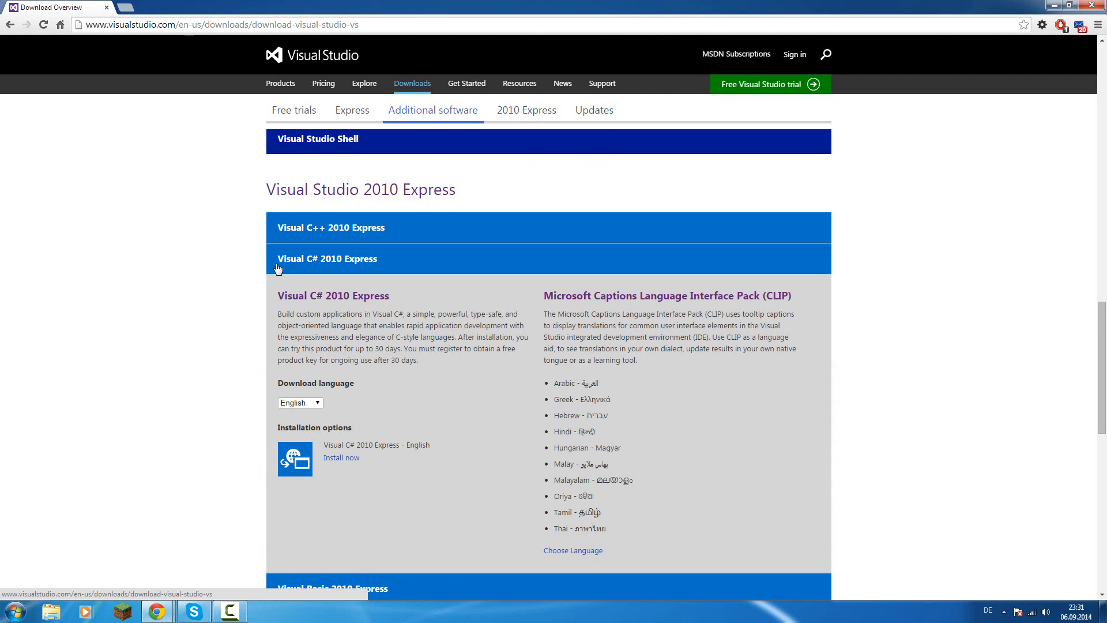
{"action": "mouse_move", "coordinate": [309, 267]}
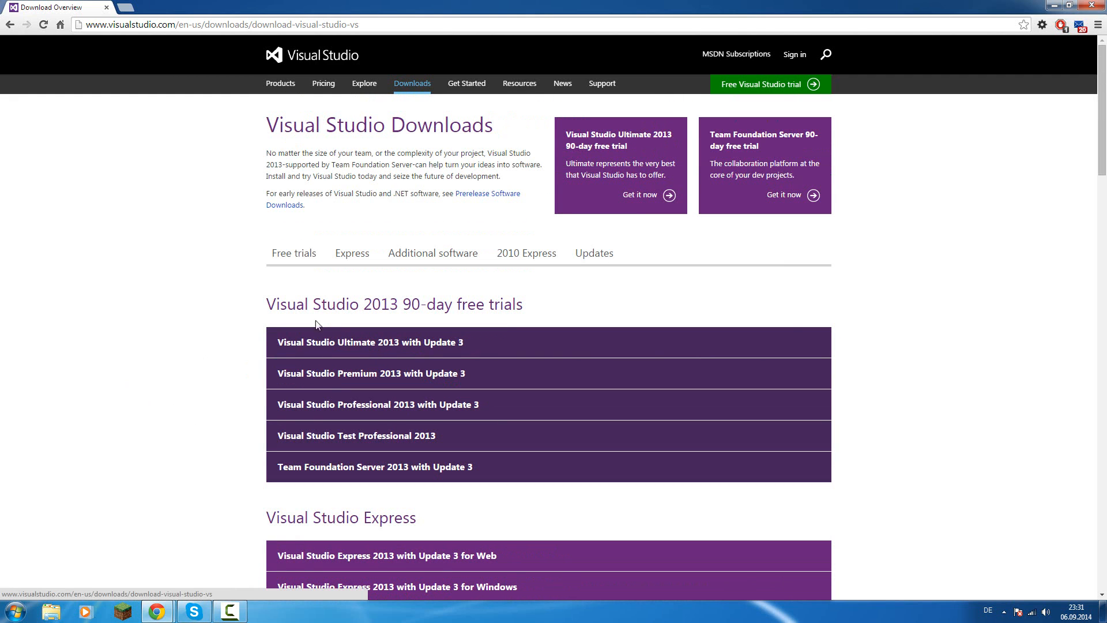
{"action": "mouse_move", "coordinate": [384, 346]}
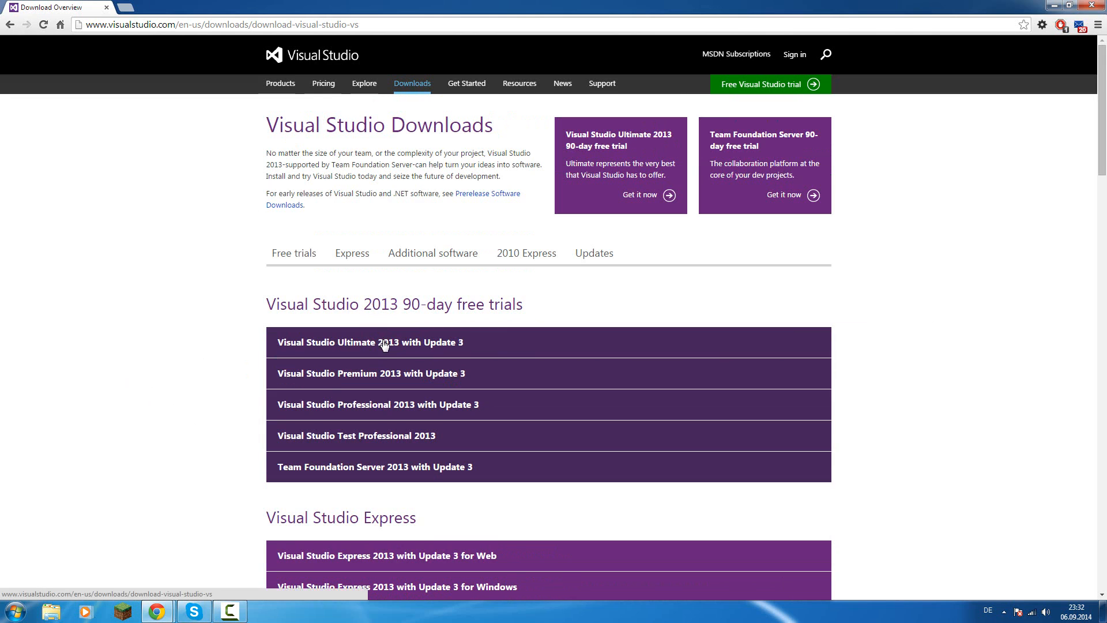
Expand Visual Studio Ultimate 2013 with Update 3 under Free trials to show its install and ISO options.
{"action": "left_click", "coordinate": [386, 341]}
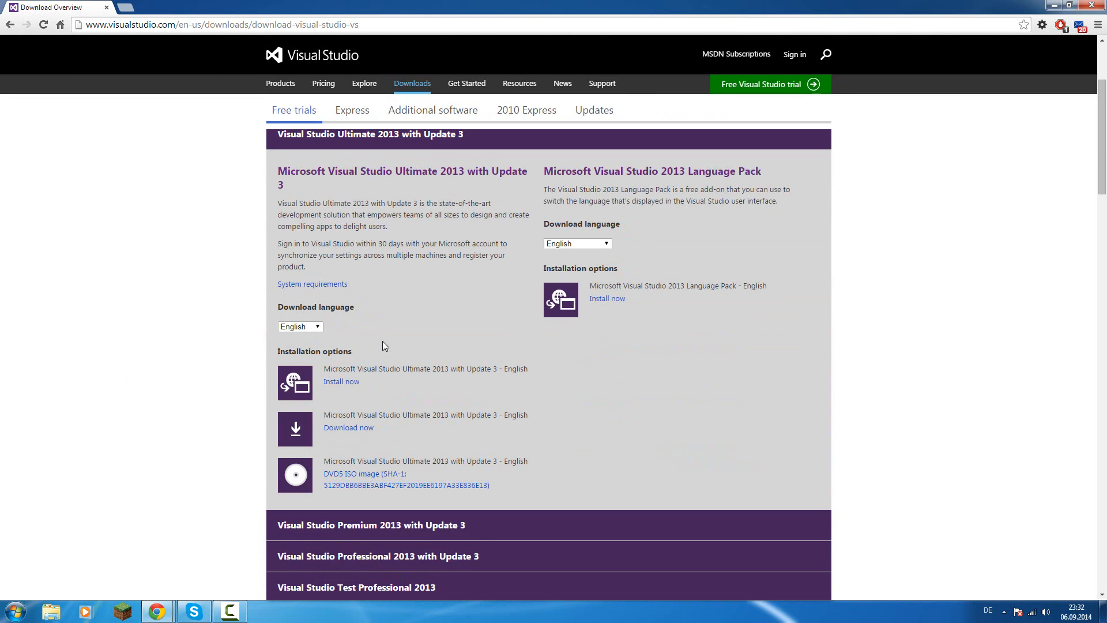
{"action": "mouse_move", "coordinate": [313, 334]}
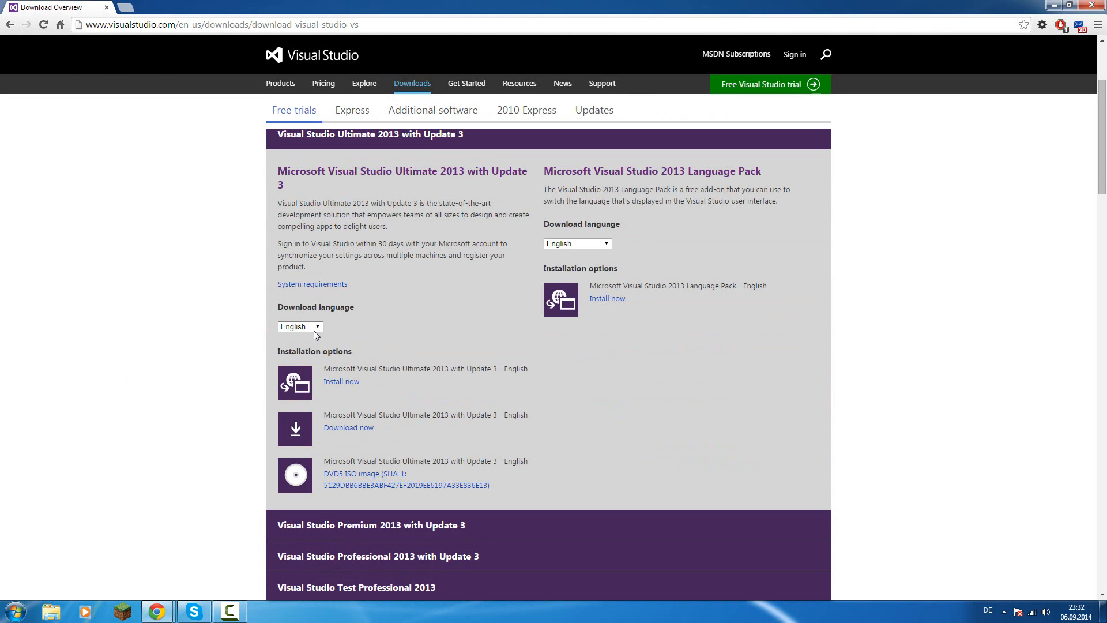
{"action": "left_click", "coordinate": [300, 327]}
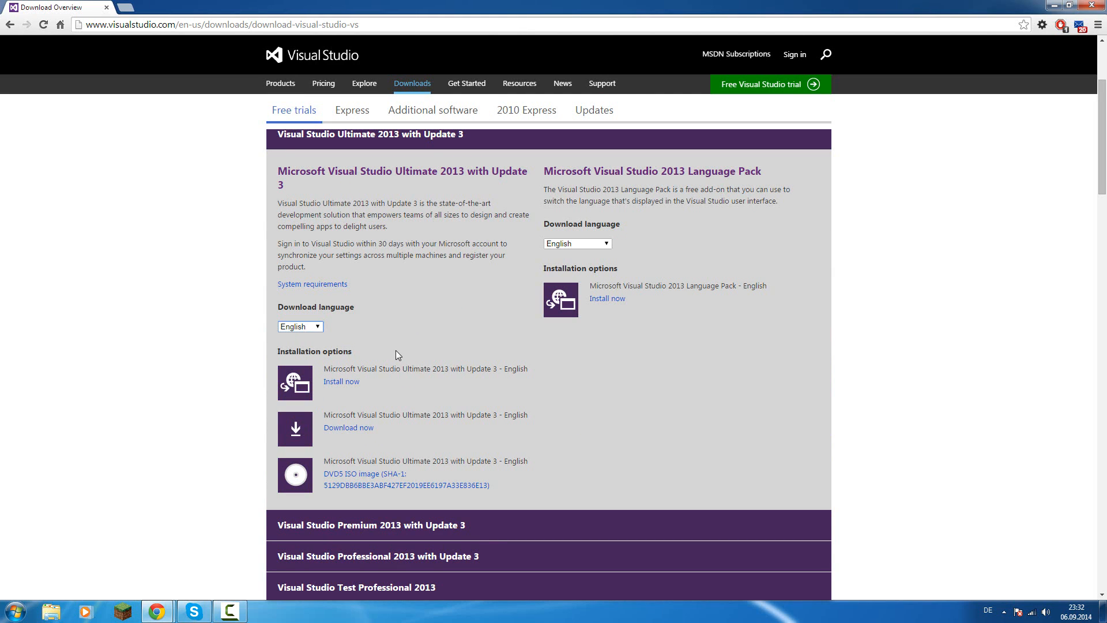
{"action": "mouse_move", "coordinate": [353, 416]}
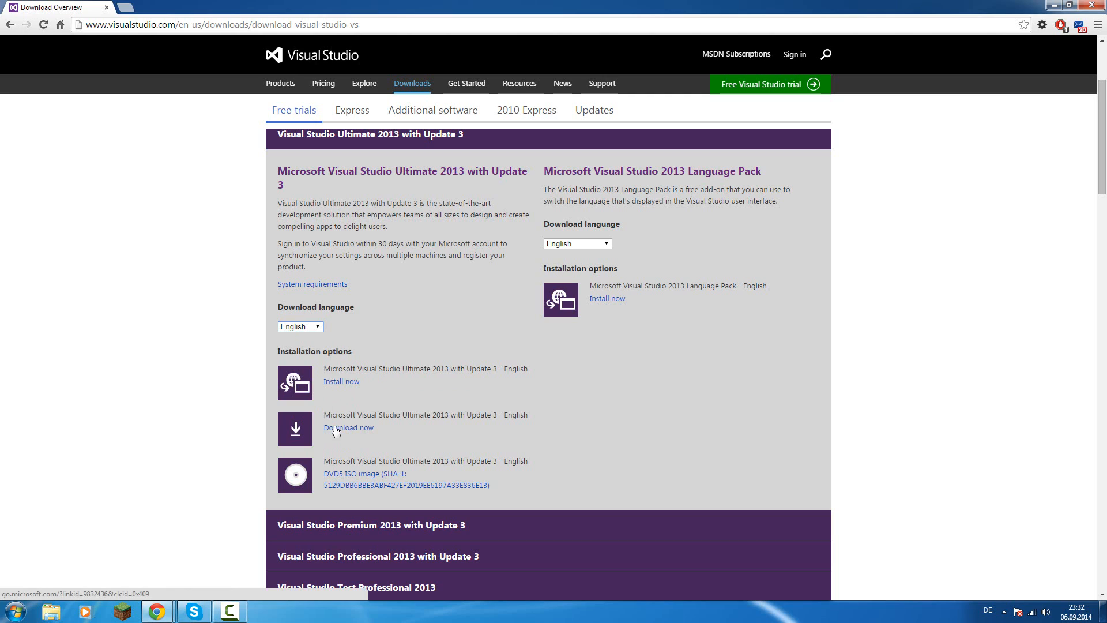
{"action": "mouse_move", "coordinate": [344, 435]}
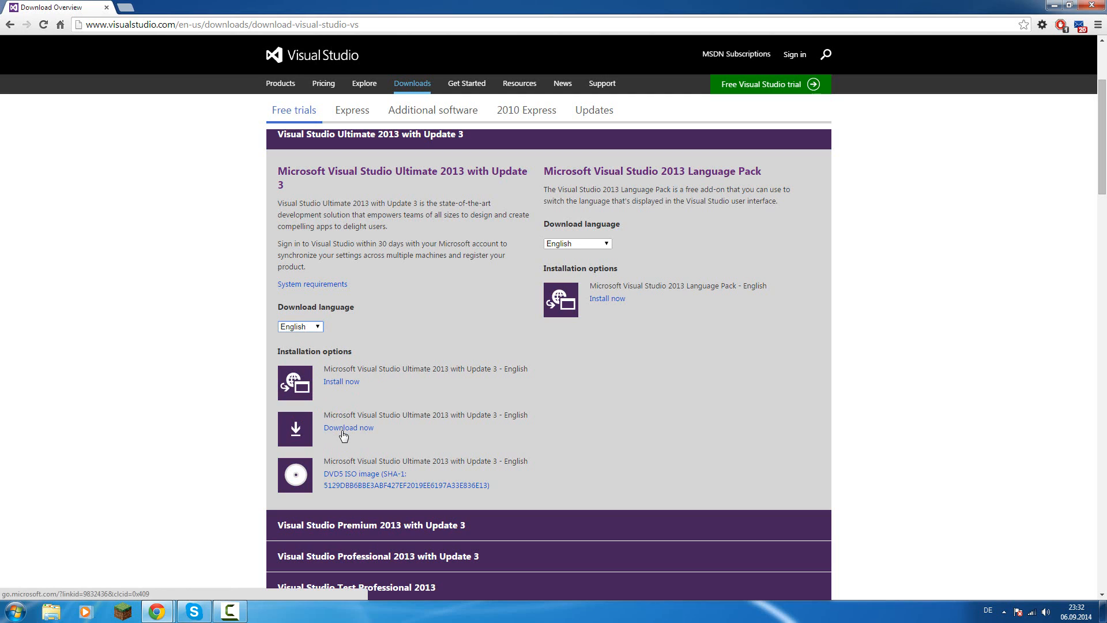
{"action": "mouse_move", "coordinate": [401, 439]}
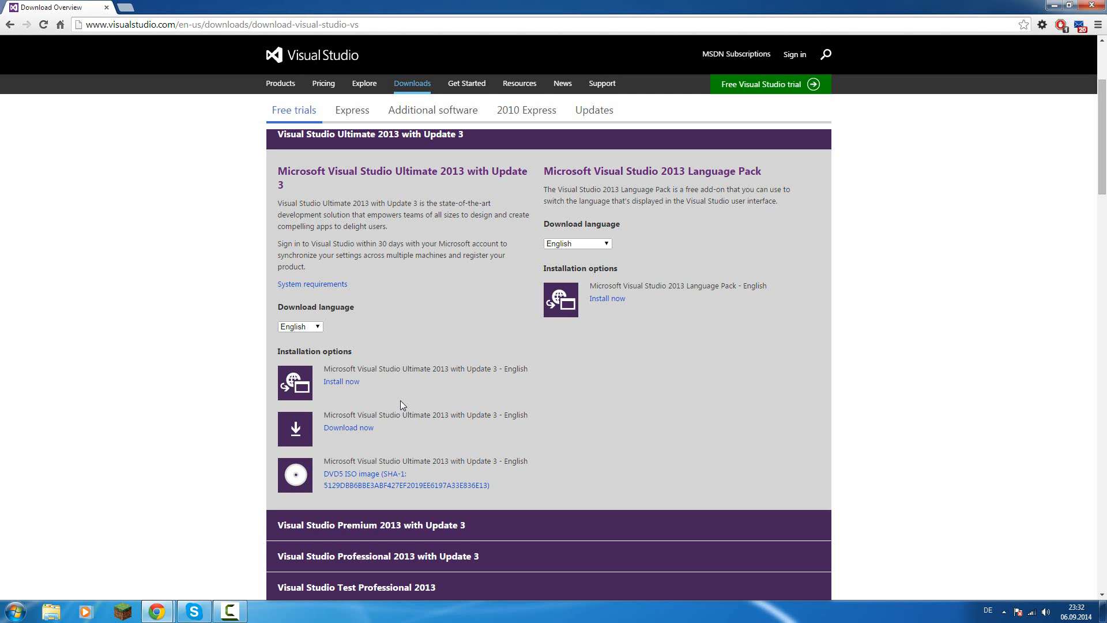
{"action": "mouse_move", "coordinate": [410, 415]}
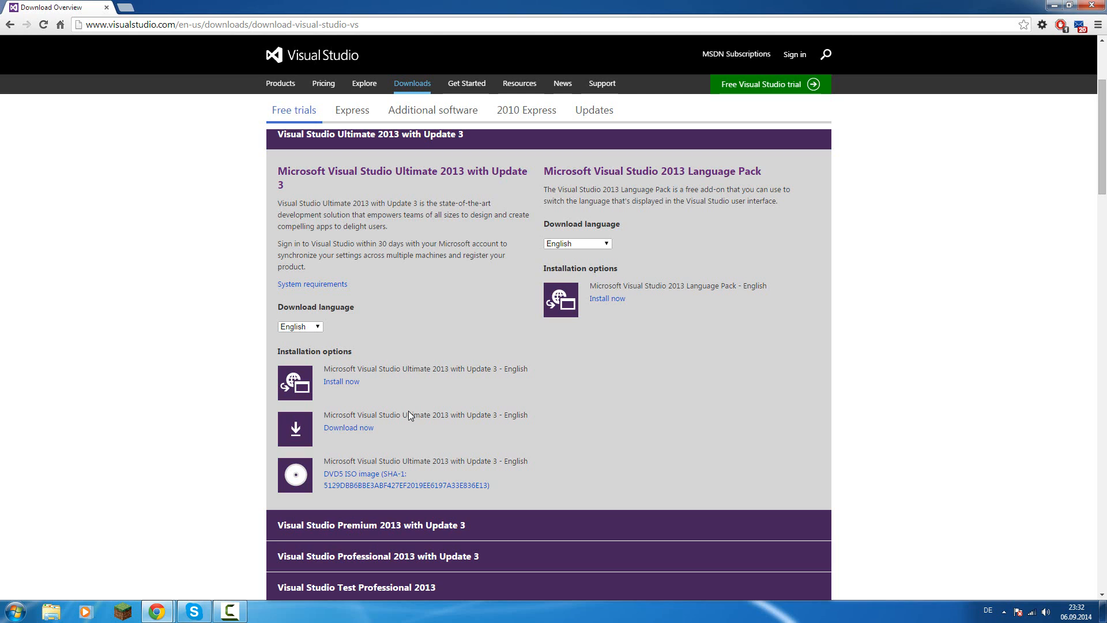
{"action": "mouse_move", "coordinate": [436, 420]}
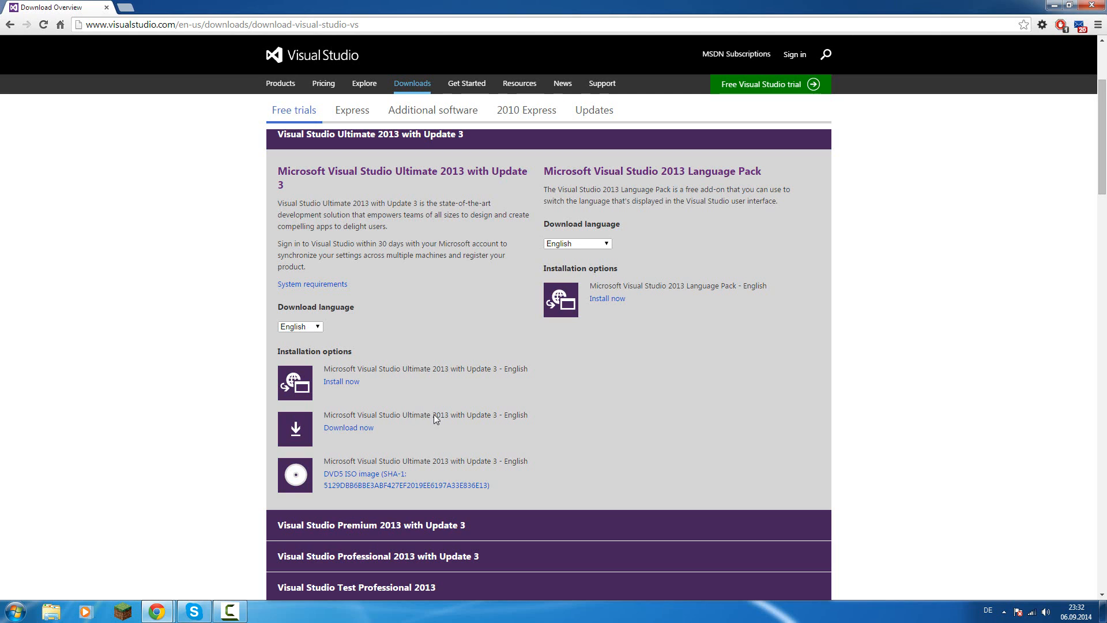
{"action": "mouse_move", "coordinate": [686, 210]}
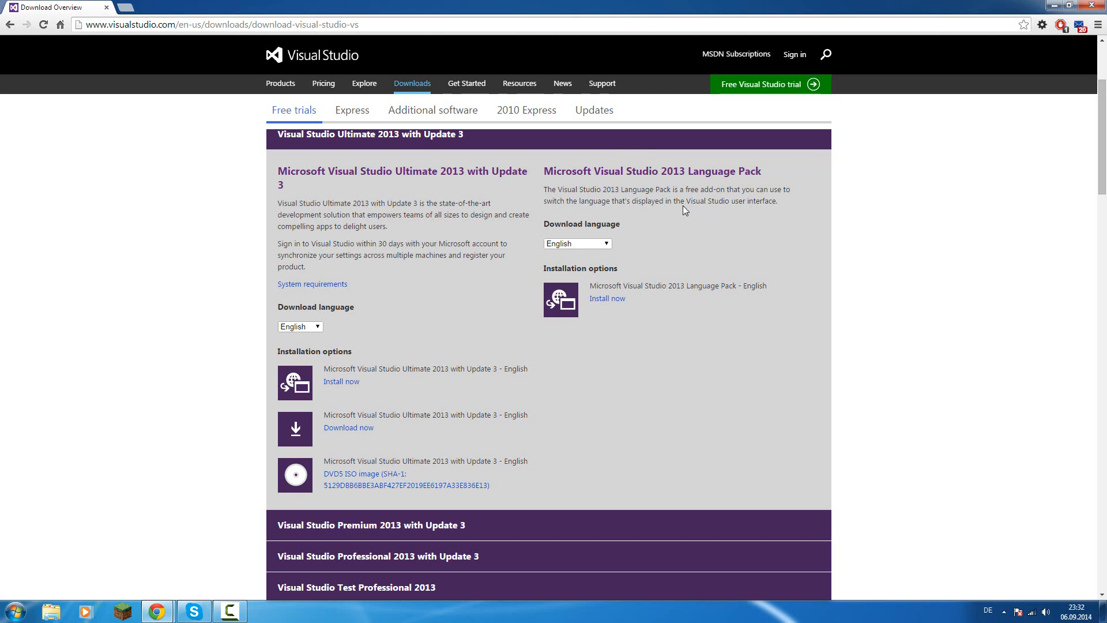
{"action": "left_click", "coordinate": [577, 243]}
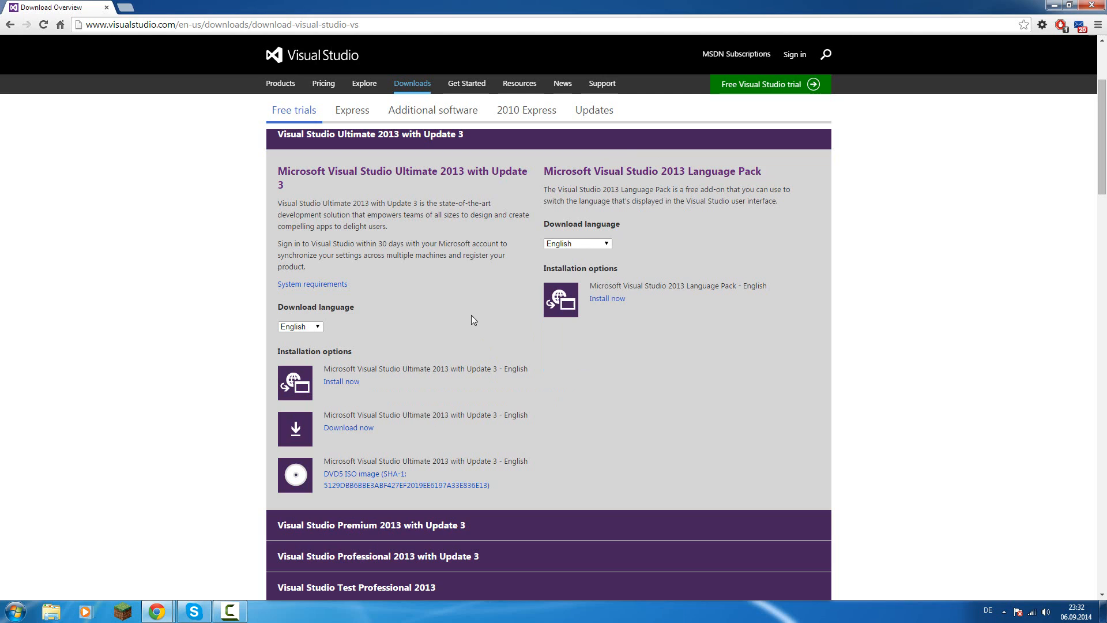
{"action": "mouse_move", "coordinate": [466, 336]}
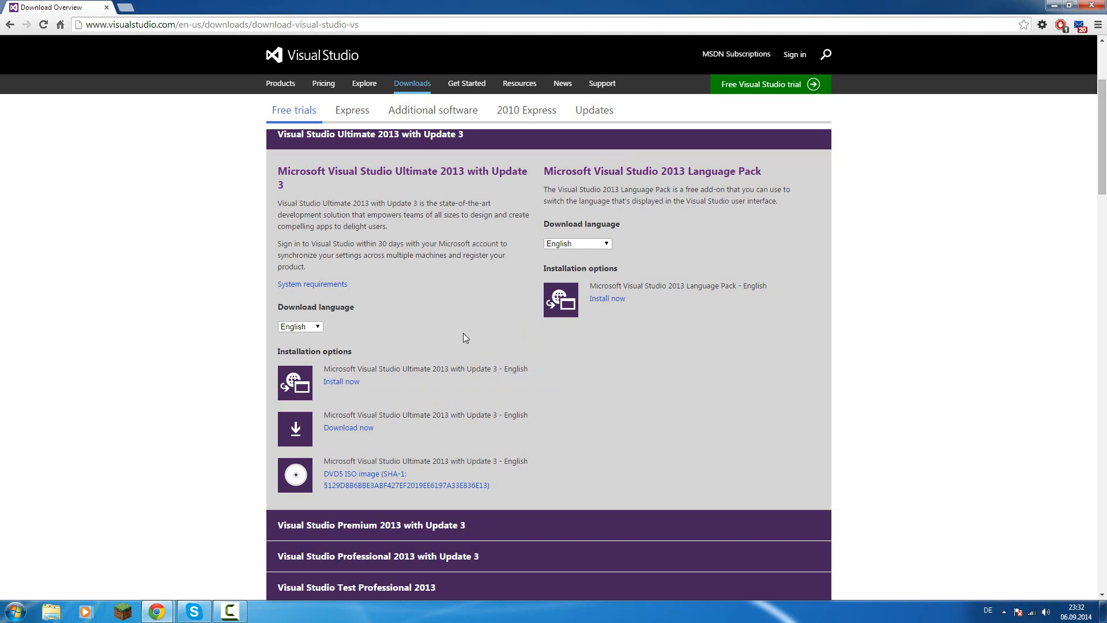
{"action": "mouse_move", "coordinate": [462, 343]}
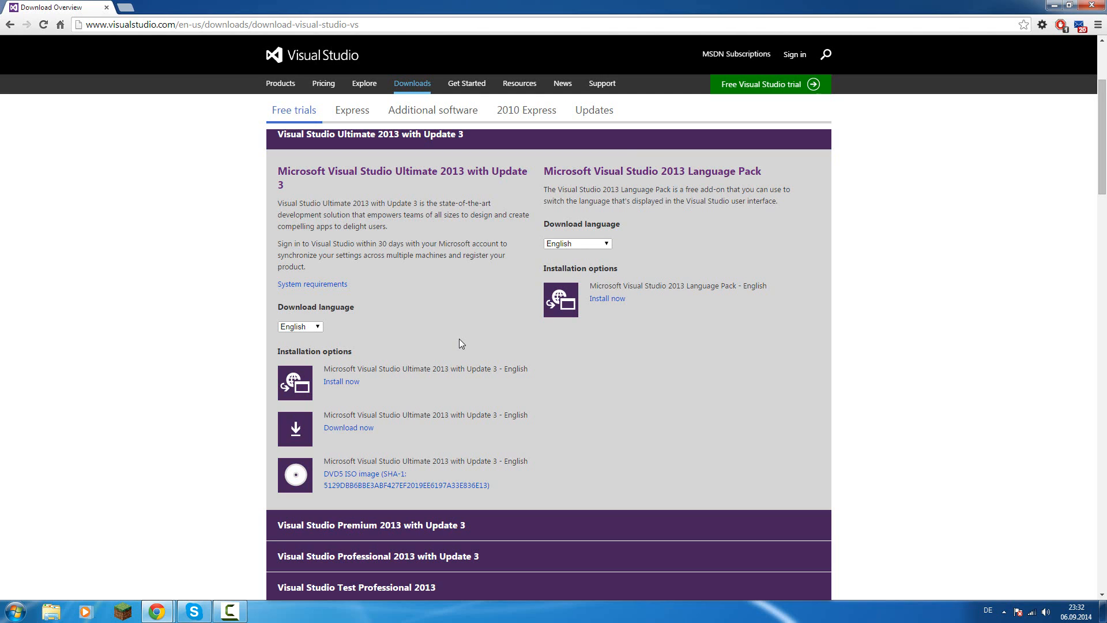
{"action": "mouse_move", "coordinate": [193, 457]}
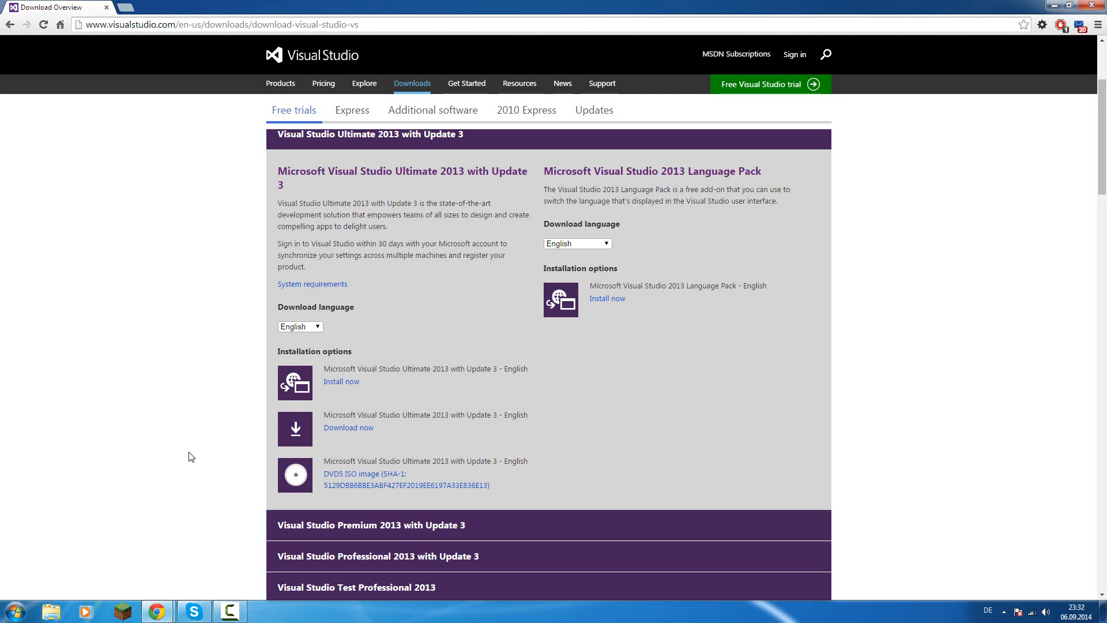
{"action": "mouse_move", "coordinate": [71, 492]}
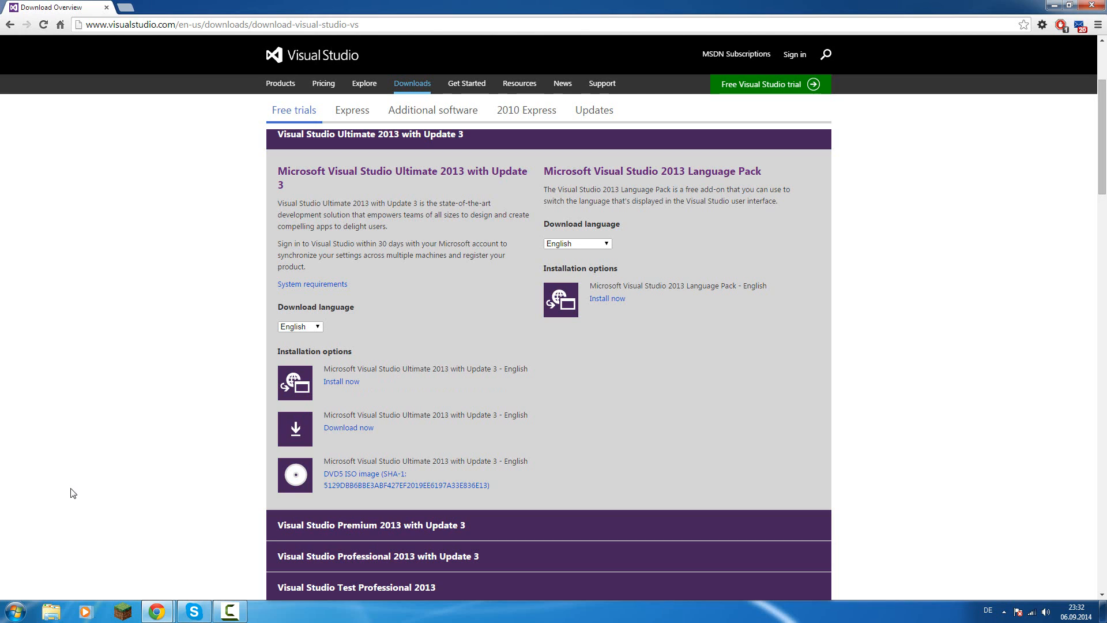
{"action": "mouse_move", "coordinate": [66, 489]}
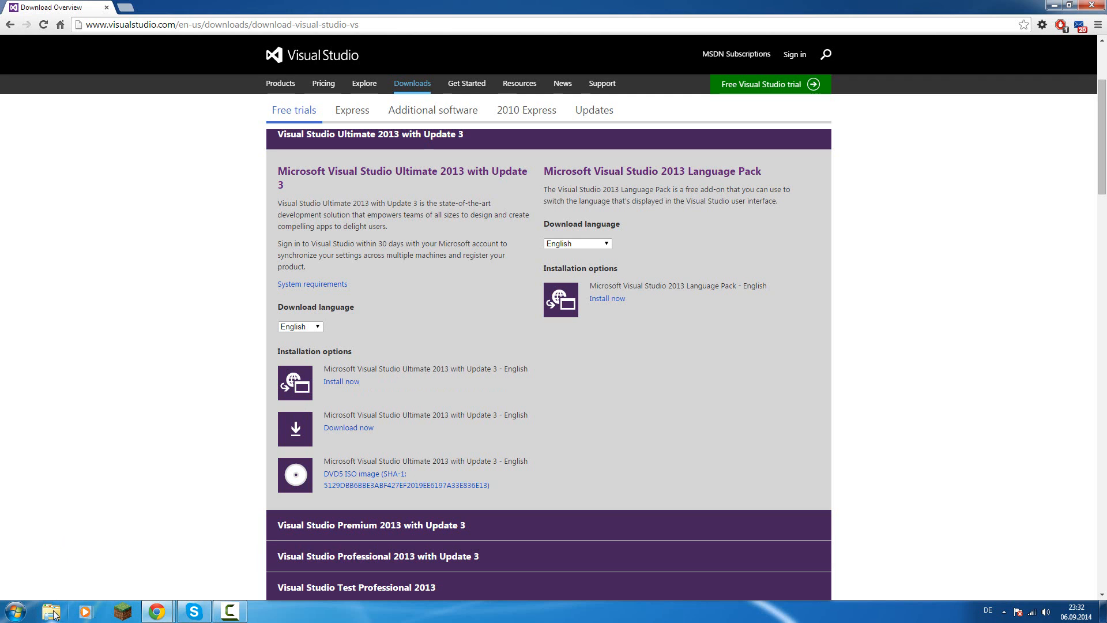
Bring up a Windows Explorer window showing local drive D: from the taskbar.
{"action": "left_click", "coordinate": [50, 611]}
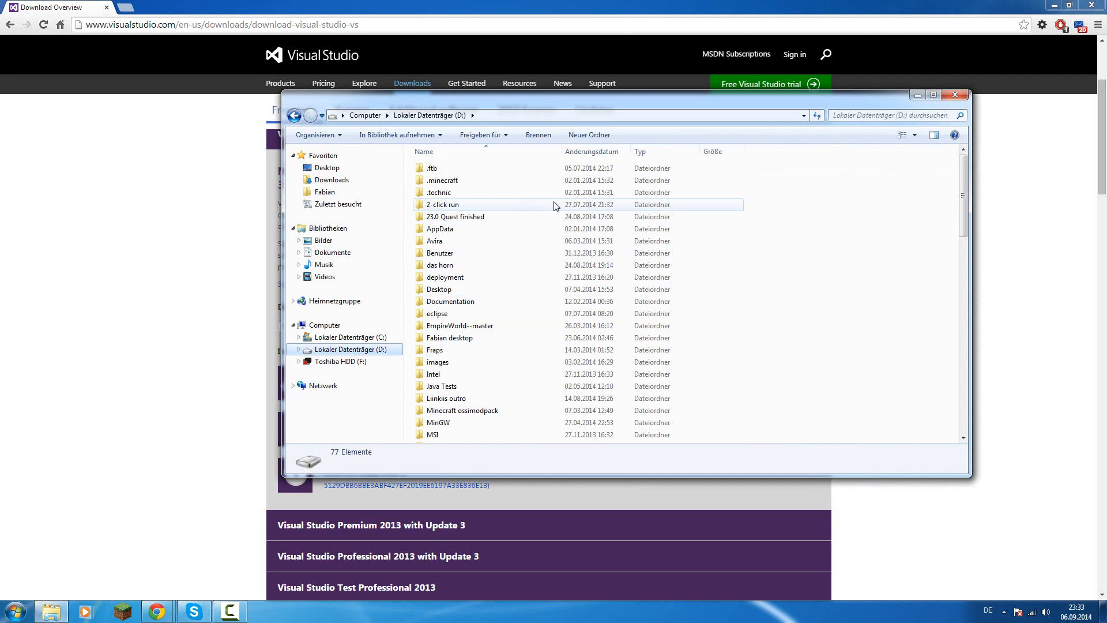
{"action": "scroll", "scroll_direction": "down", "scroll_amount": 3}
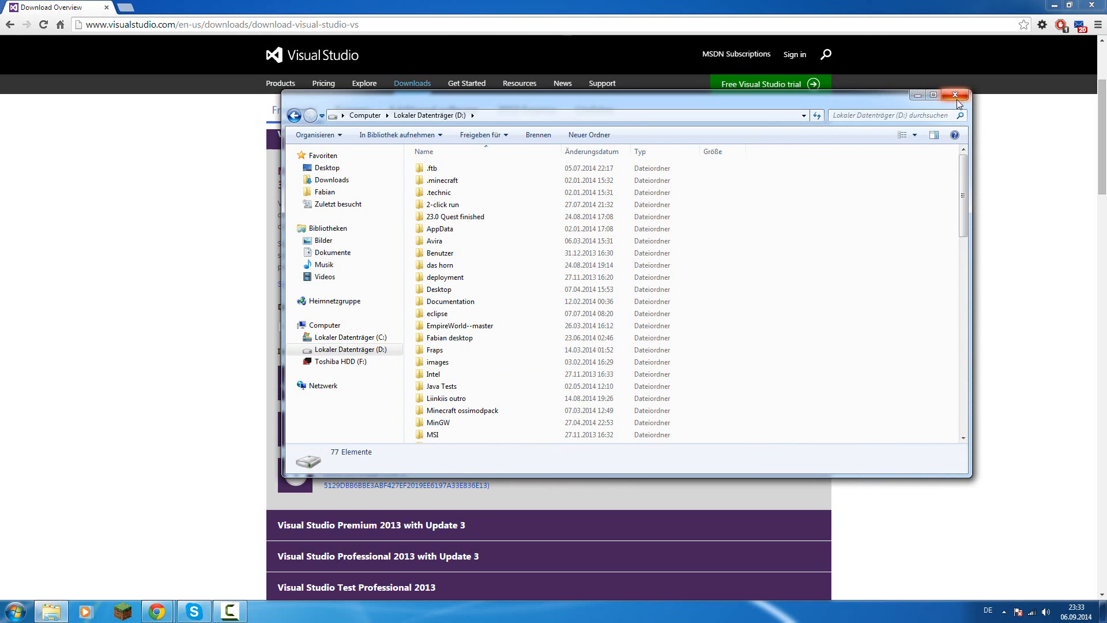
Search the Start menu for 'Visual' and launch Visual Studio 2013.
{"action": "left_click", "coordinate": [18, 611]}
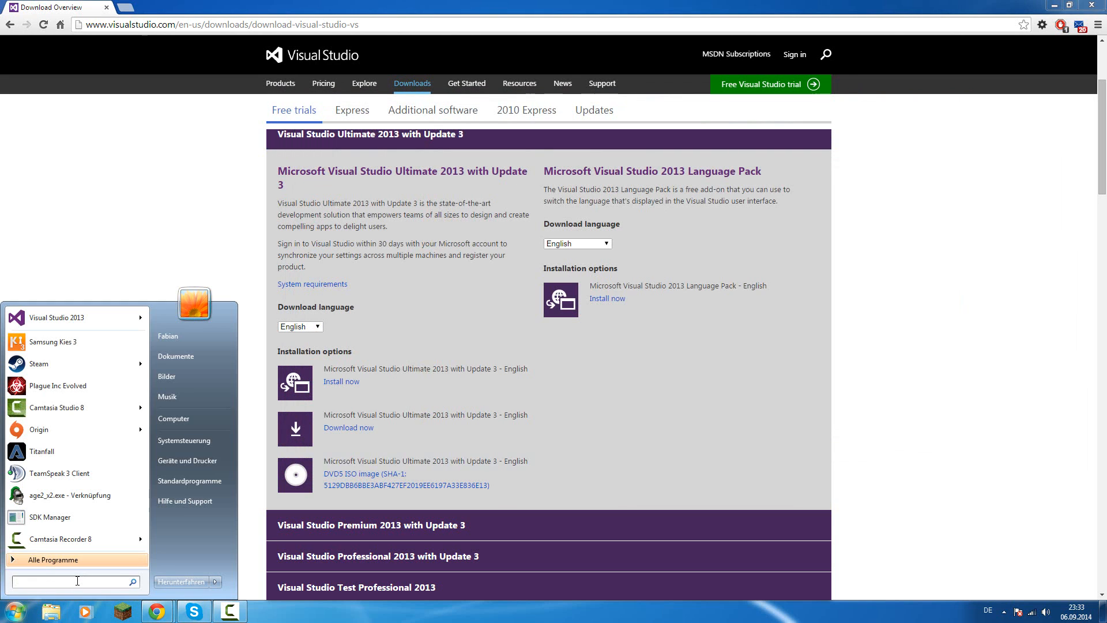
{"action": "type", "text": "V"}
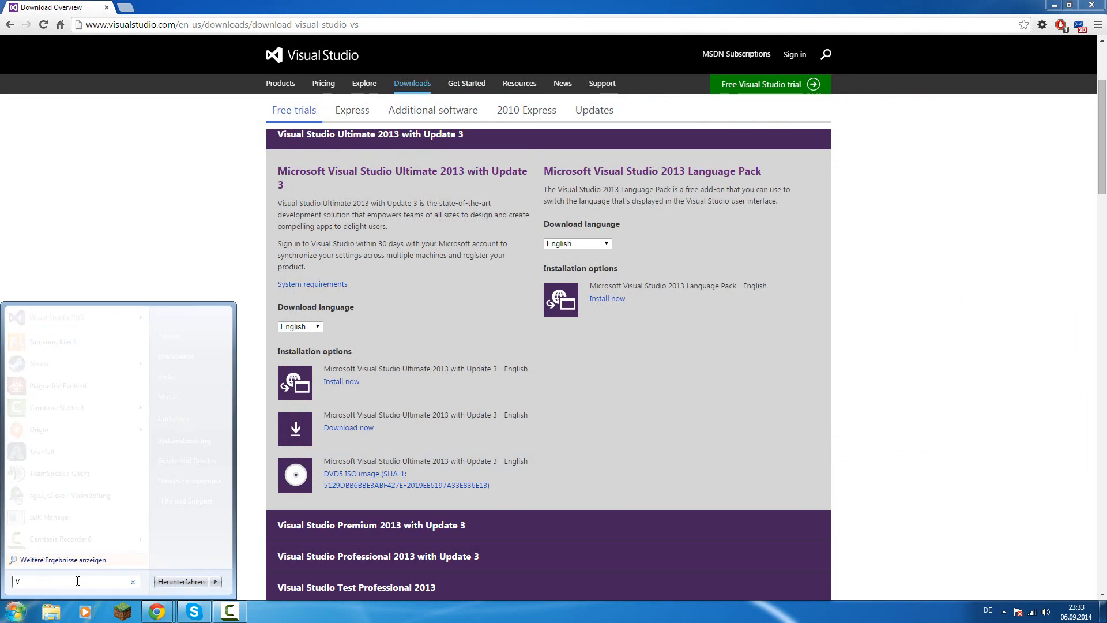
{"action": "type", "text": "isual"}
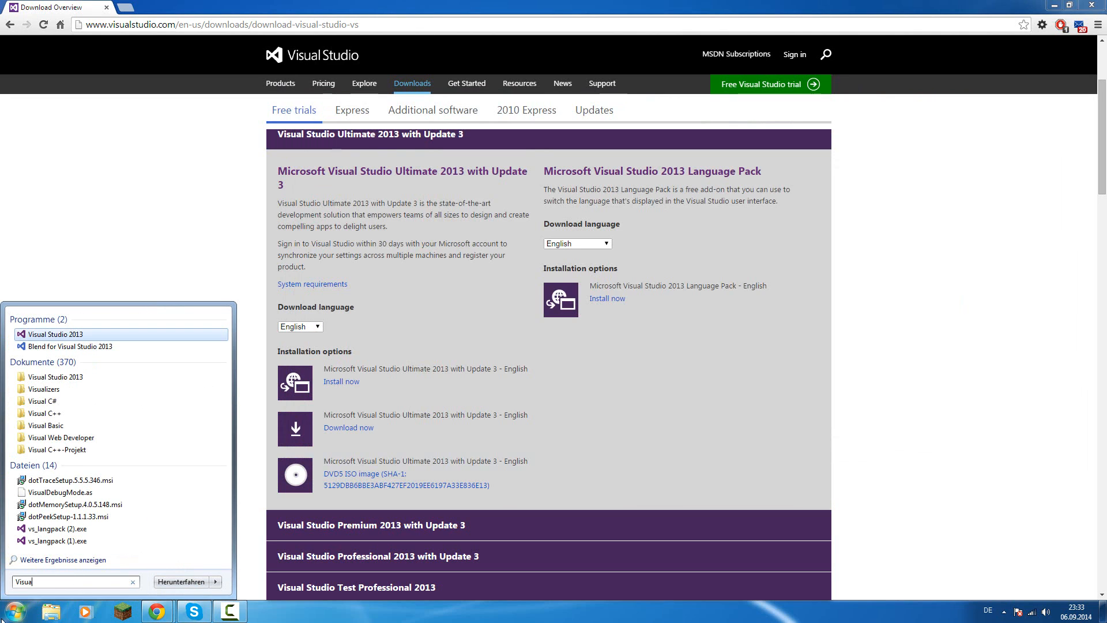
{"action": "mouse_move", "coordinate": [88, 339]}
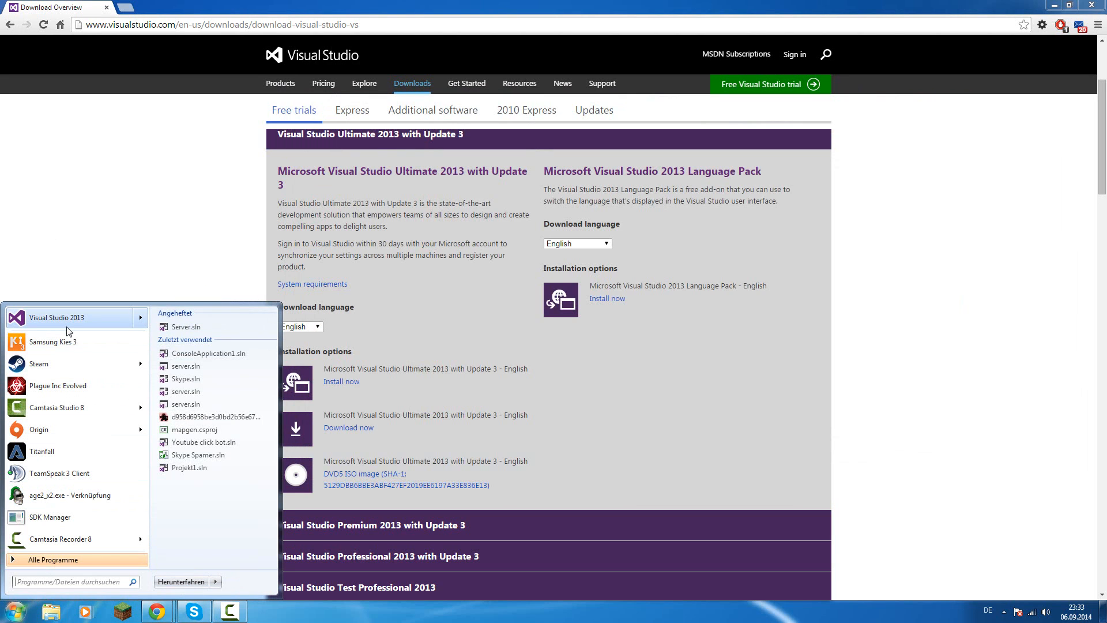
{"action": "mouse_move", "coordinate": [82, 321]}
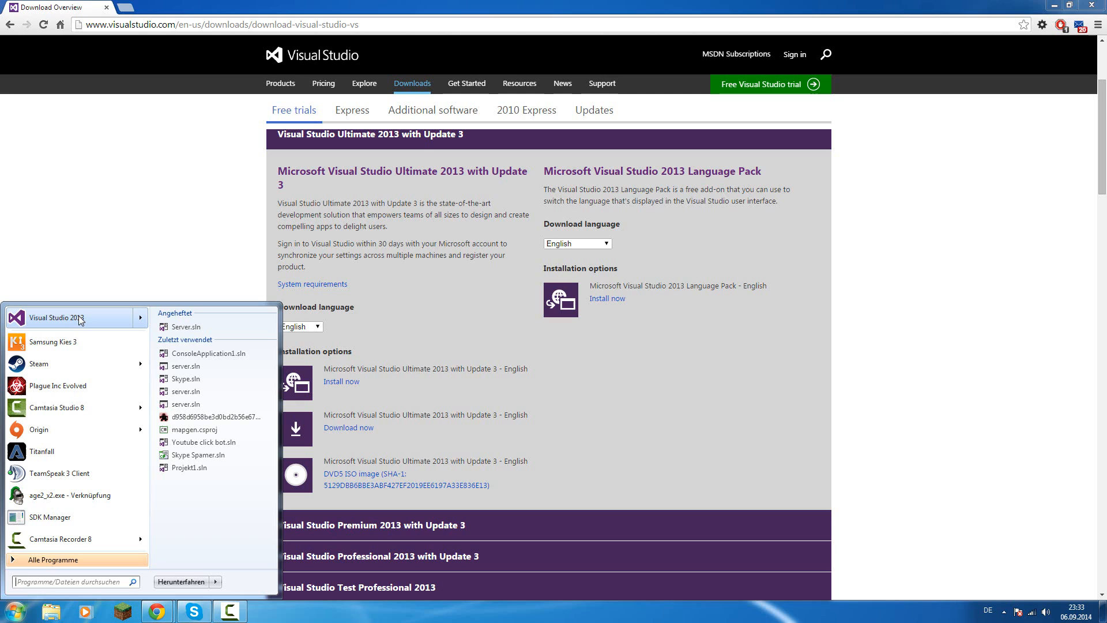
{"action": "mouse_move", "coordinate": [88, 320]}
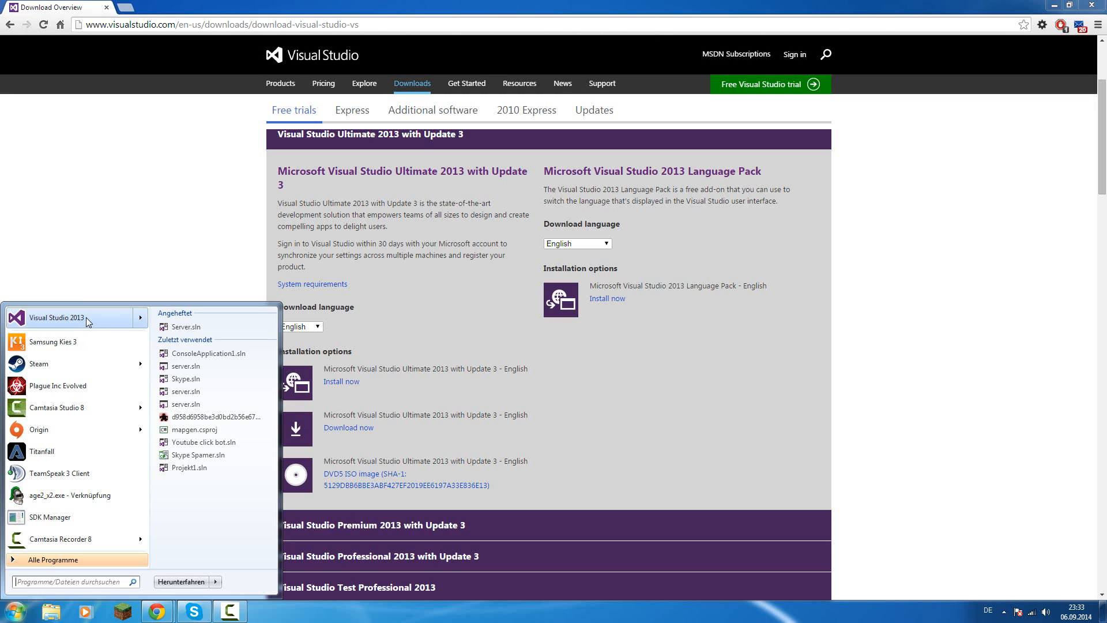
{"action": "left_click", "coordinate": [55, 318]}
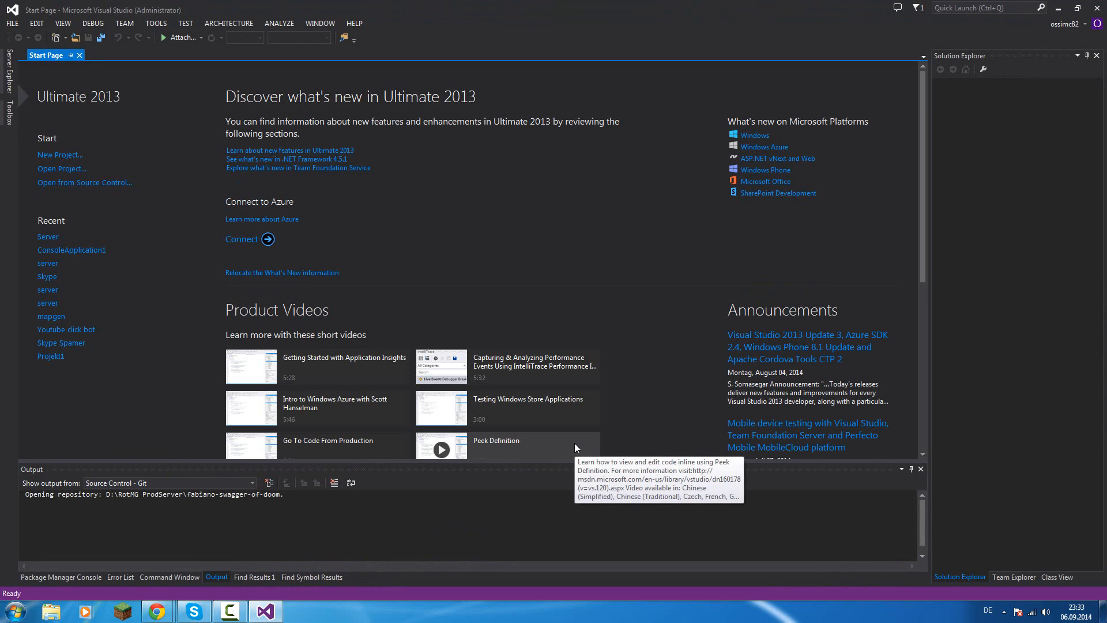
{"action": "mouse_move", "coordinate": [631, 226]}
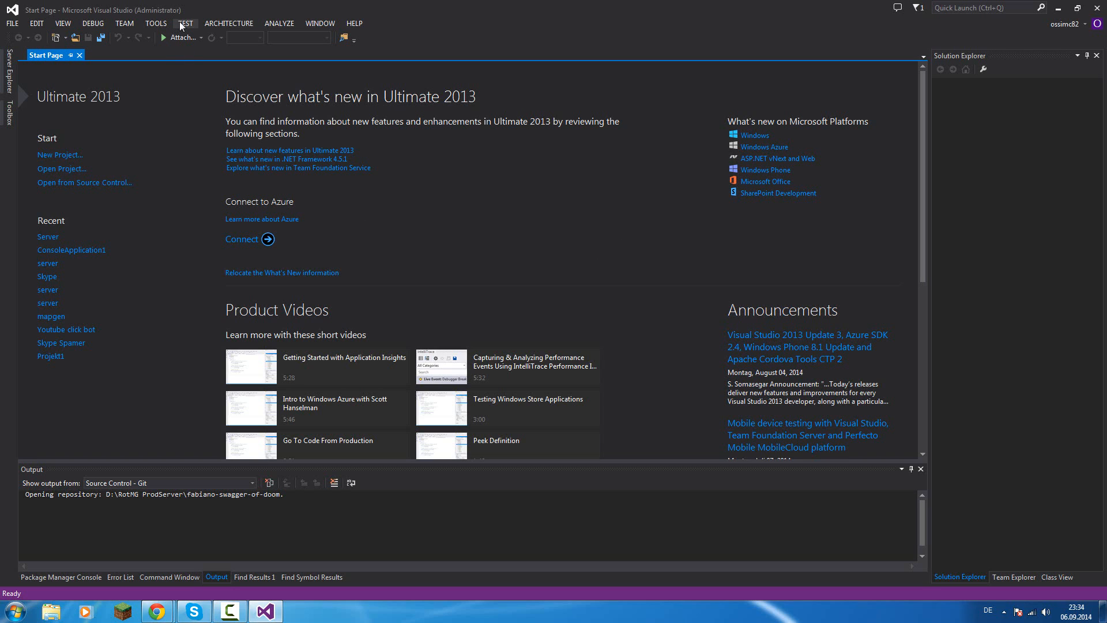
Set the Environment color theme to Light in Tools > Options and apply it.
{"action": "left_click", "coordinate": [155, 23]}
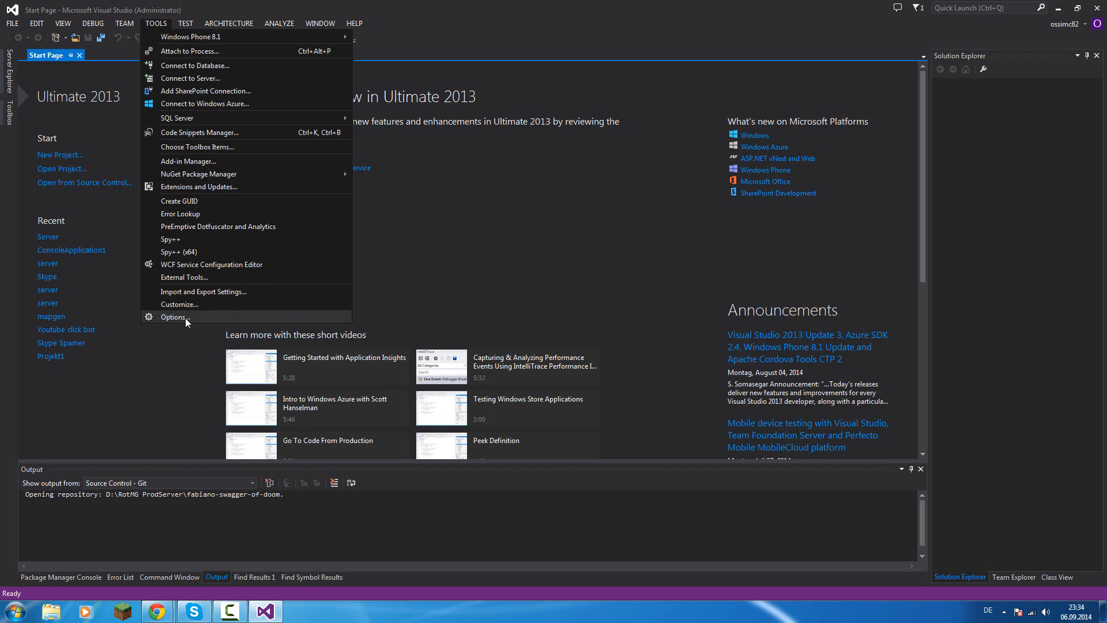
{"action": "left_click", "coordinate": [173, 316]}
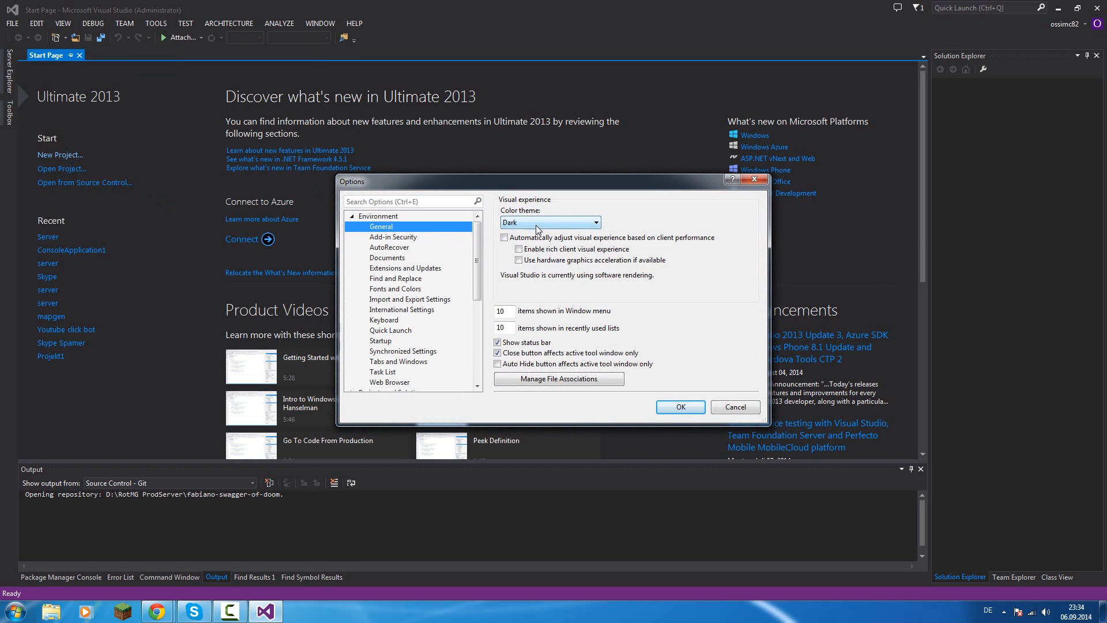
{"action": "left_click", "coordinate": [594, 222]}
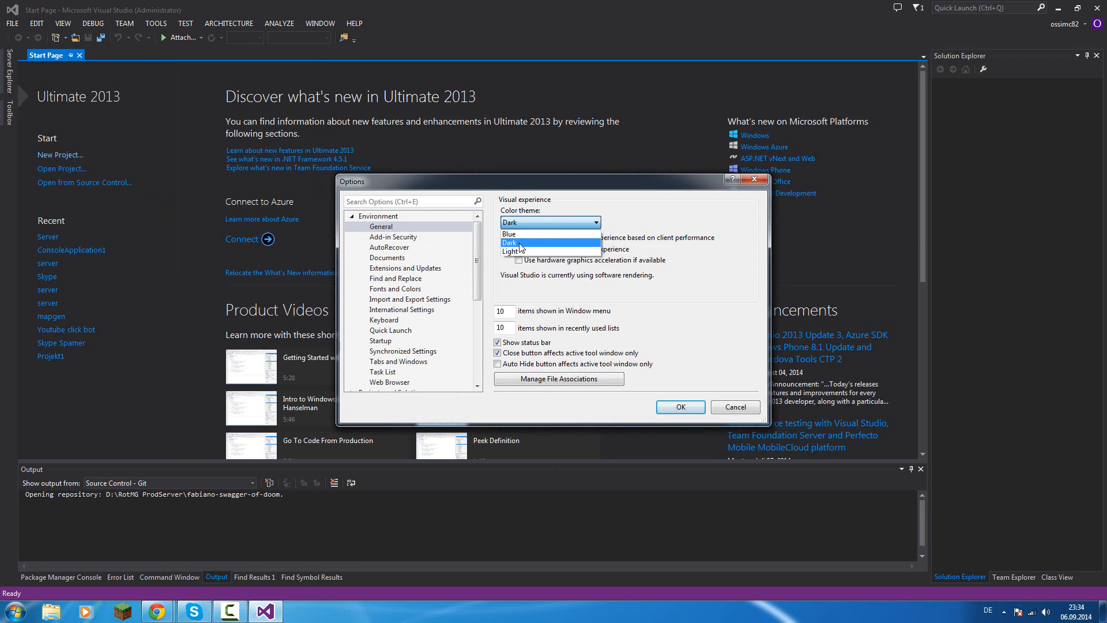
{"action": "left_click", "coordinate": [515, 249]}
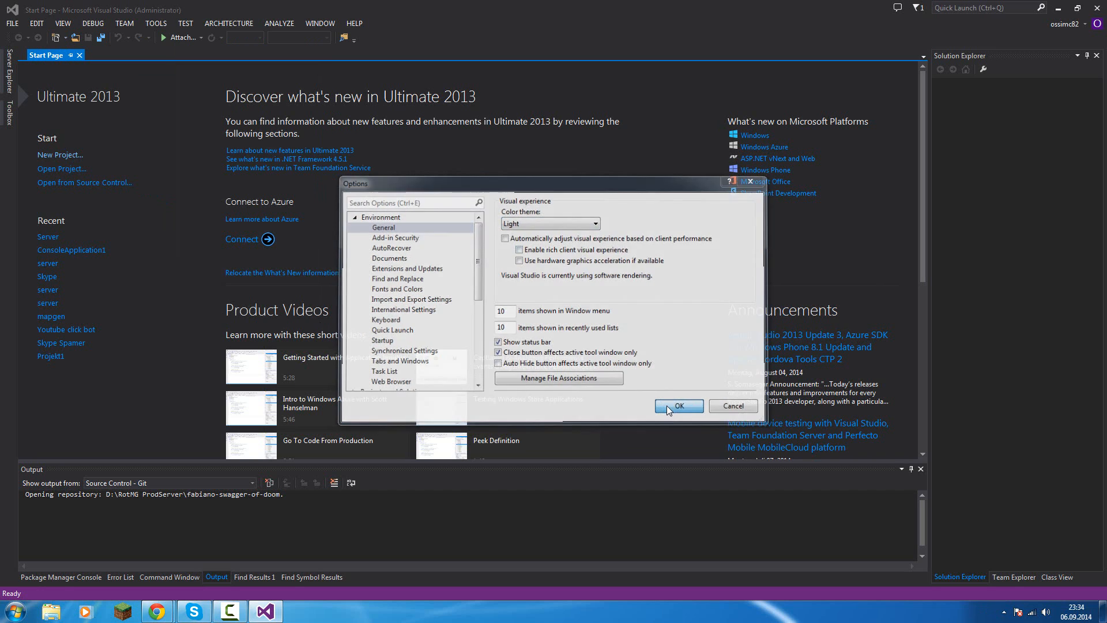
{"action": "left_click", "coordinate": [679, 406]}
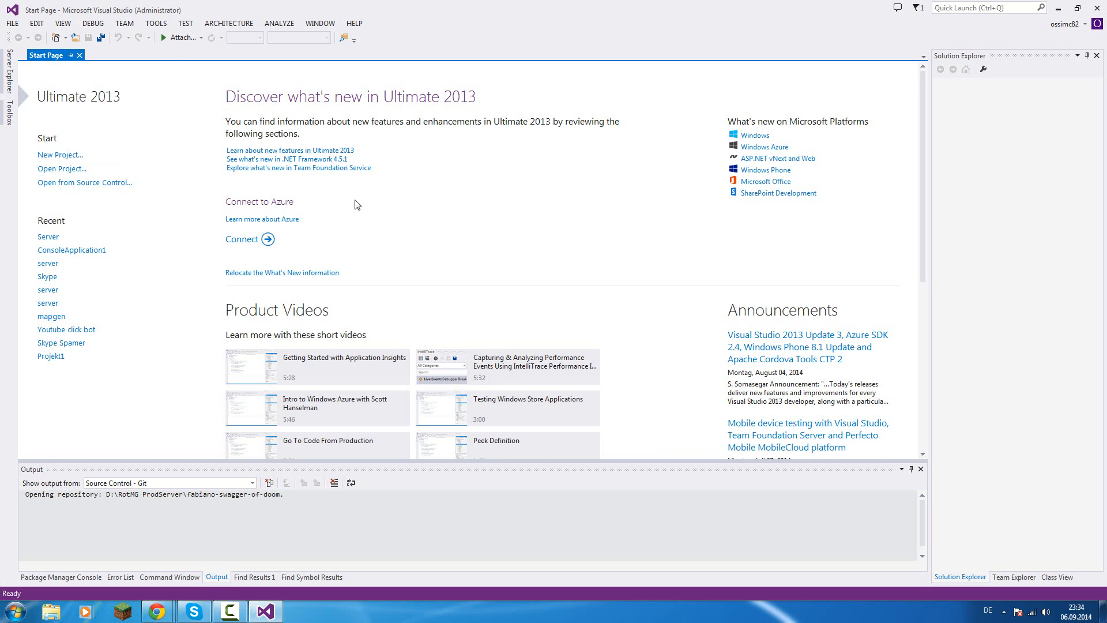
{"action": "left_click", "coordinate": [184, 23]}
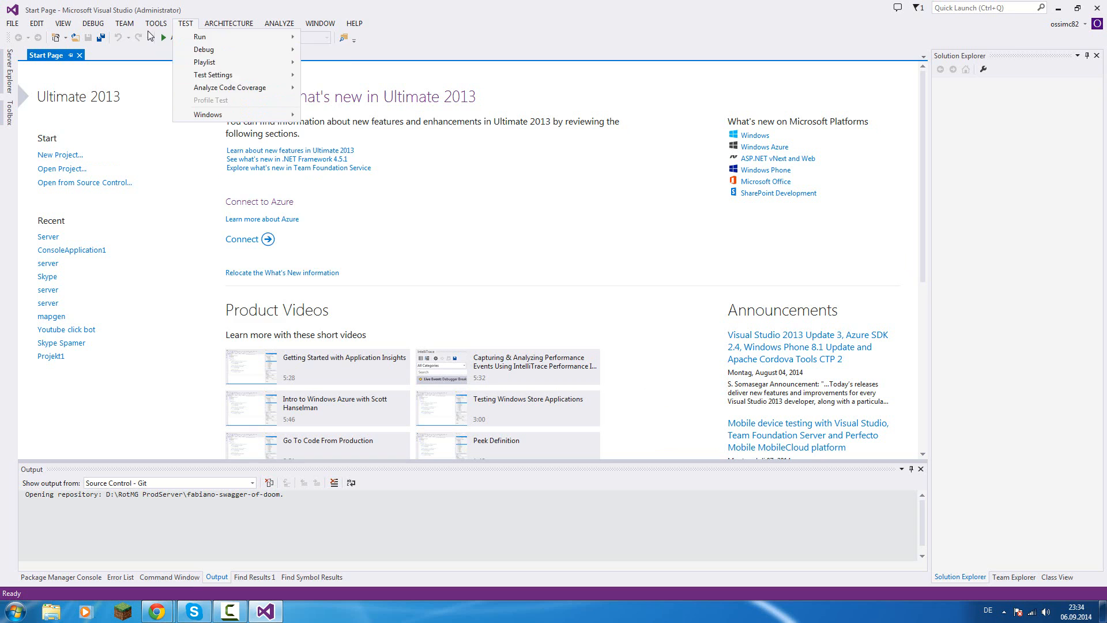
Switch the color theme to Blue, then head back toward the Dark theme.
{"action": "left_click", "coordinate": [154, 23]}
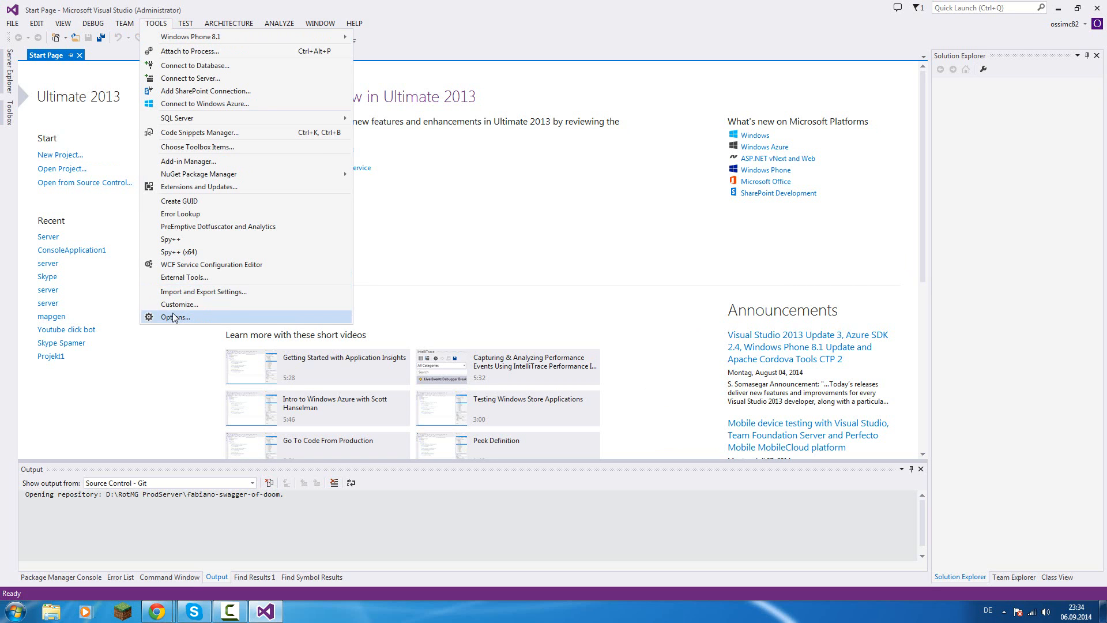
{"action": "left_click", "coordinate": [175, 317]}
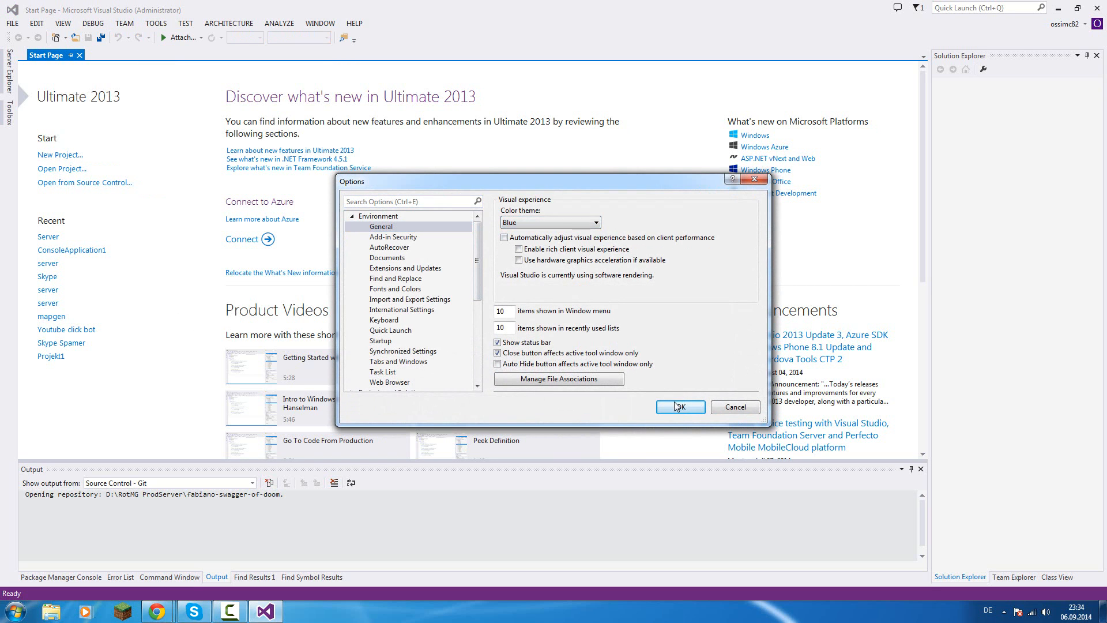
{"action": "left_click", "coordinate": [681, 407]}
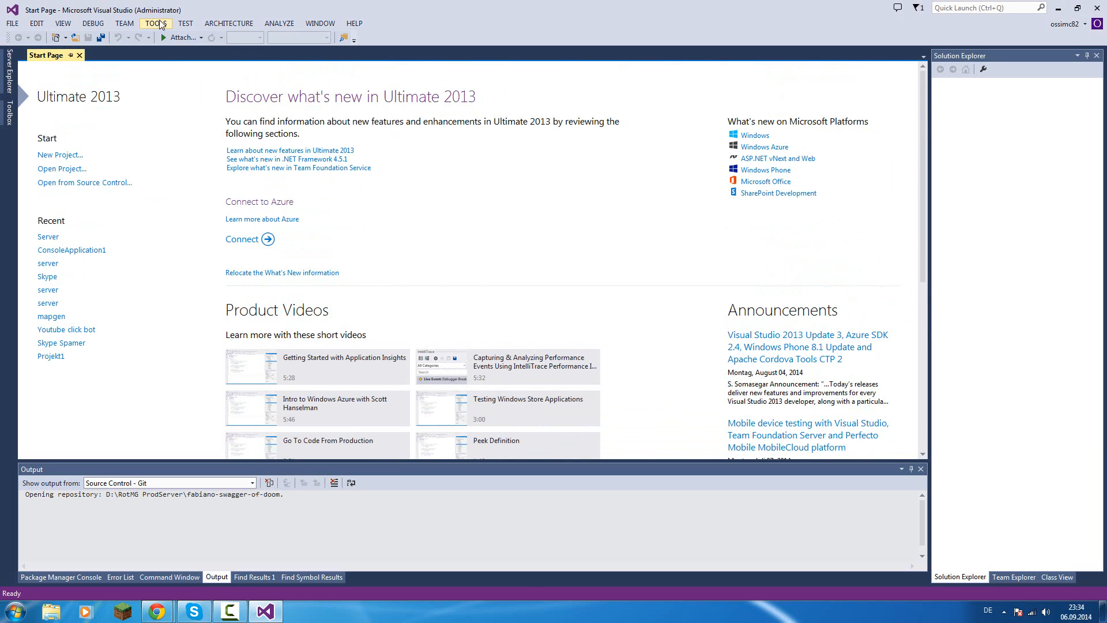
{"action": "left_click", "coordinate": [157, 23]}
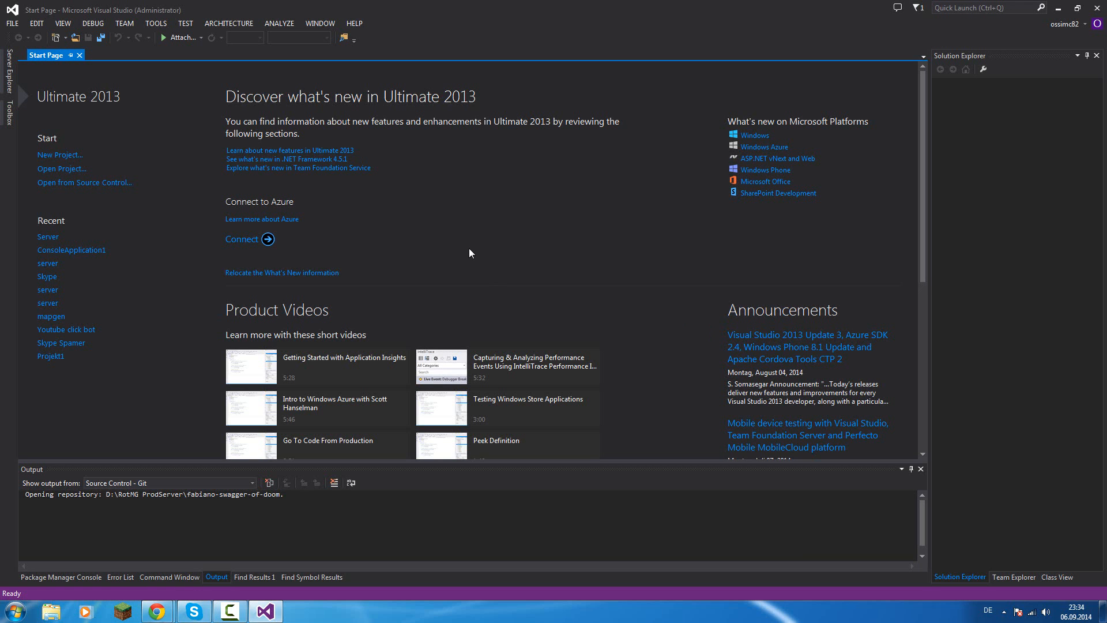
{"action": "mouse_move", "coordinate": [473, 244]}
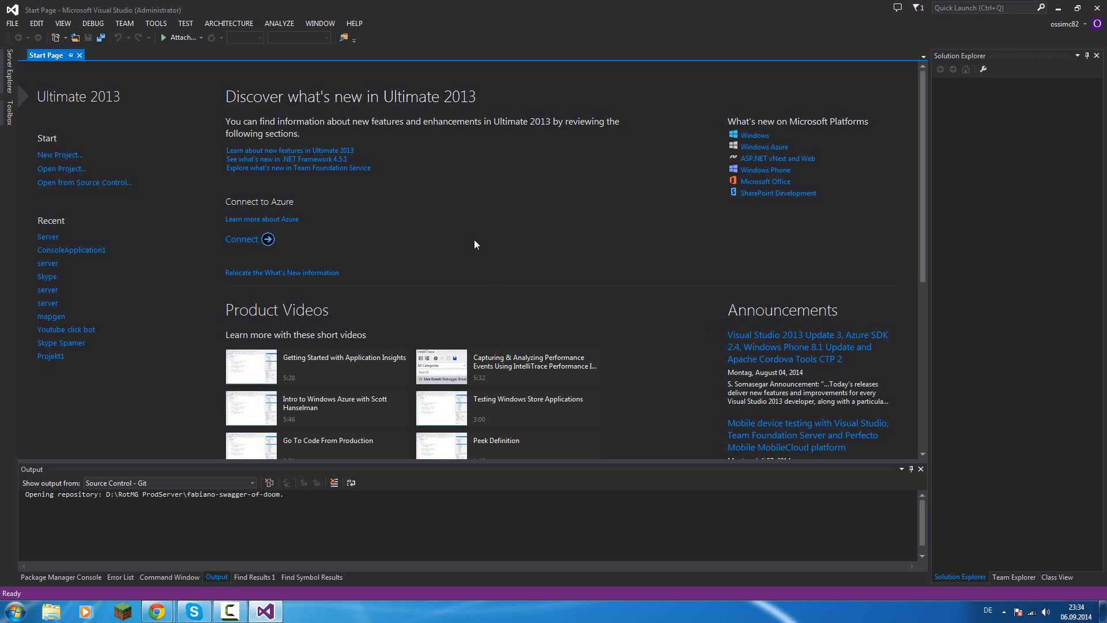
{"action": "mouse_move", "coordinate": [490, 269]}
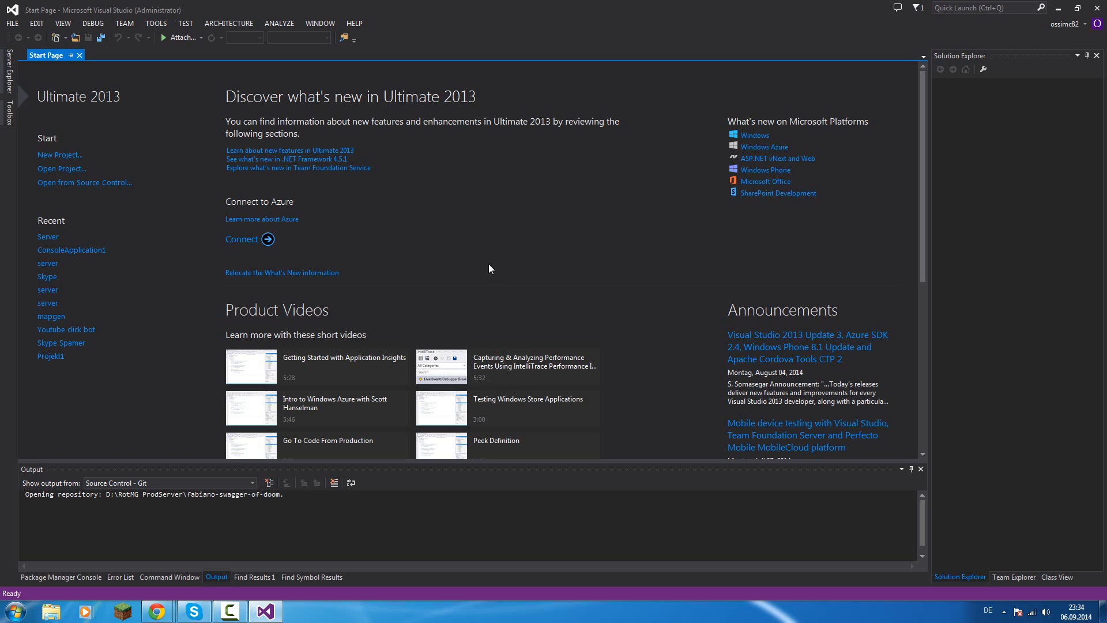
{"action": "mouse_move", "coordinate": [147, 158]}
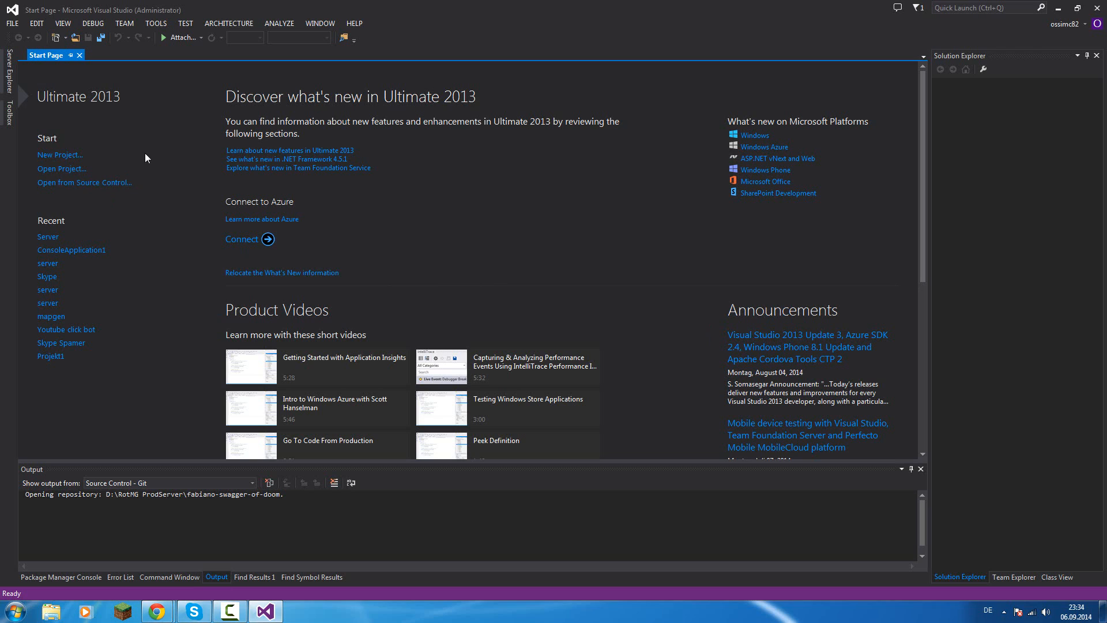
{"action": "mouse_move", "coordinate": [535, 309]}
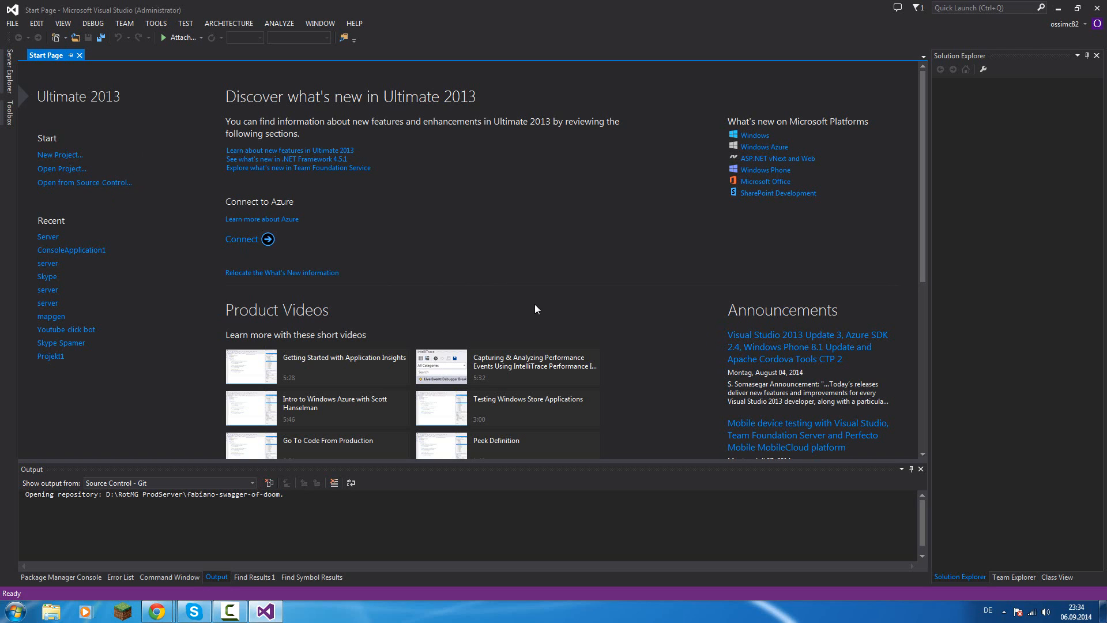
{"action": "mouse_move", "coordinate": [506, 307]}
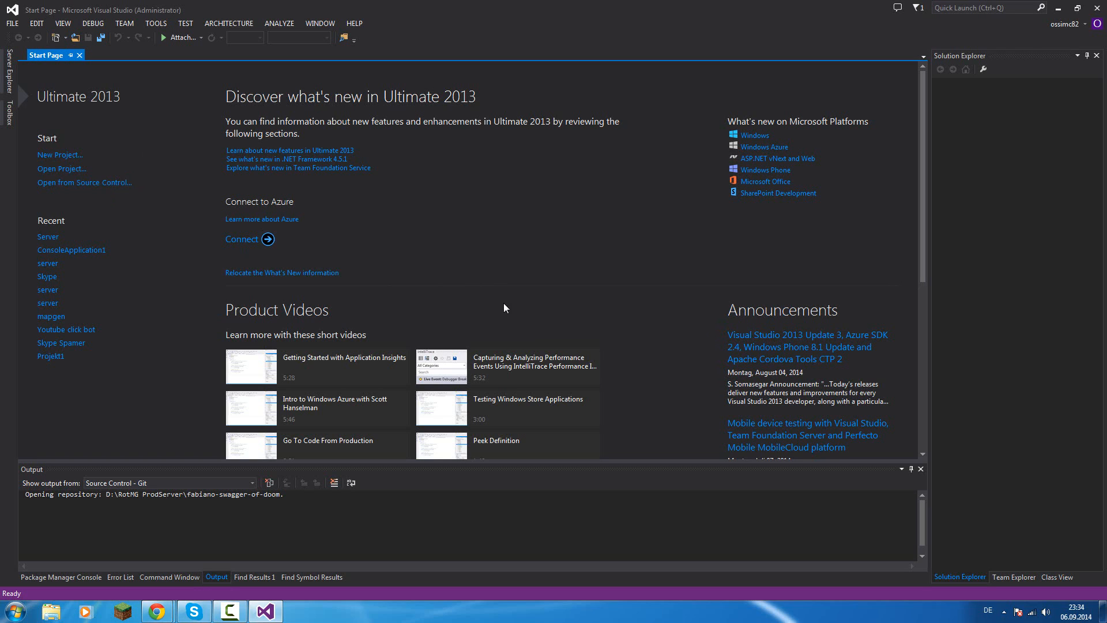
{"action": "mouse_move", "coordinate": [79, 166]}
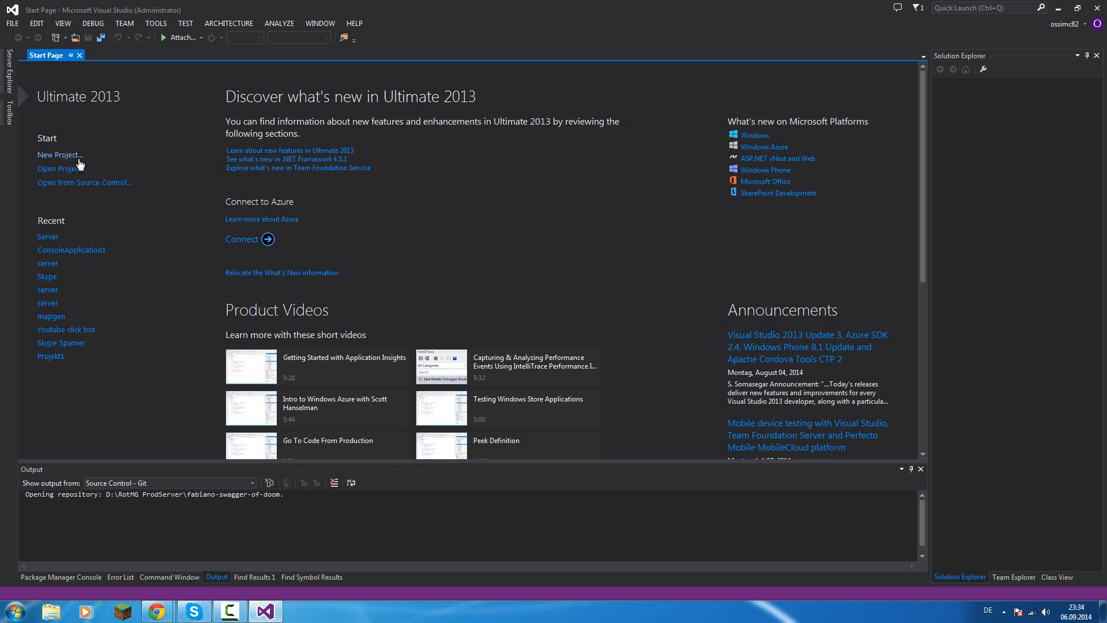
Start a new project and expand the Installed > Templates > Visual C# tree in the dialog.
{"action": "left_click", "coordinate": [60, 154]}
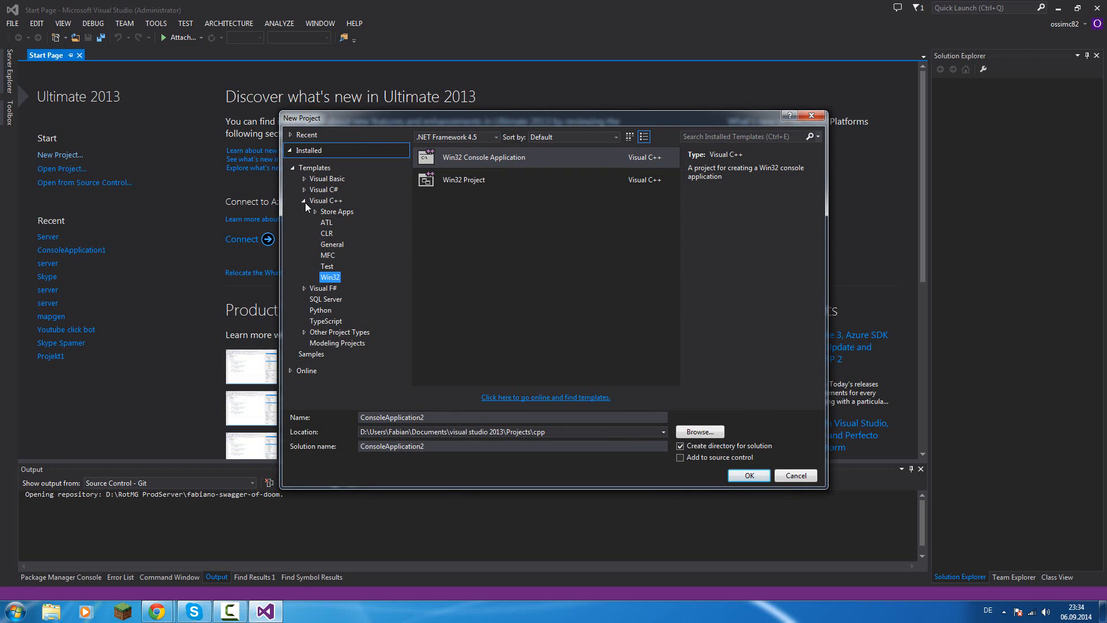
{"action": "left_click", "coordinate": [292, 168]}
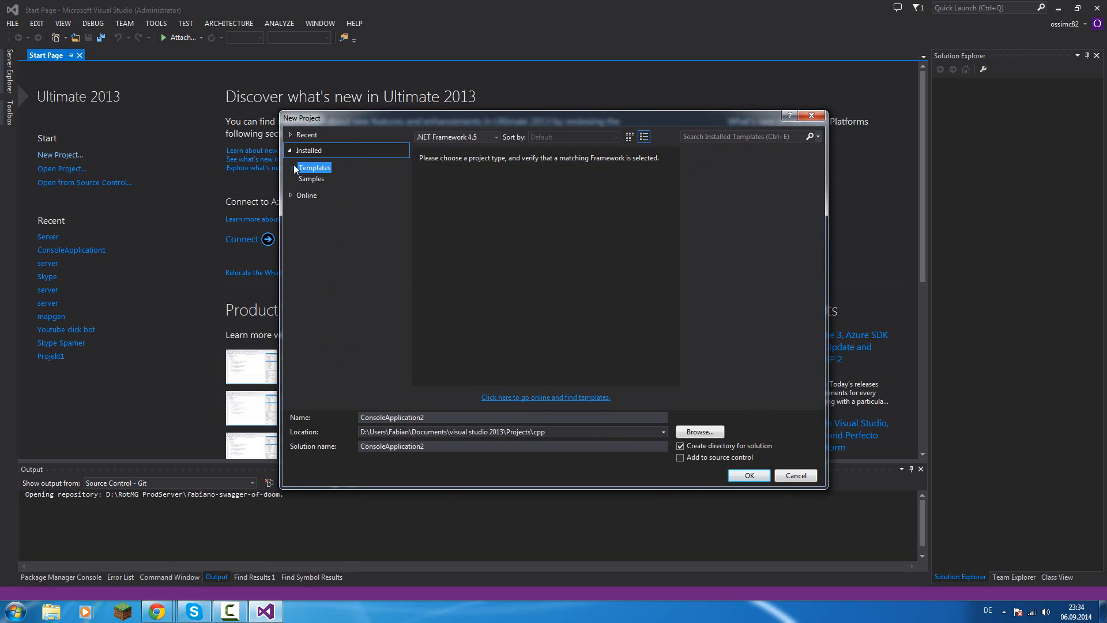
{"action": "left_click", "coordinate": [307, 133]}
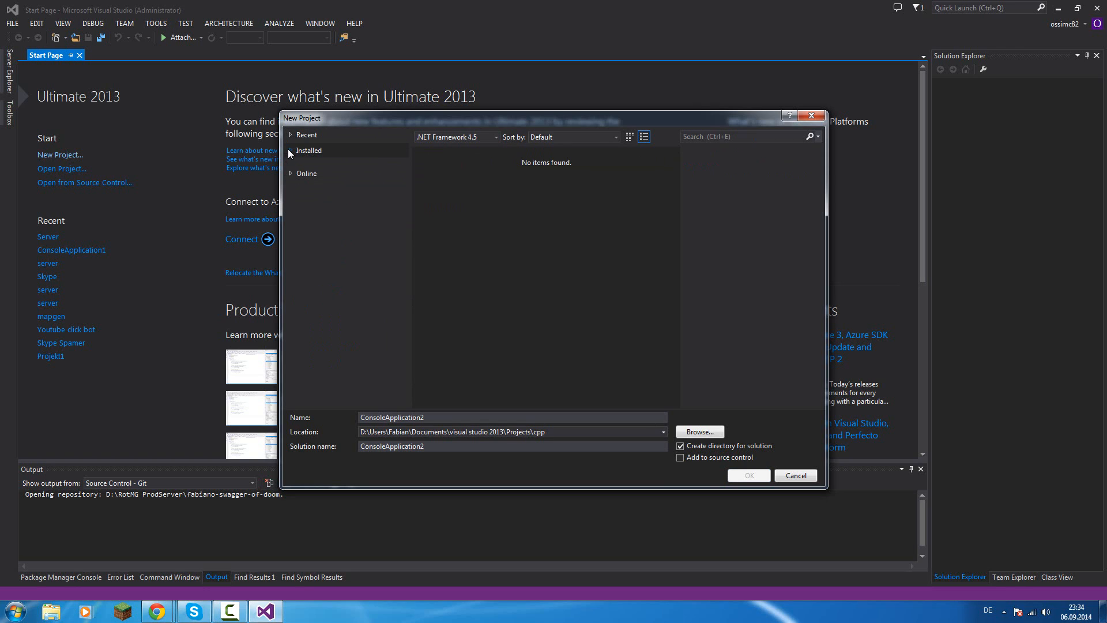
{"action": "left_click", "coordinate": [289, 150]}
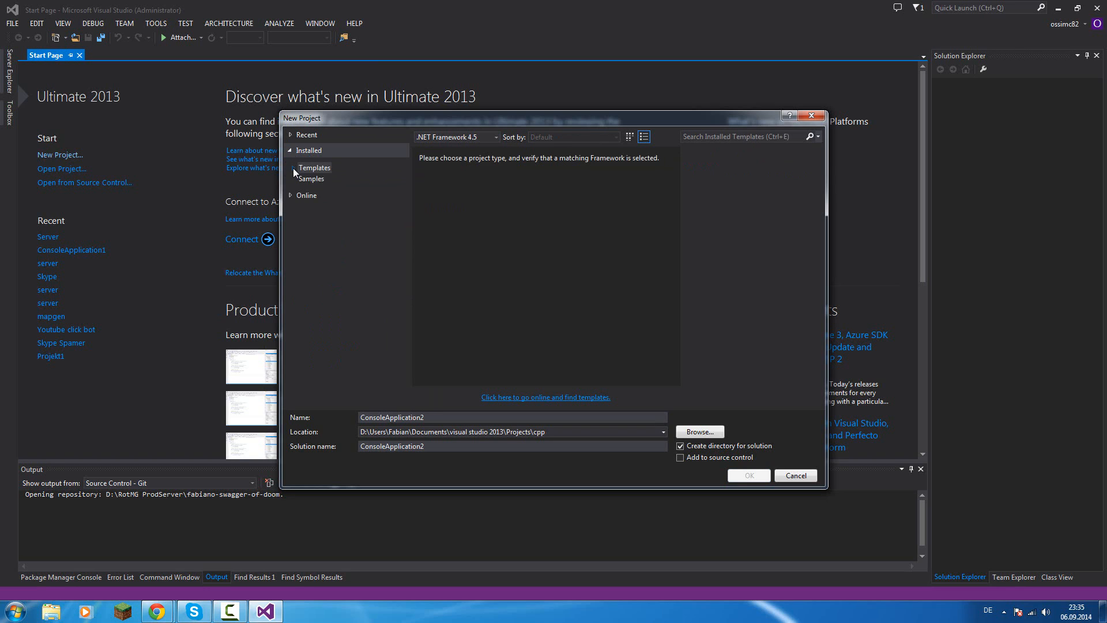
{"action": "left_click", "coordinate": [292, 169]}
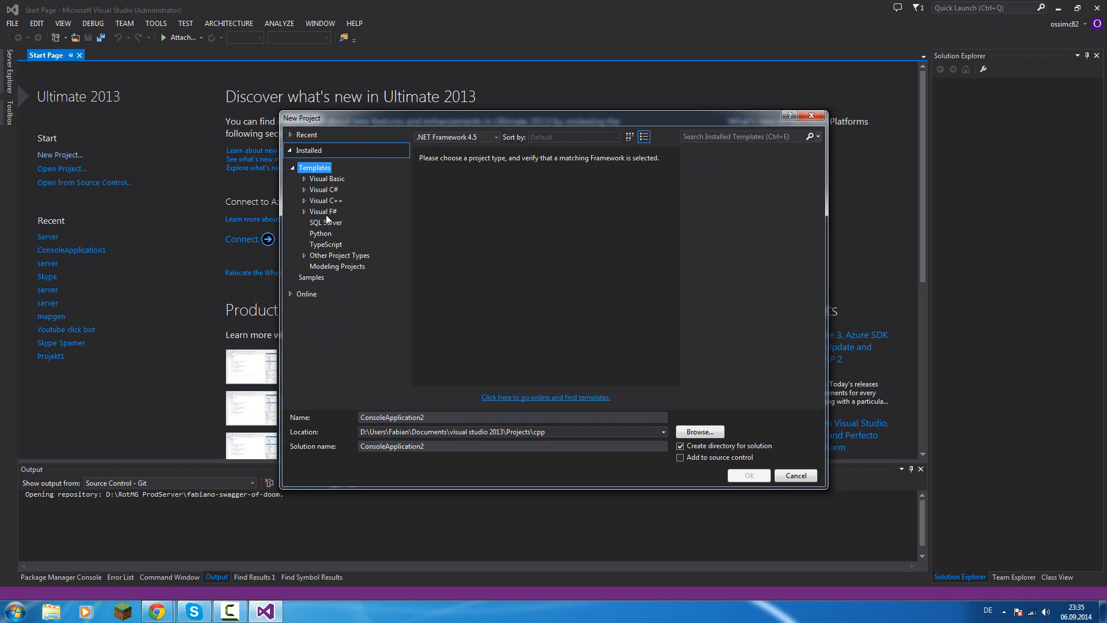
{"action": "mouse_move", "coordinate": [323, 255]}
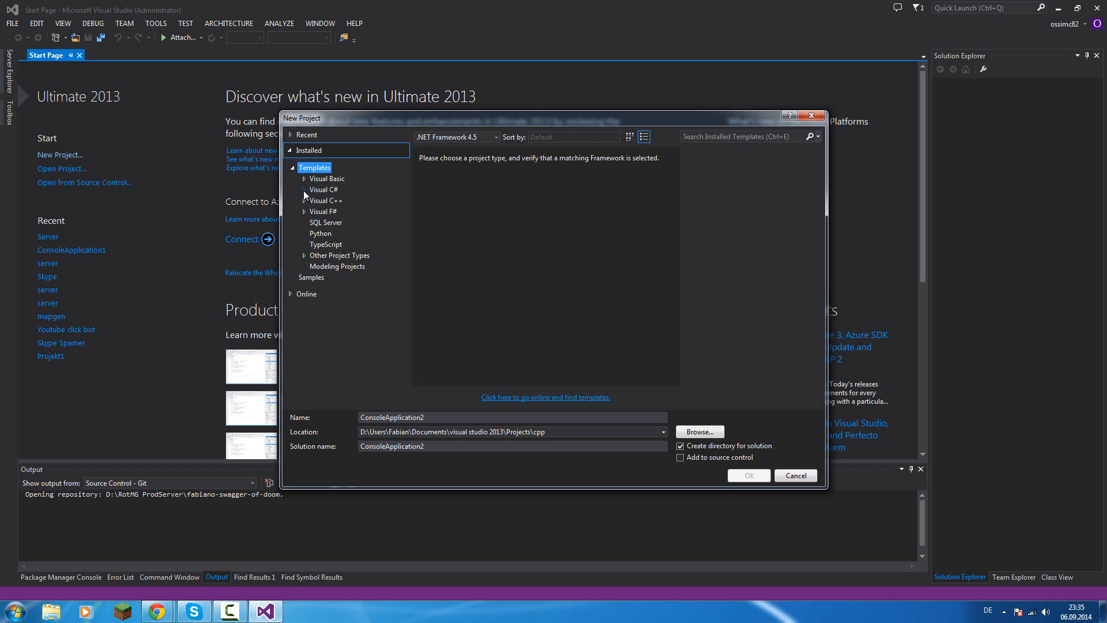
{"action": "left_click", "coordinate": [305, 190]}
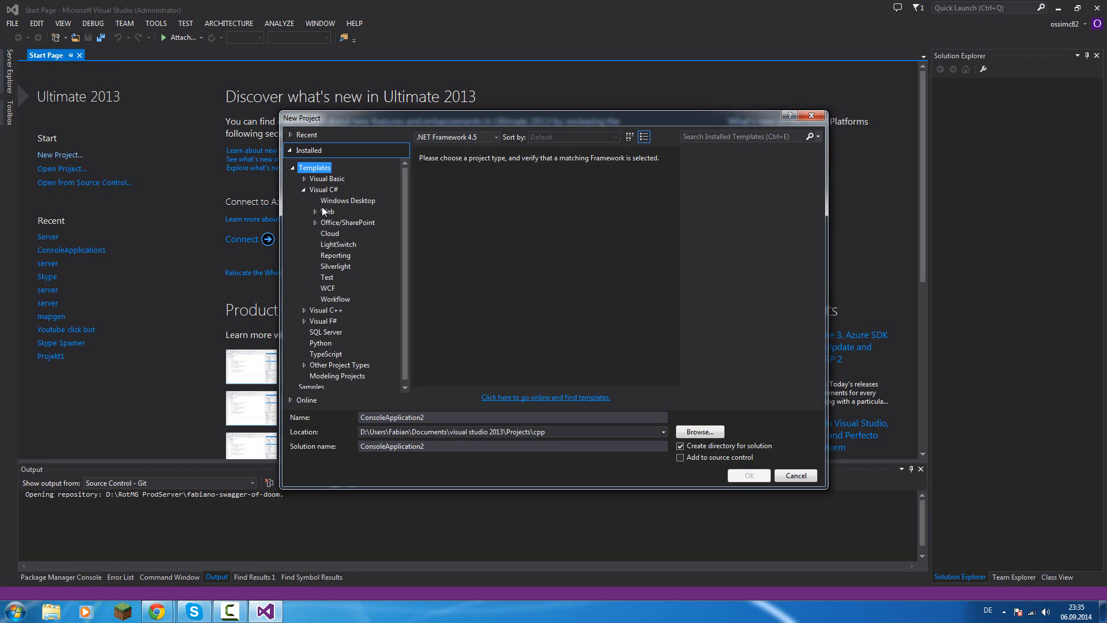
{"action": "mouse_move", "coordinate": [333, 203]}
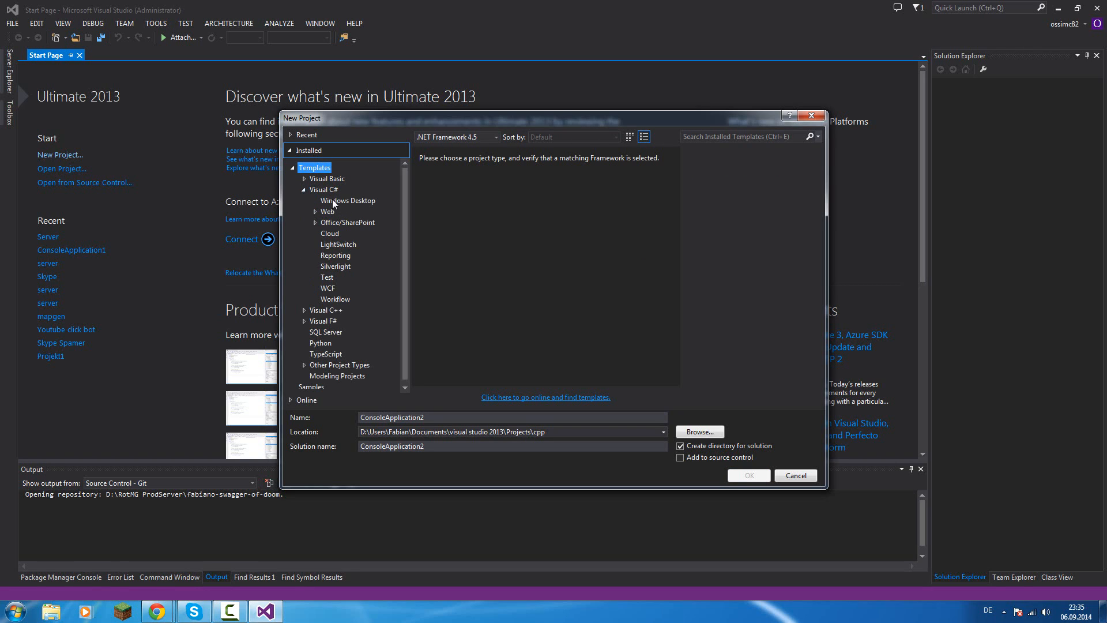
Browse the Web, Reporting, Test and Workflow categories, then return to the full Visual C# template list.
{"action": "left_click", "coordinate": [323, 189]}
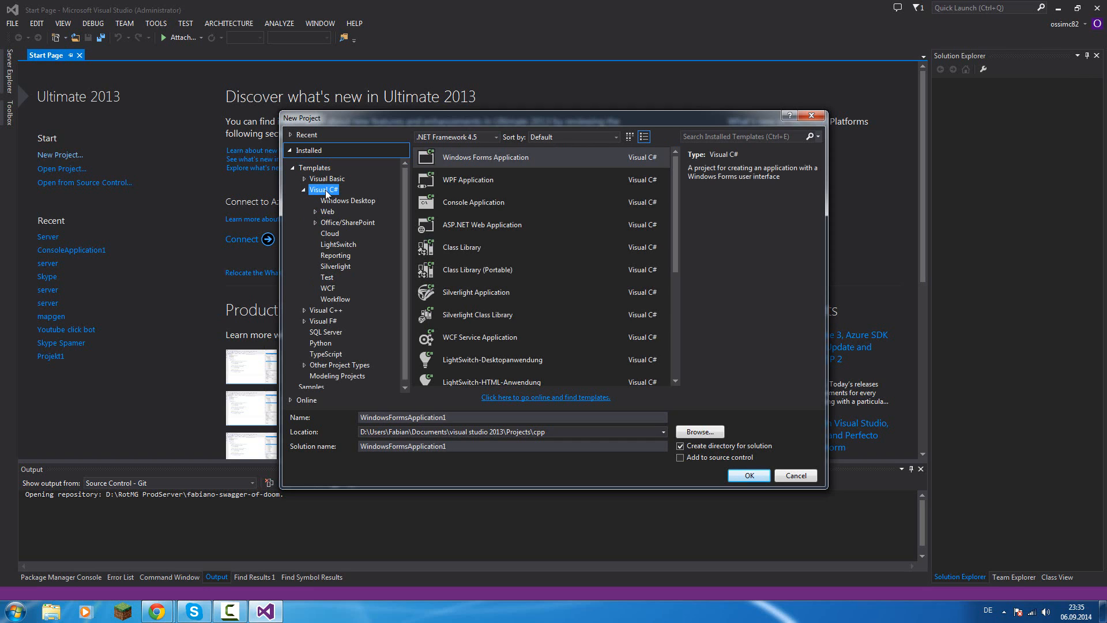
{"action": "mouse_move", "coordinate": [332, 206]}
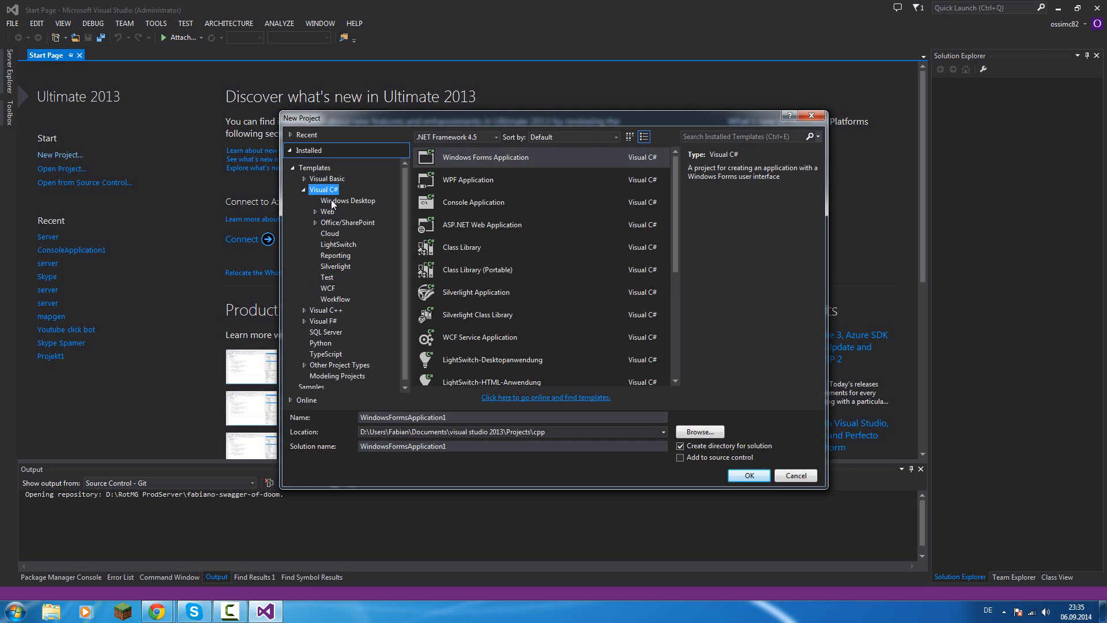
{"action": "left_click", "coordinate": [328, 211]}
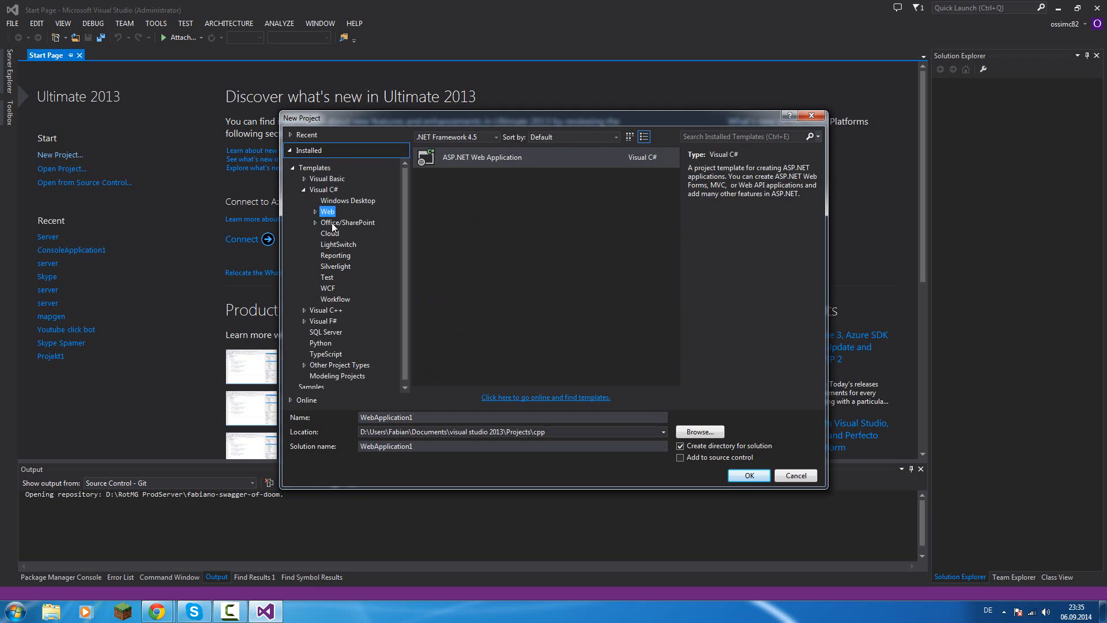
{"action": "left_click", "coordinate": [334, 255]}
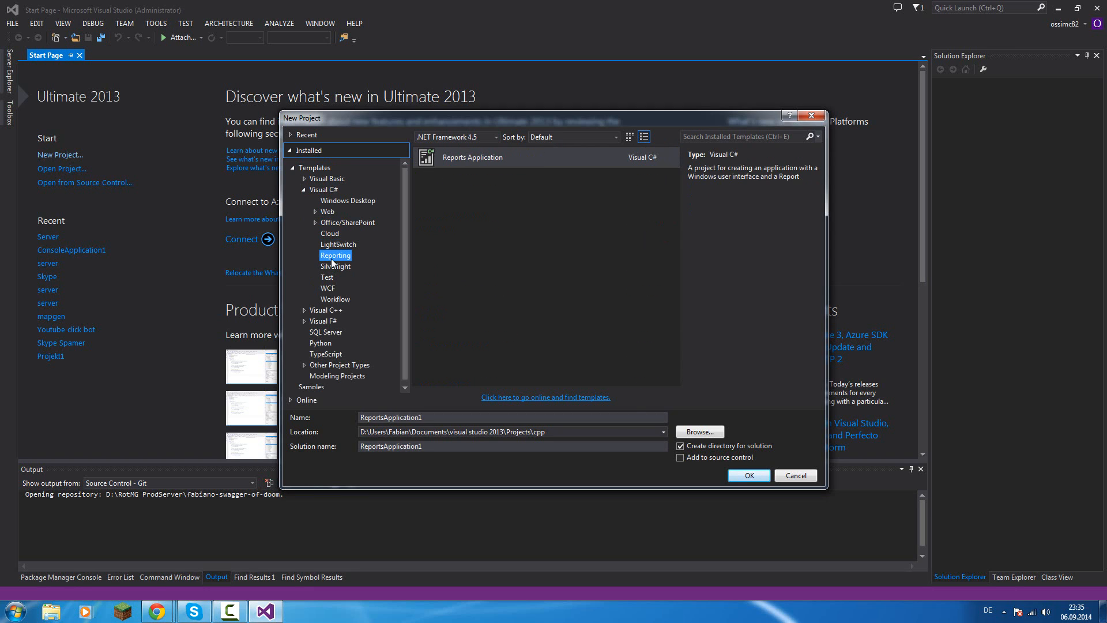
{"action": "left_click", "coordinate": [327, 277]}
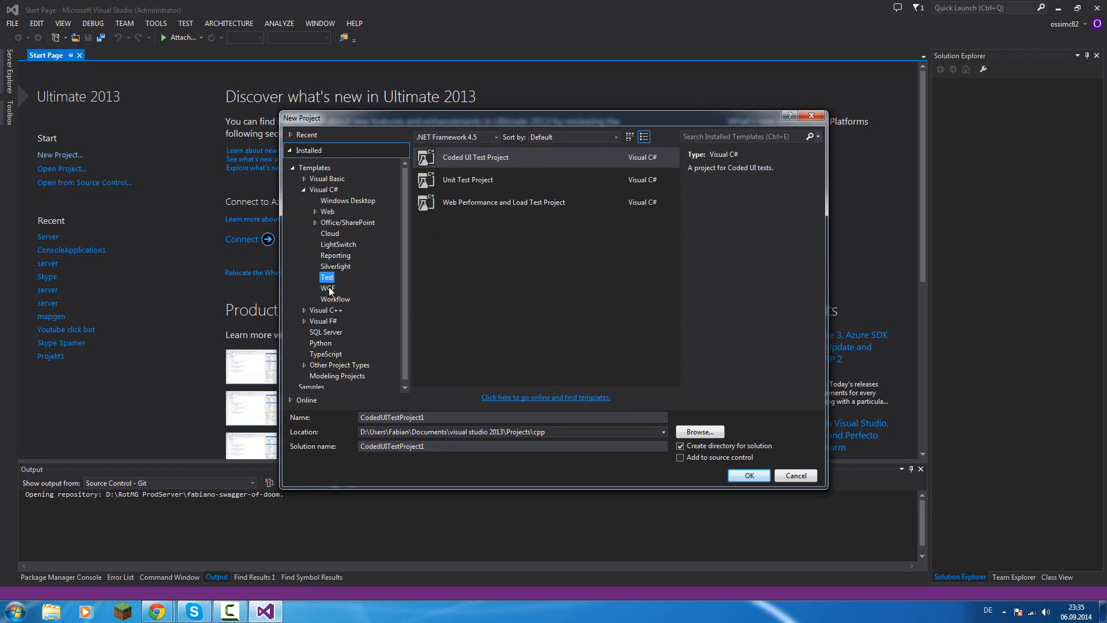
{"action": "left_click", "coordinate": [335, 299]}
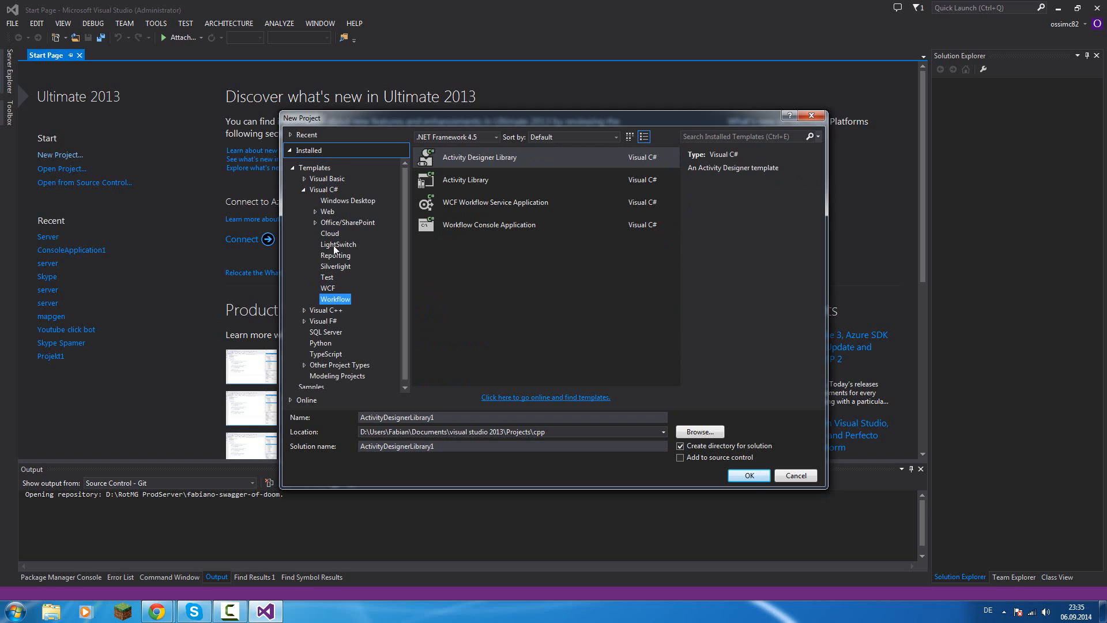
{"action": "mouse_move", "coordinate": [326, 211]}
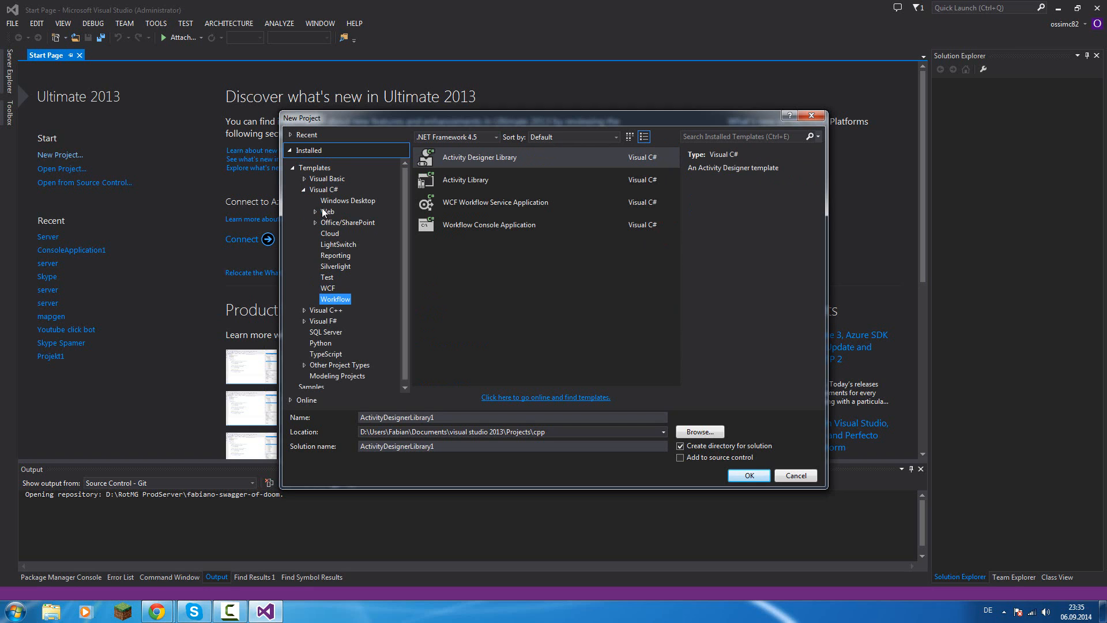
{"action": "left_click", "coordinate": [323, 189]}
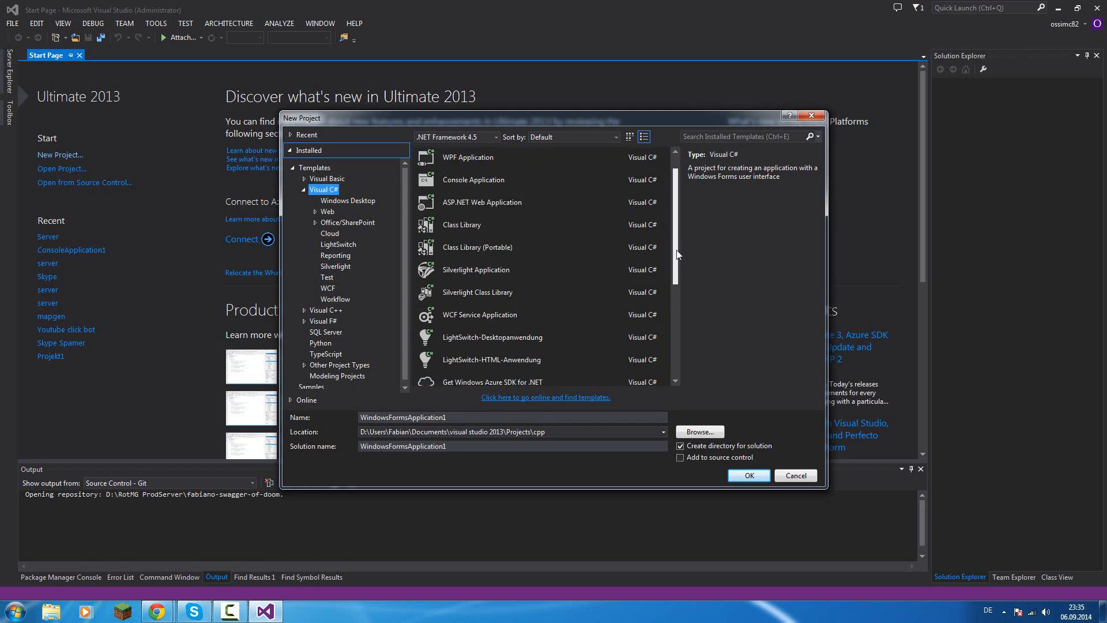
{"action": "scroll", "scroll_direction": "up", "scroll_amount": 3}
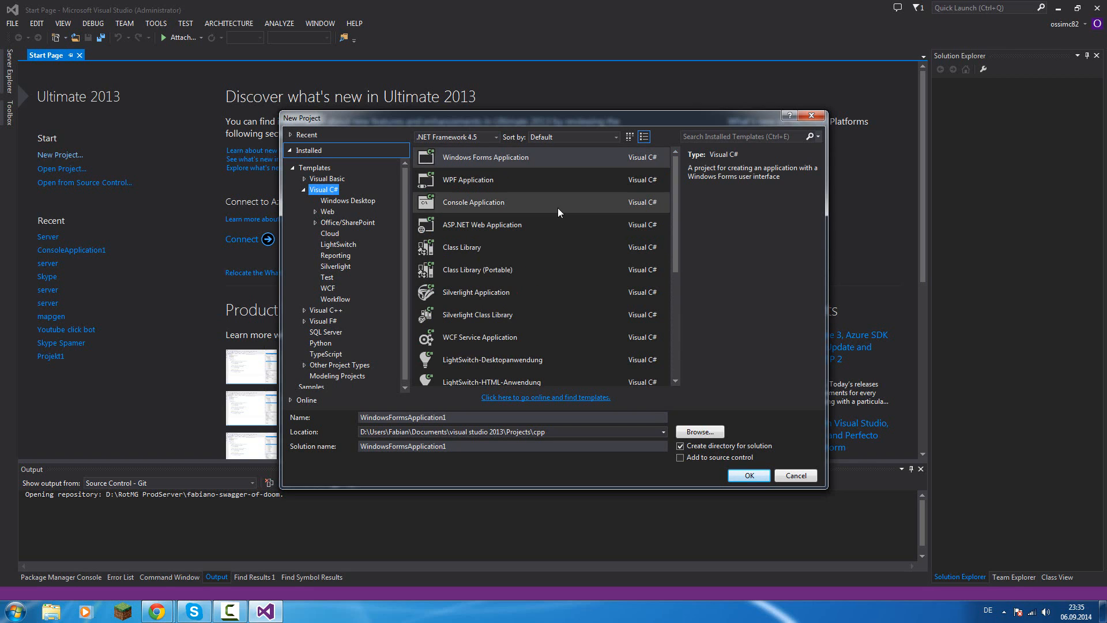
Choose the Console Application template and begin trimming the project location path.
{"action": "left_click", "coordinate": [473, 202]}
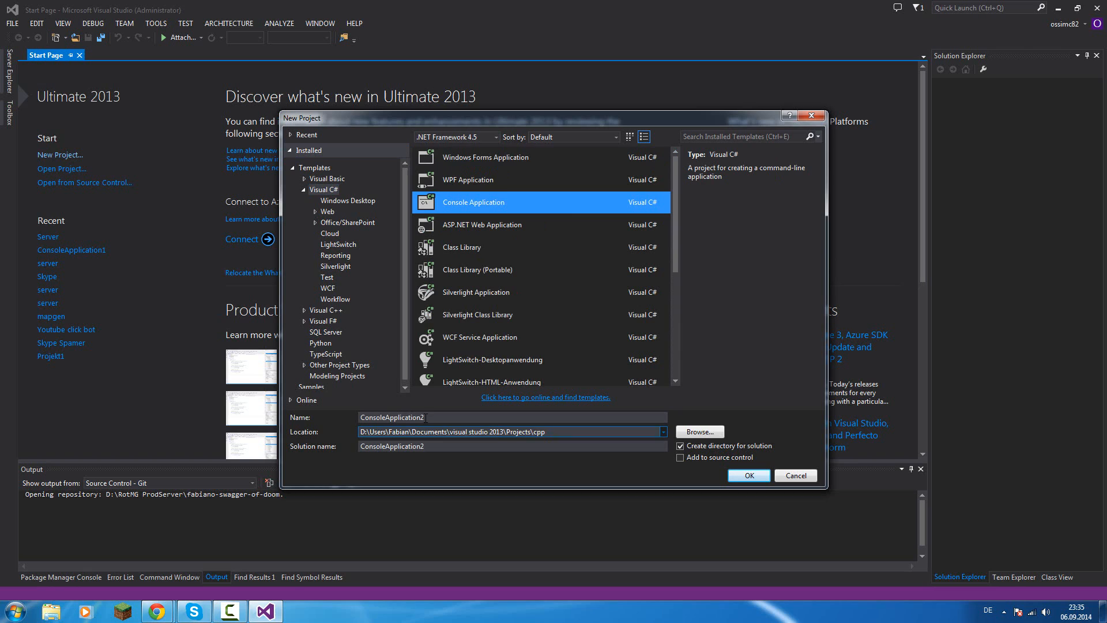
{"action": "left_click", "coordinate": [566, 431]}
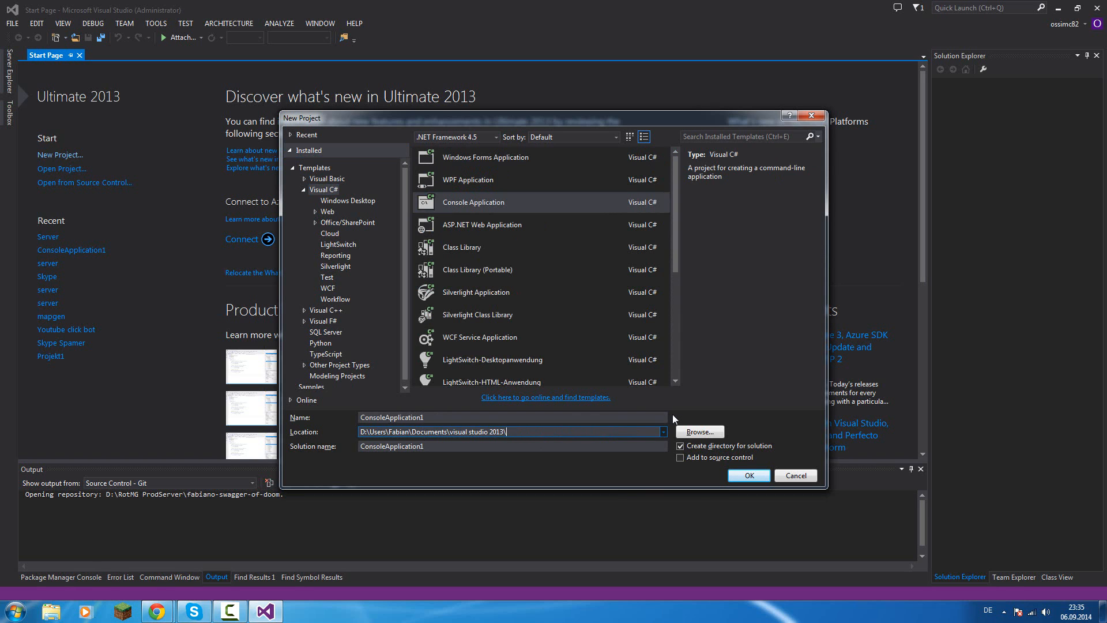
Create a 'YouTube Tutorial' folder via Browse and select it as the project location.
{"action": "left_click", "coordinate": [699, 432]}
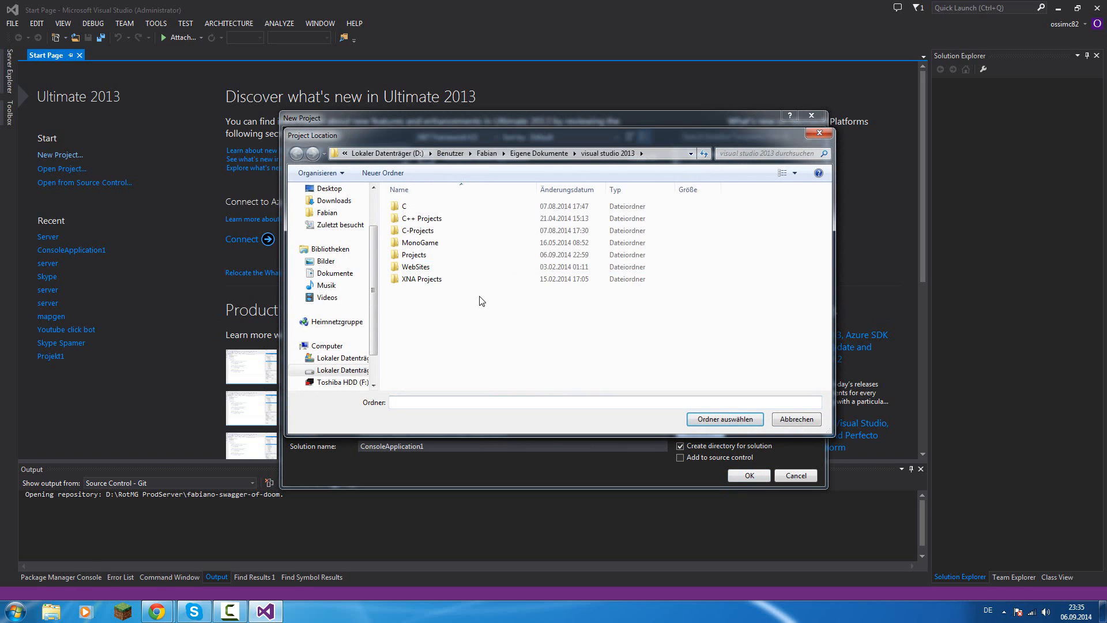
{"action": "mouse_move", "coordinate": [387, 179]}
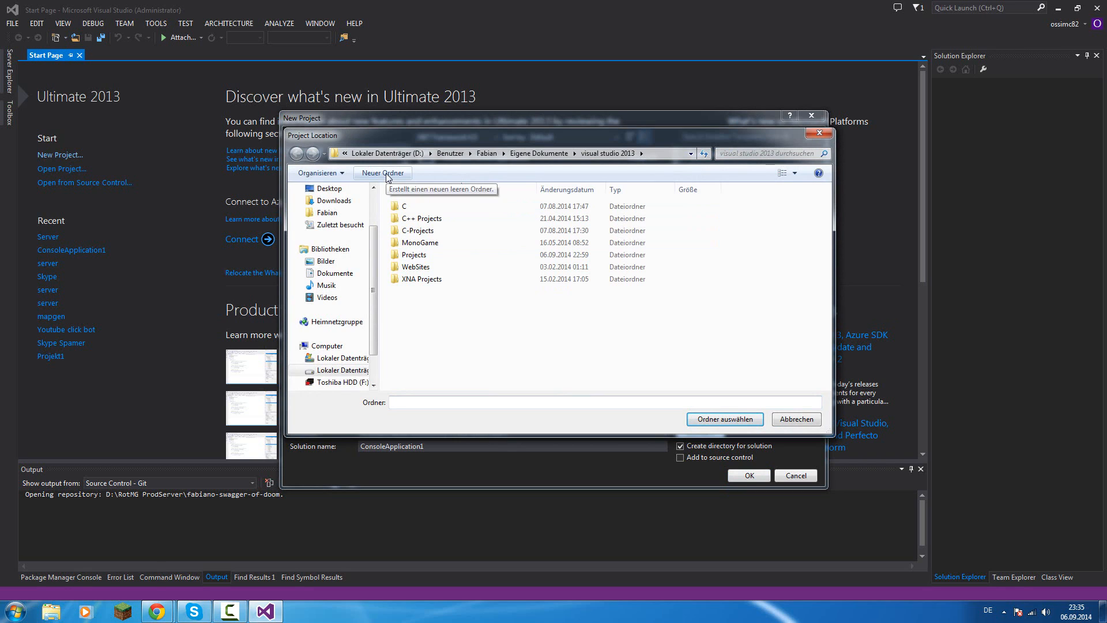
{"action": "left_click", "coordinate": [382, 173]}
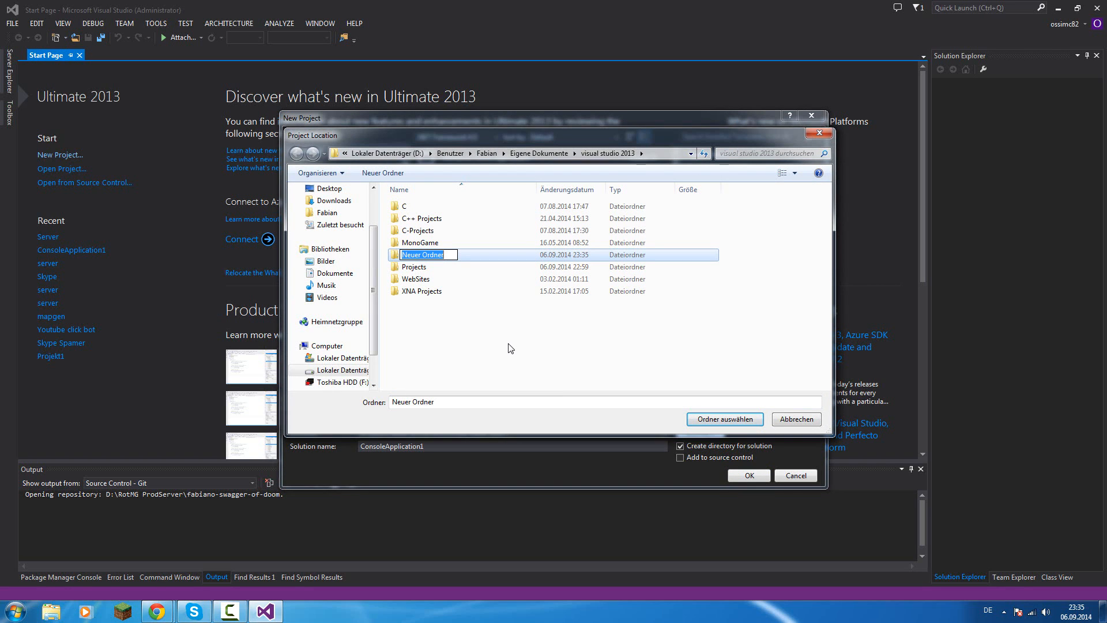
{"action": "type", "text": "YouTube Tutorial"}
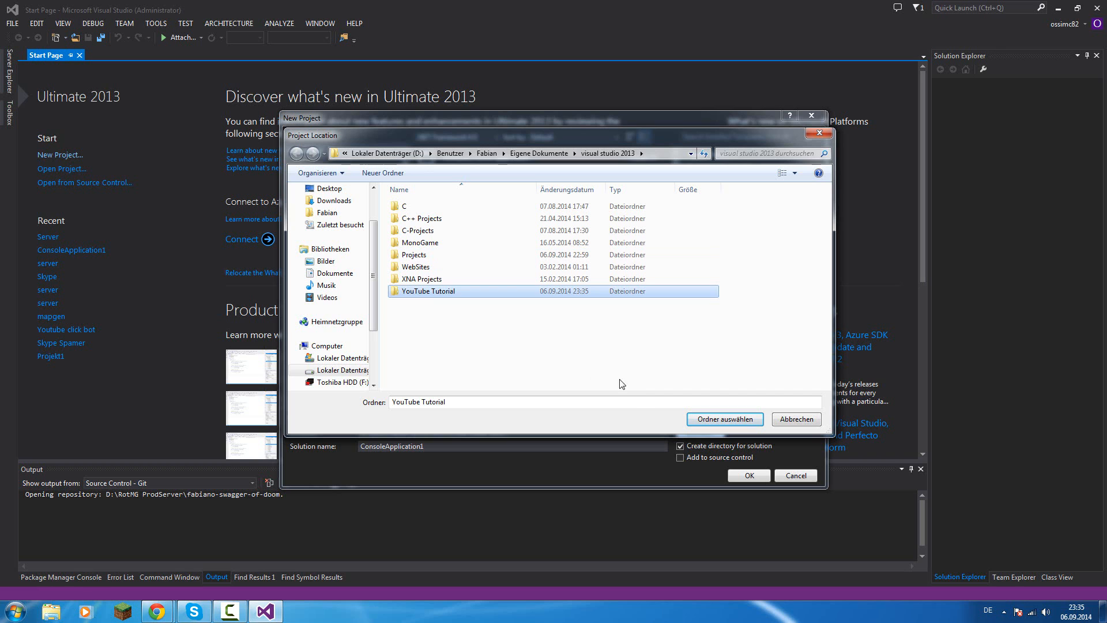
{"action": "left_click", "coordinate": [725, 419]}
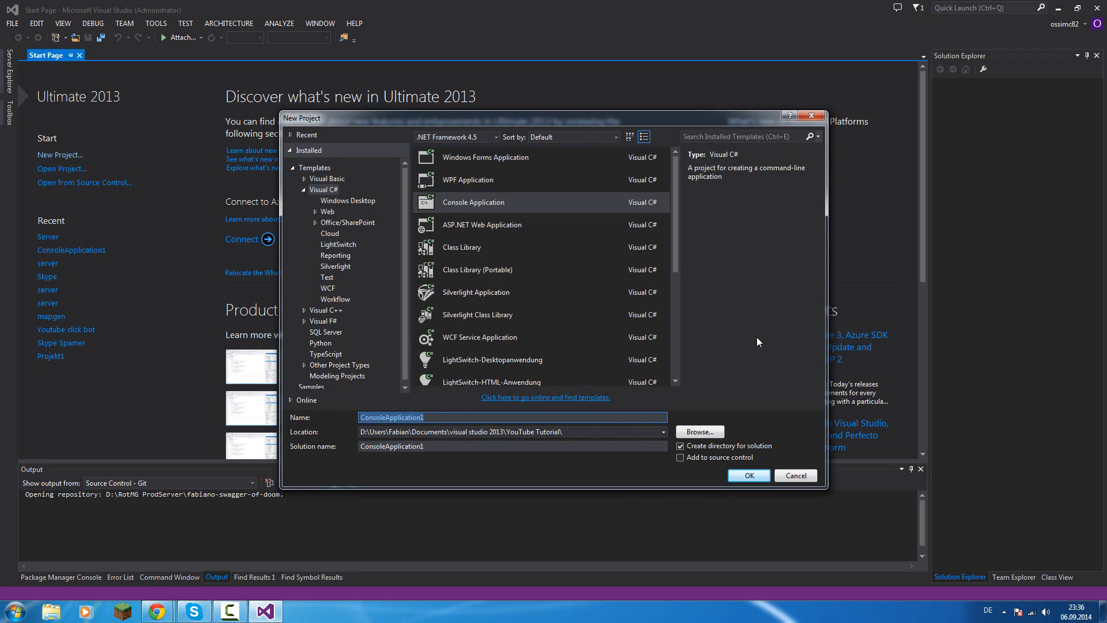
Name the project 'Episode1' and create the console application.
{"action": "type", "text": "Episode1"}
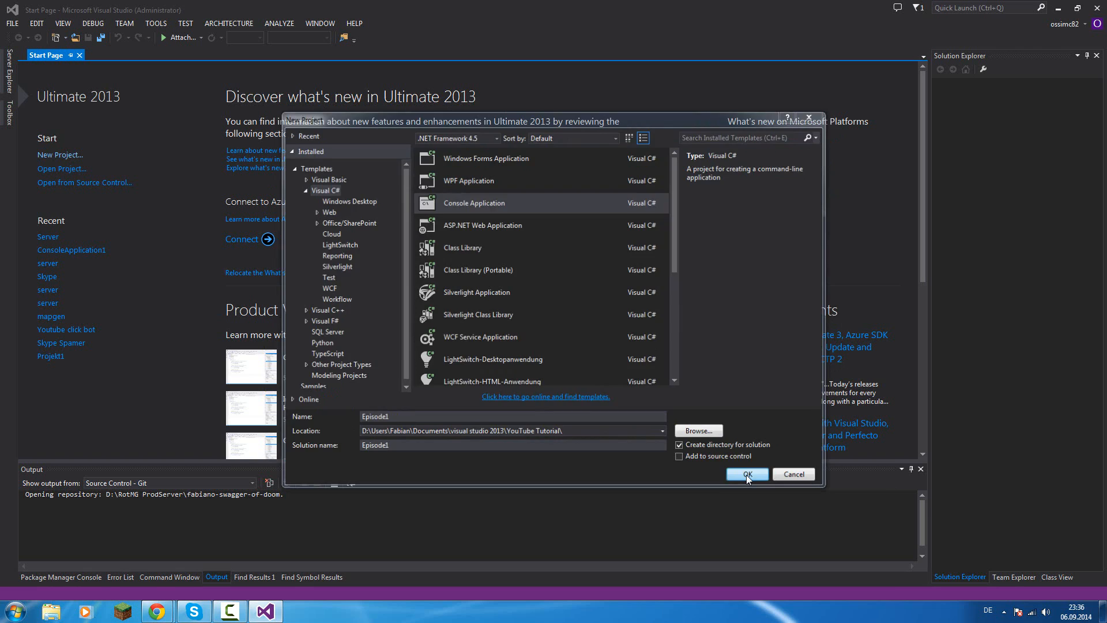
{"action": "left_click", "coordinate": [747, 474]}
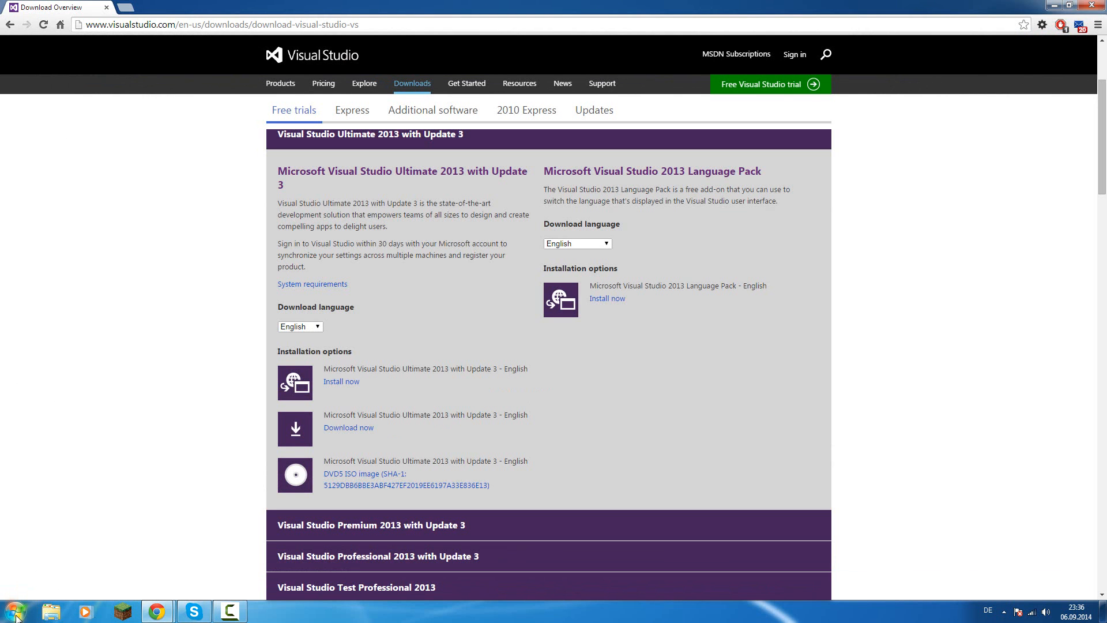
Launch Visual Studio 2013 from the Windows Start menu.
{"action": "left_click", "coordinate": [14, 609]}
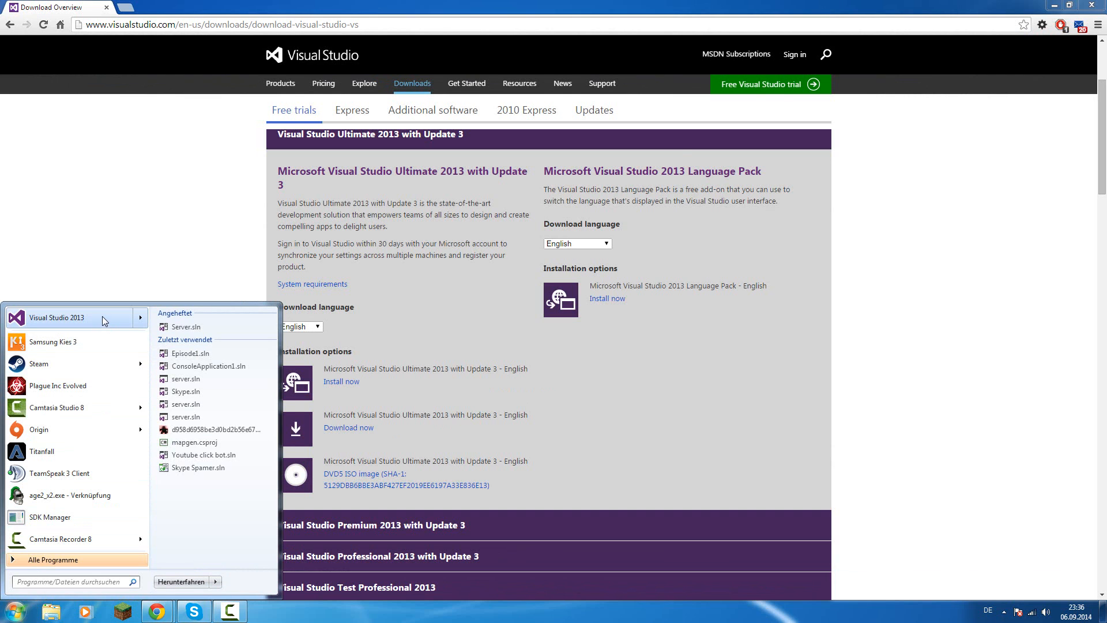
{"action": "left_click", "coordinate": [57, 319]}
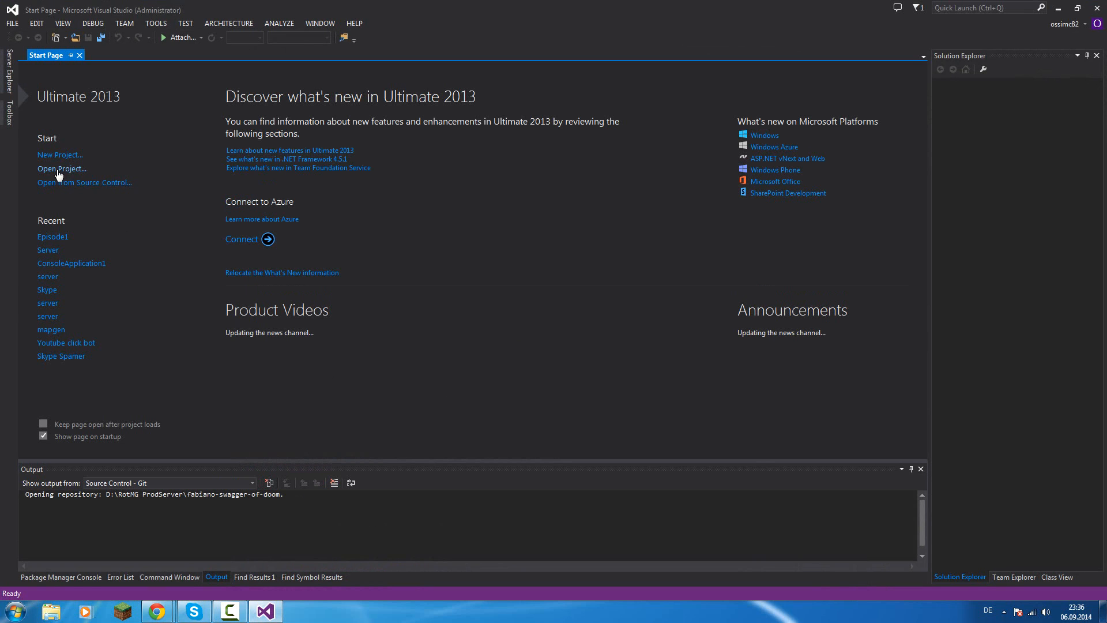
{"action": "left_click", "coordinate": [60, 168]}
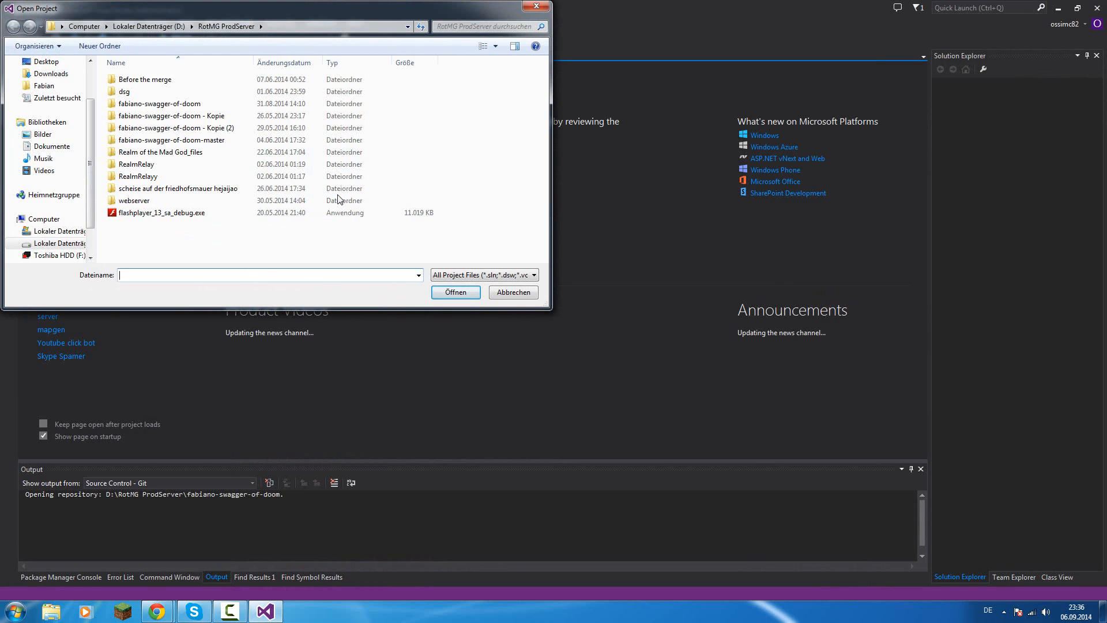
{"action": "mouse_move", "coordinate": [183, 108]}
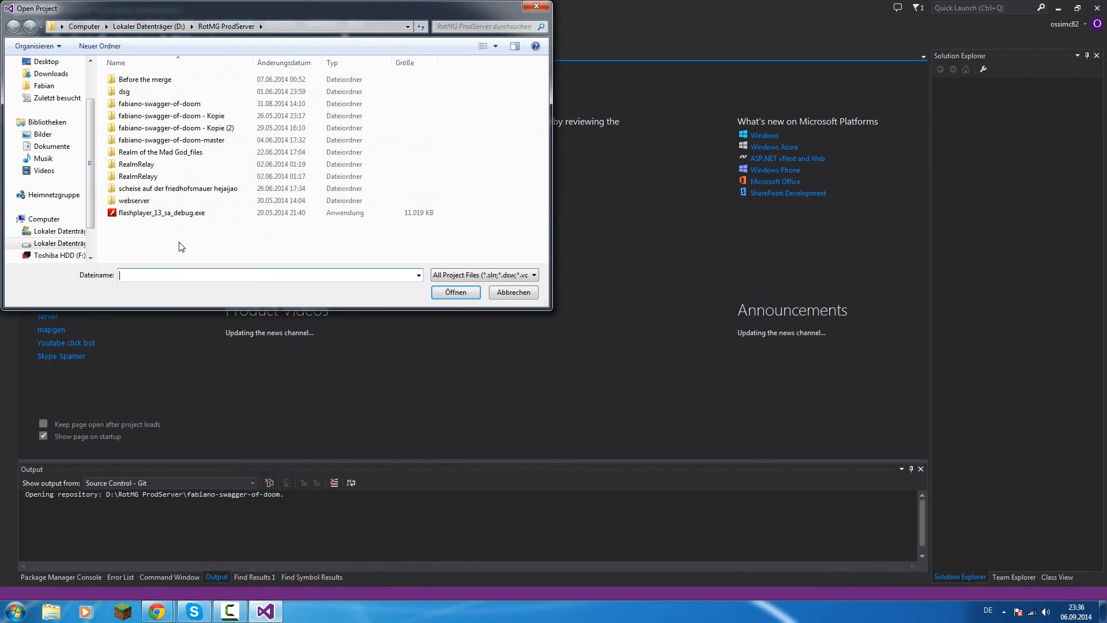
{"action": "mouse_move", "coordinate": [515, 302]}
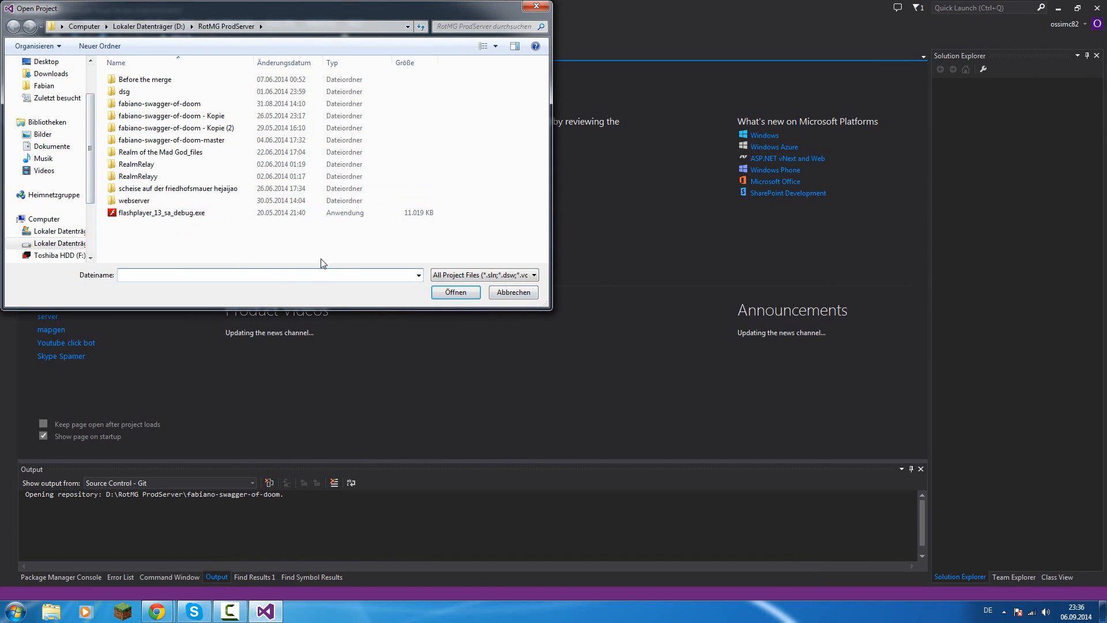
{"action": "left_click", "coordinate": [512, 292]}
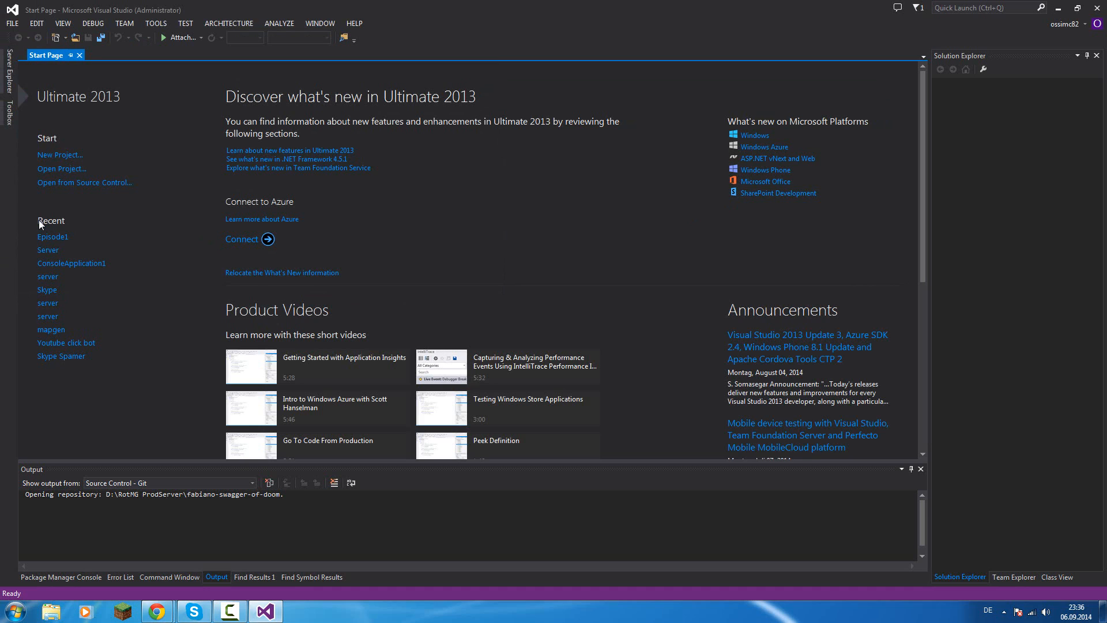
{"action": "mouse_move", "coordinate": [56, 241]}
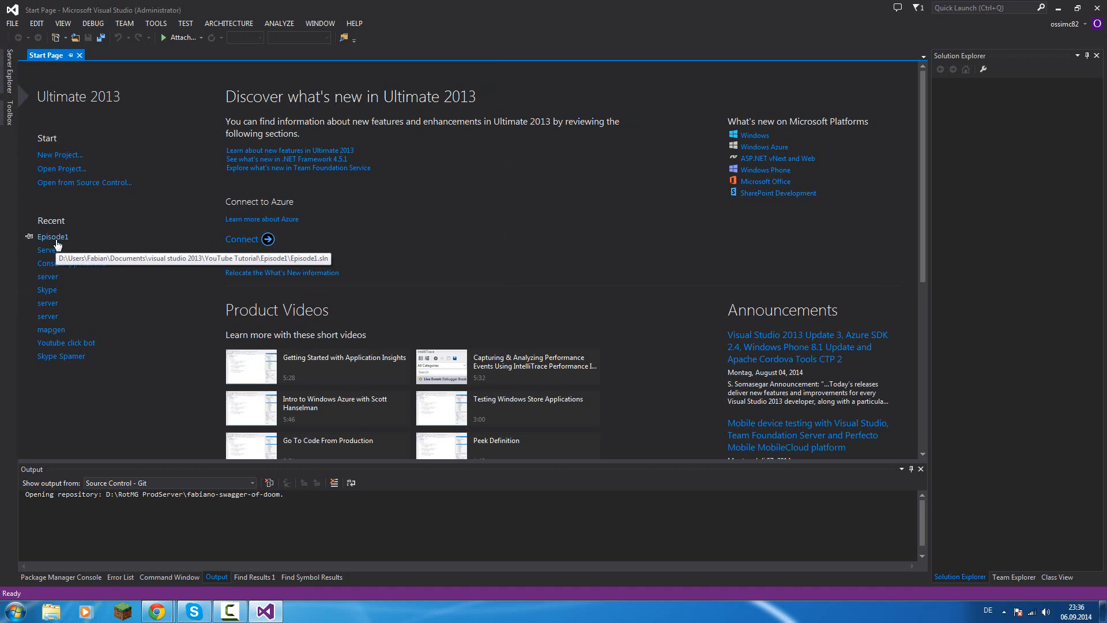
Open the recent Episode1 solution from the Start Page, showing Program.cs.
{"action": "double_click", "coordinate": [53, 237]}
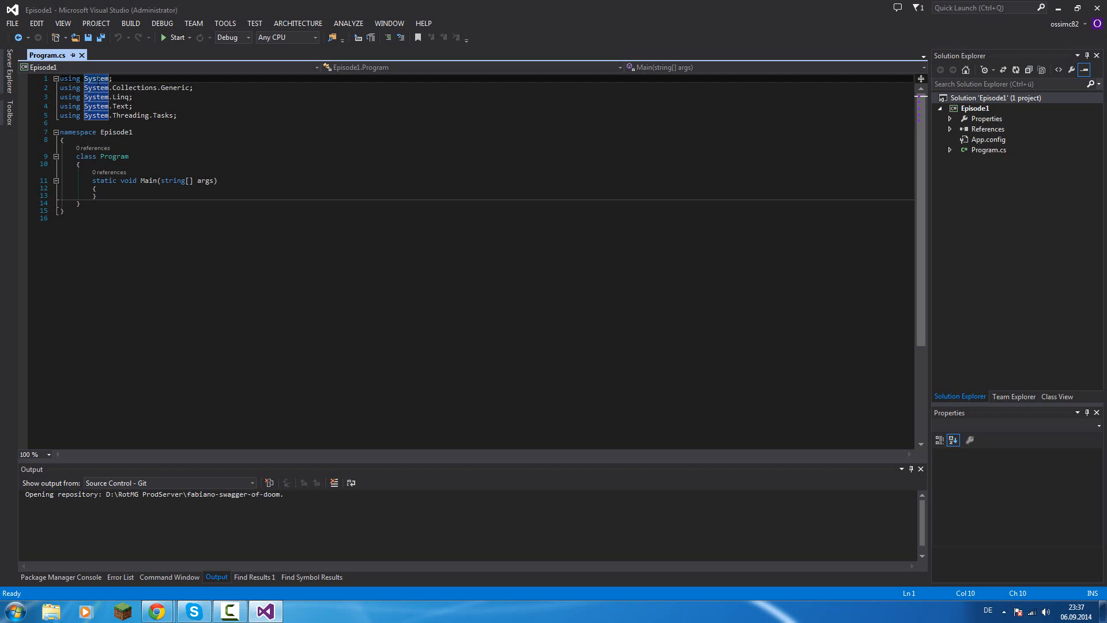
{"action": "mouse_move", "coordinate": [98, 78]}
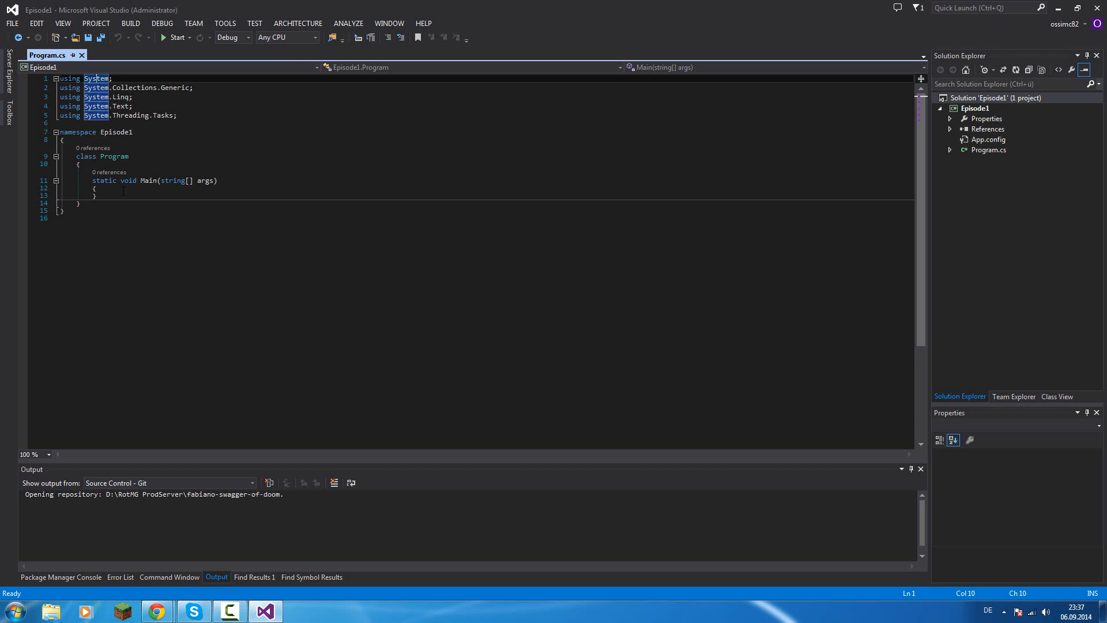
Write 'Console' inside Main, view its metadata definition, then close that view.
{"action": "type", "text": "Co"}
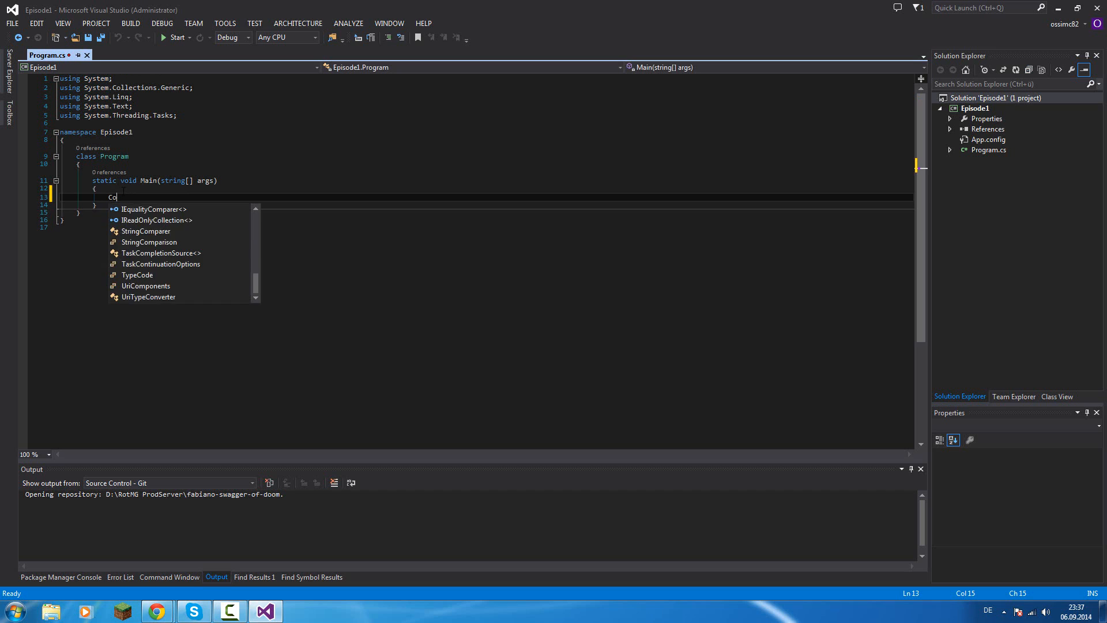
{"action": "type", "text": "nsole"}
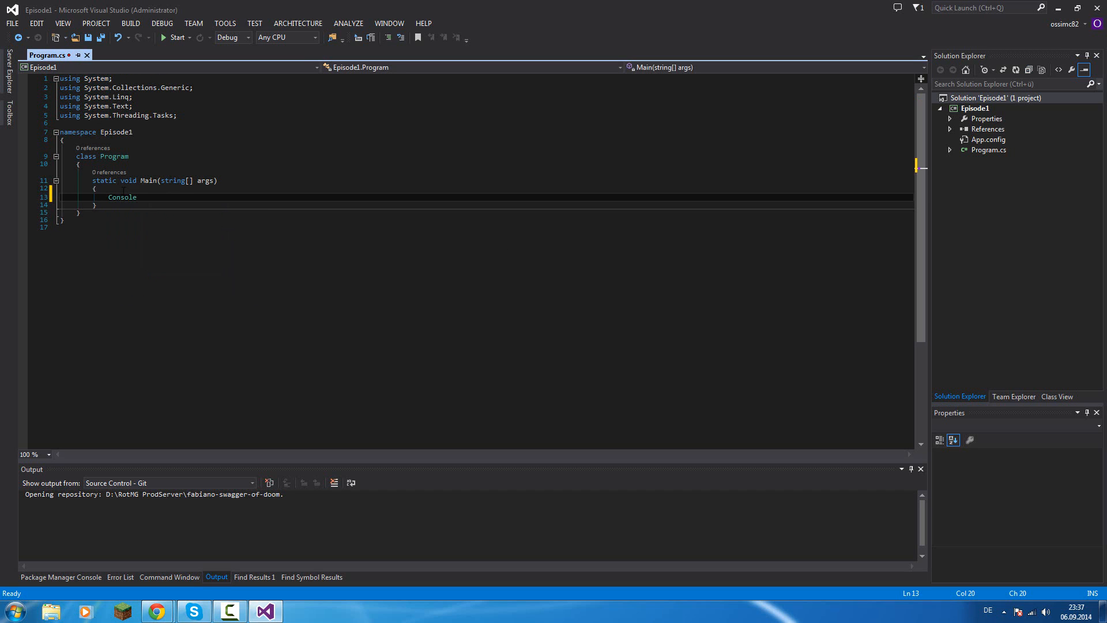
{"action": "double_click", "coordinate": [123, 197]}
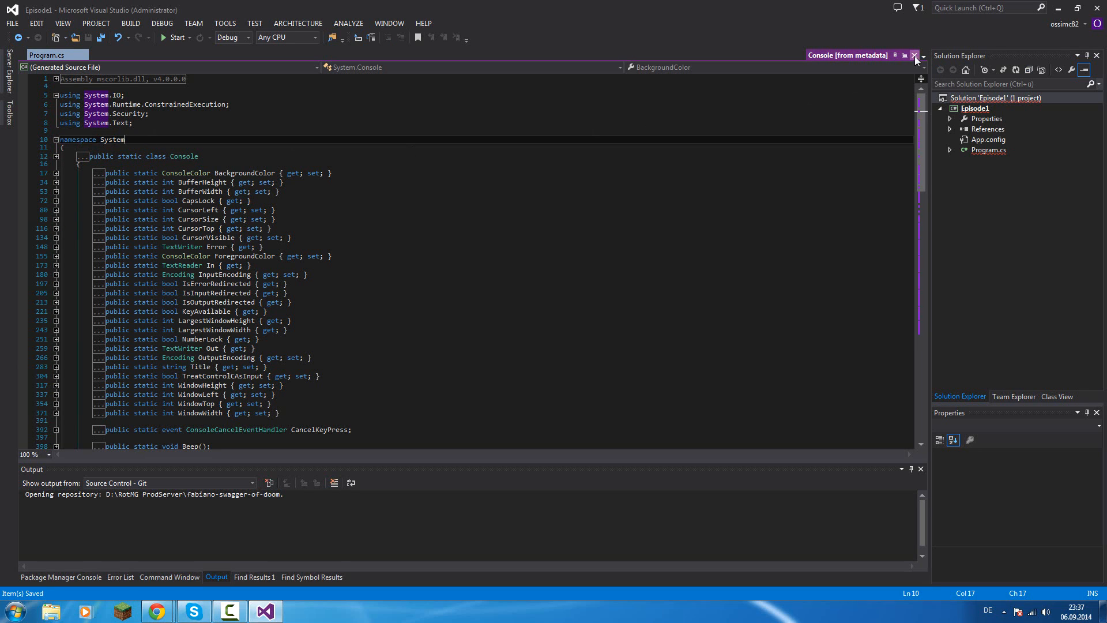
{"action": "left_click", "coordinate": [914, 56]}
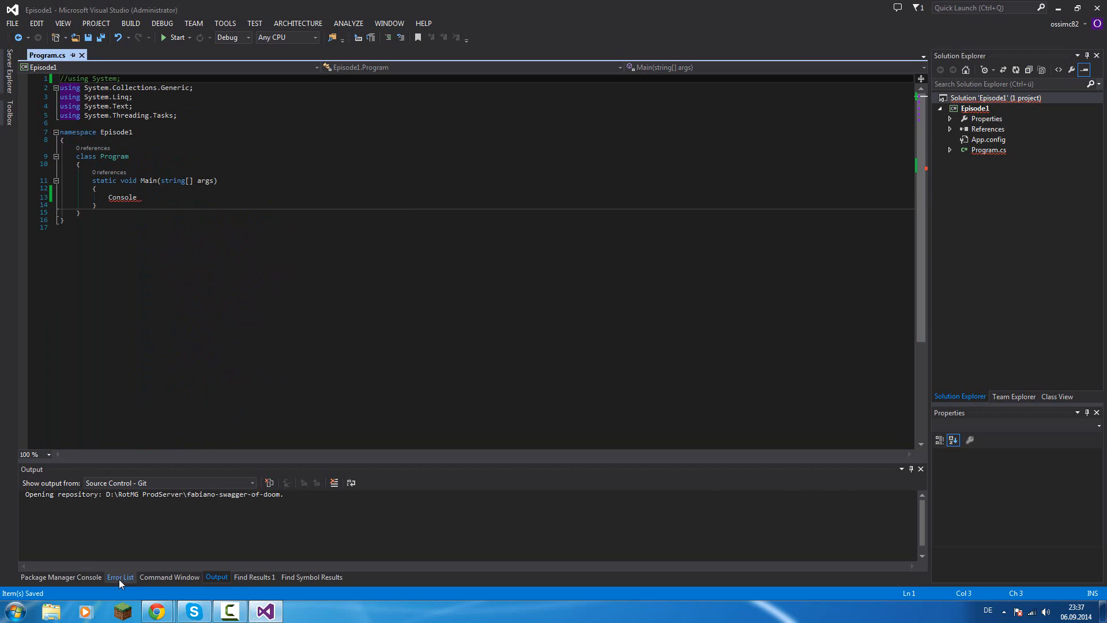
Show the Error List and apply the suggested fixes: add 'using System;' and qualify System.Console.
{"action": "left_click", "coordinate": [120, 576]}
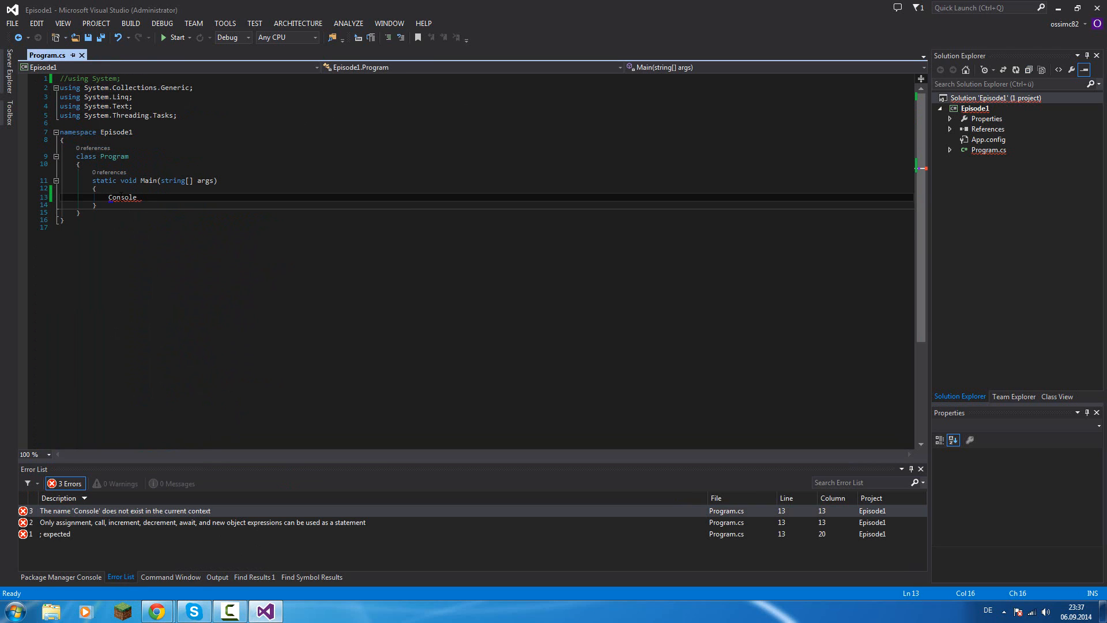
{"action": "left_click", "coordinate": [122, 196]}
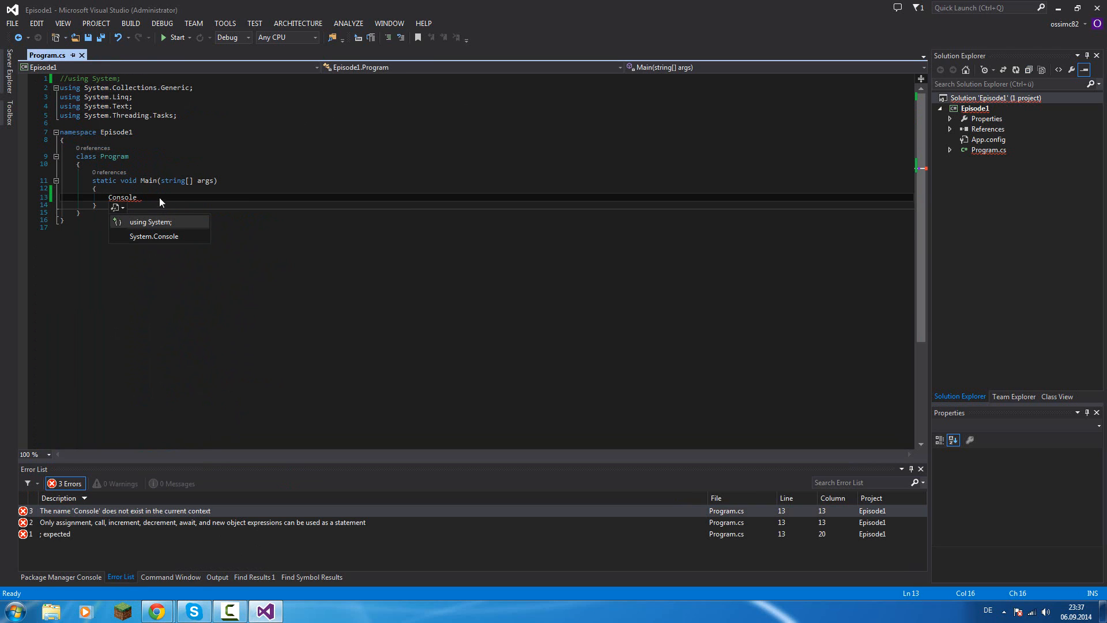
{"action": "mouse_move", "coordinate": [144, 222]}
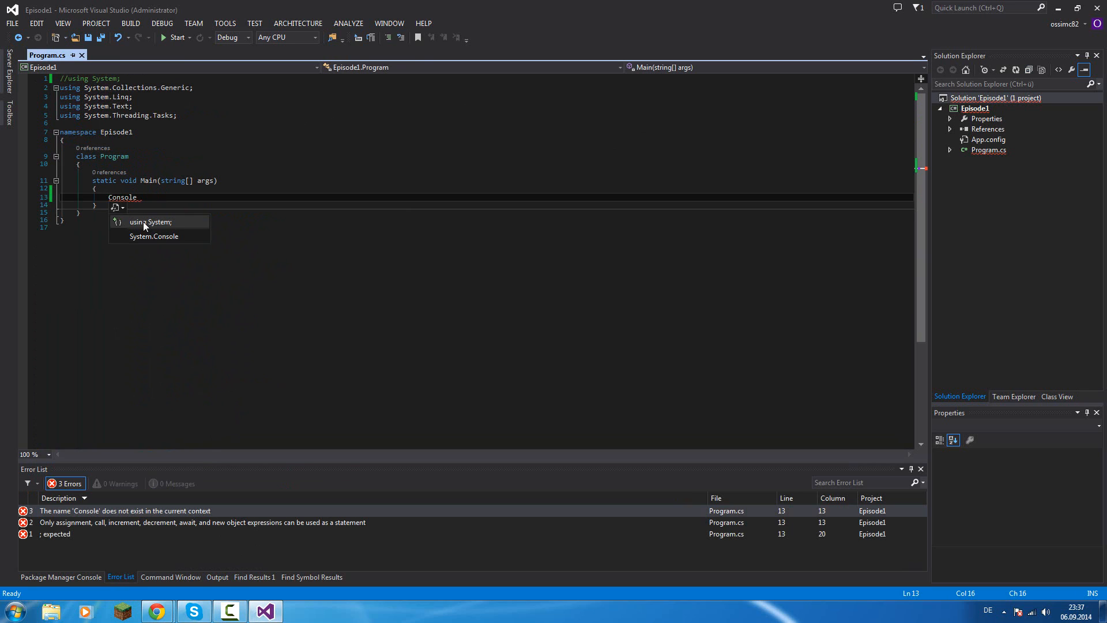
{"action": "key", "text": "Escape"}
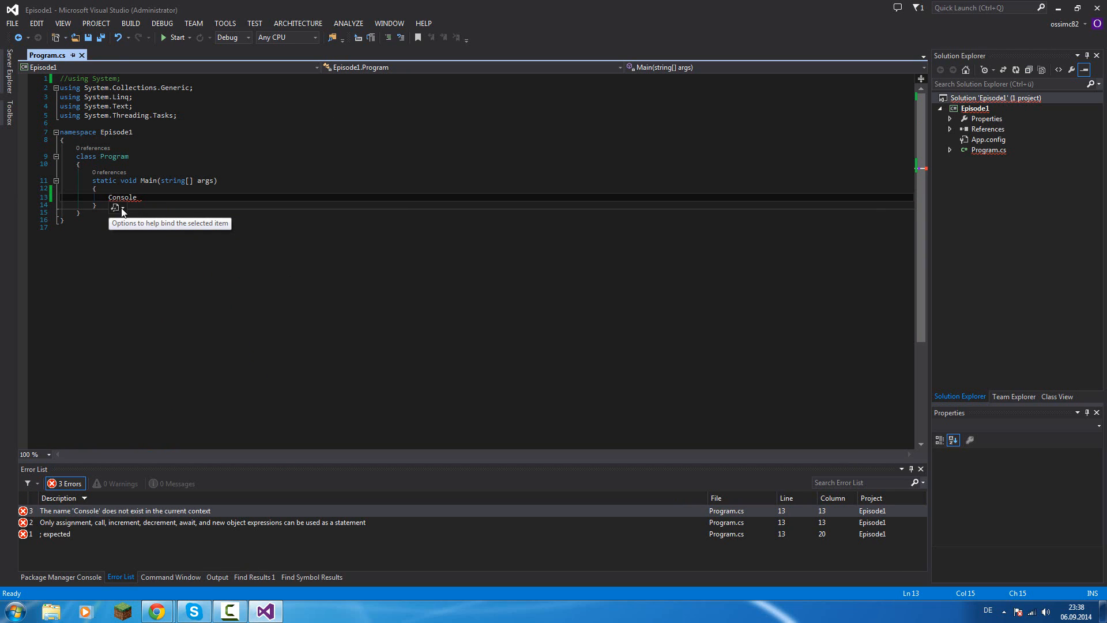
{"action": "left_click", "coordinate": [121, 208]}
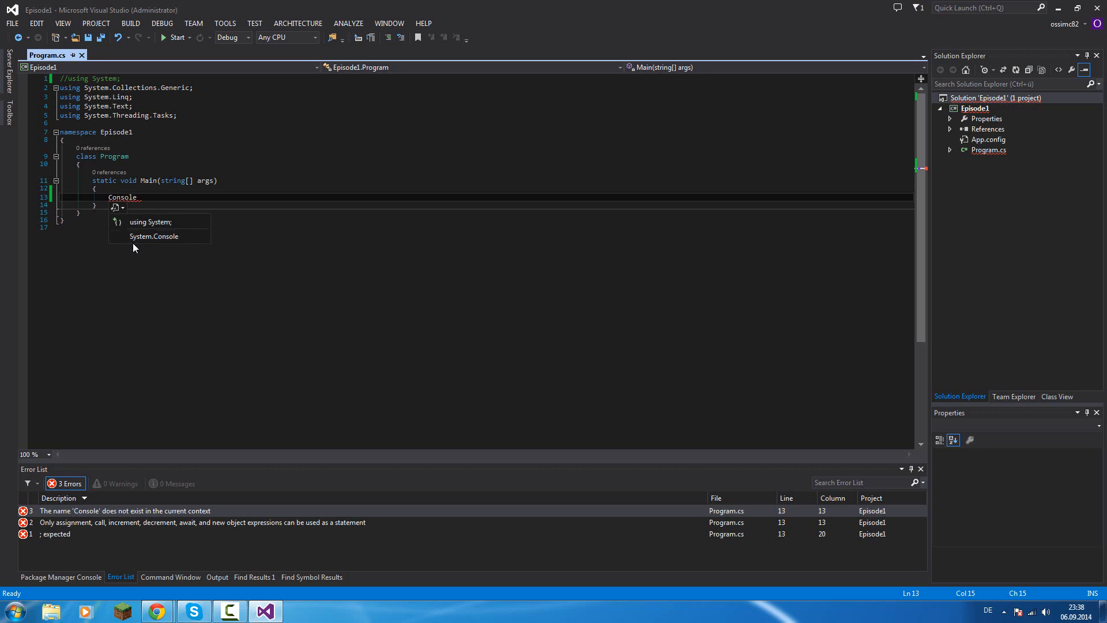
{"action": "mouse_move", "coordinate": [143, 238]}
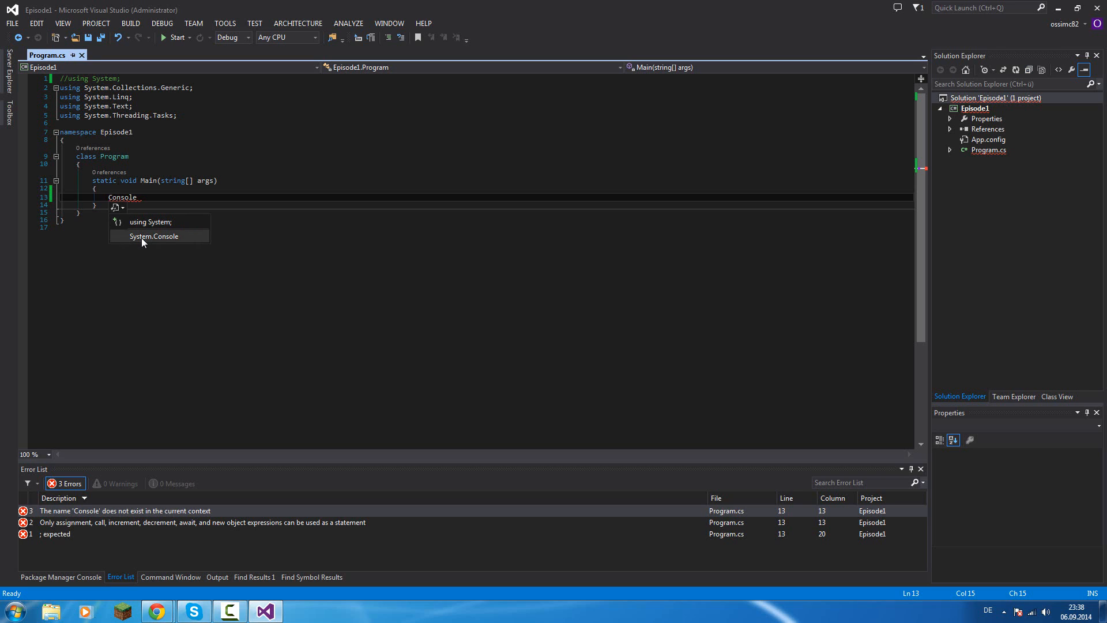
{"action": "mouse_move", "coordinate": [144, 223]}
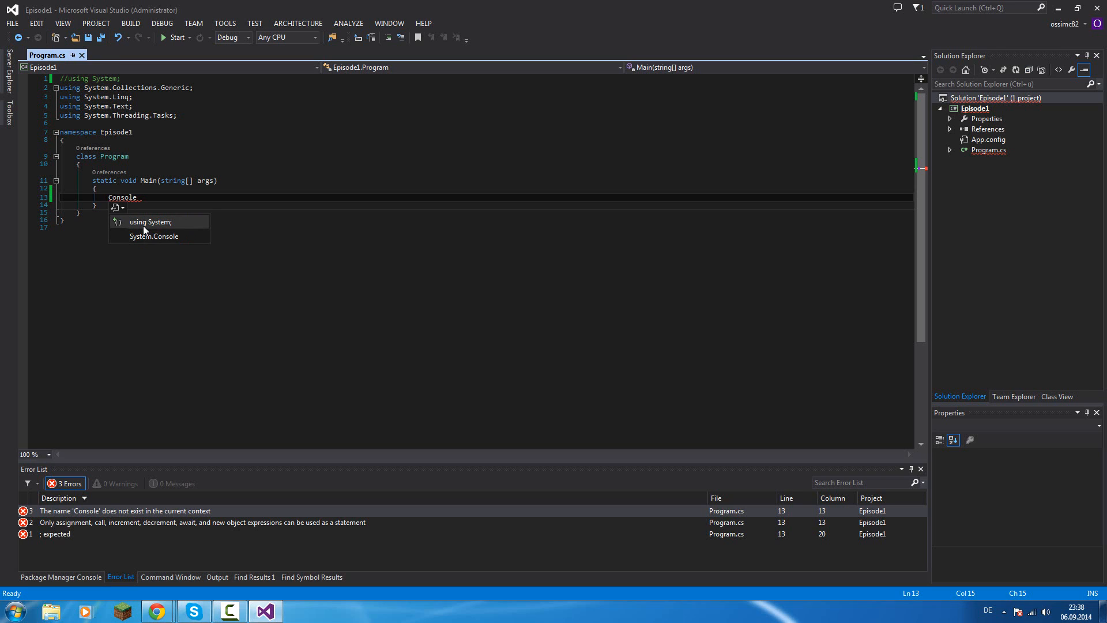
{"action": "left_click", "coordinate": [150, 222]}
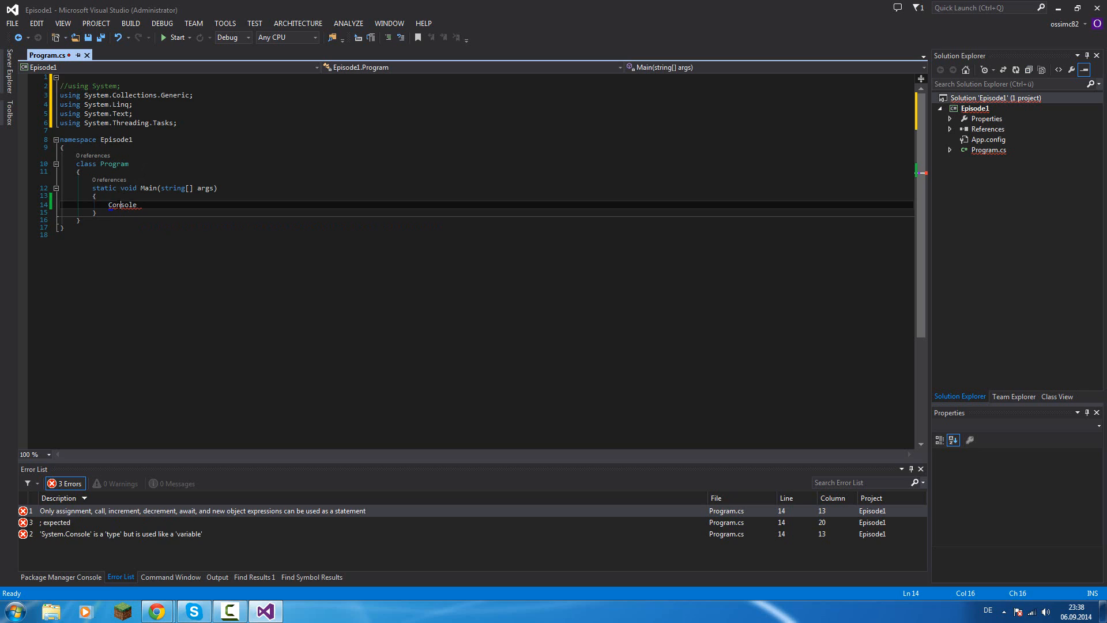
{"action": "left_click", "coordinate": [114, 215]}
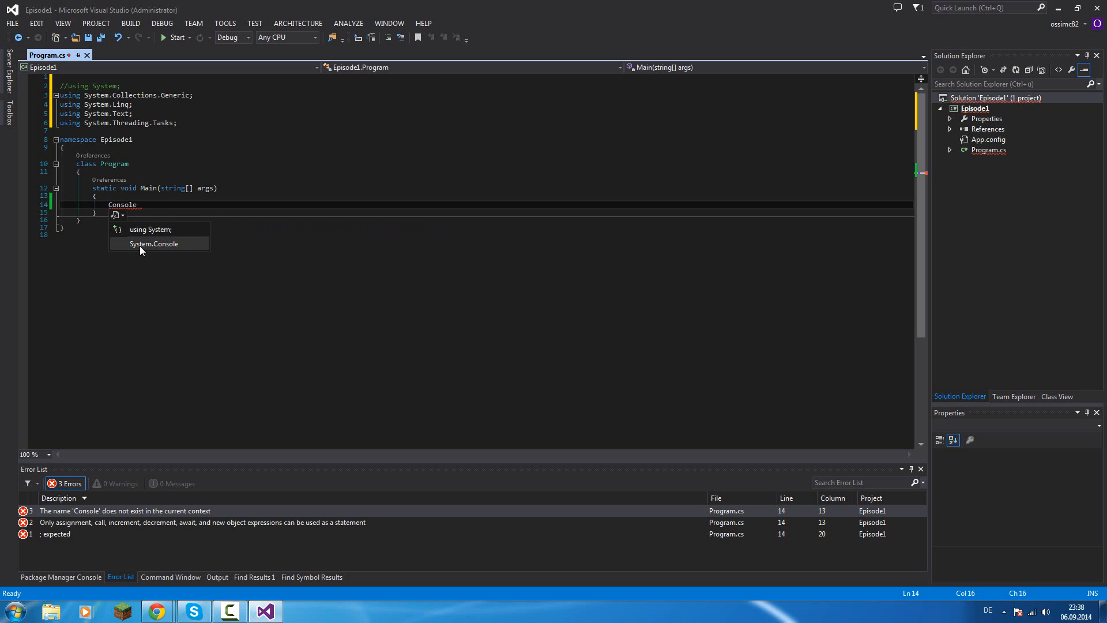
{"action": "left_click", "coordinate": [153, 244]}
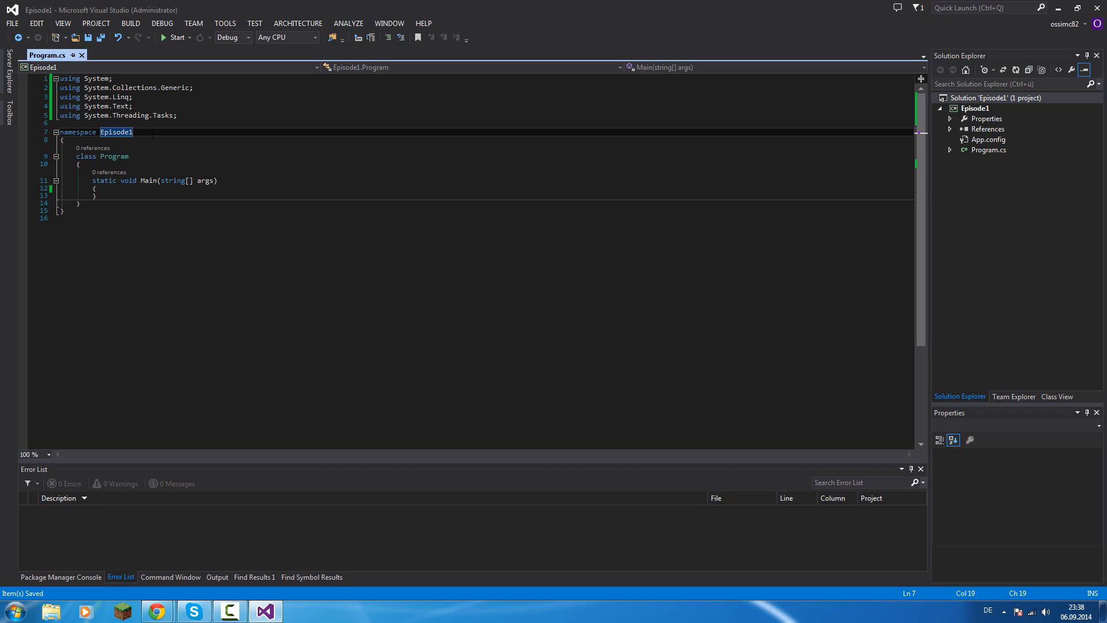
Add NewFolder1 to the Episode1 project and a new Class1.cs item inside it.
{"action": "right_click", "coordinate": [976, 108]}
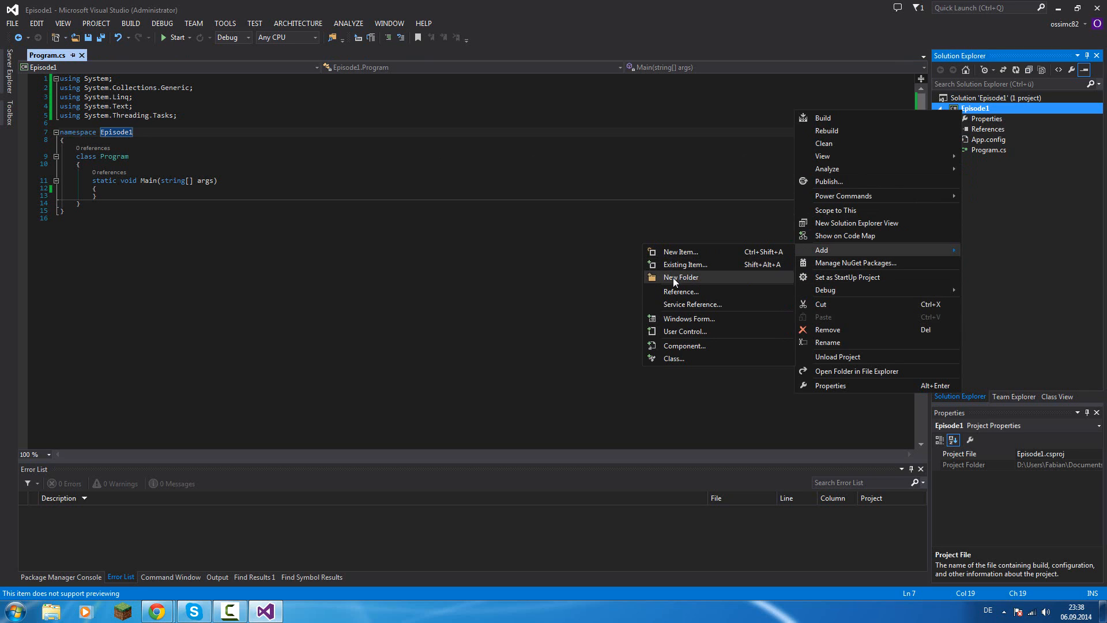
{"action": "left_click", "coordinate": [681, 276]}
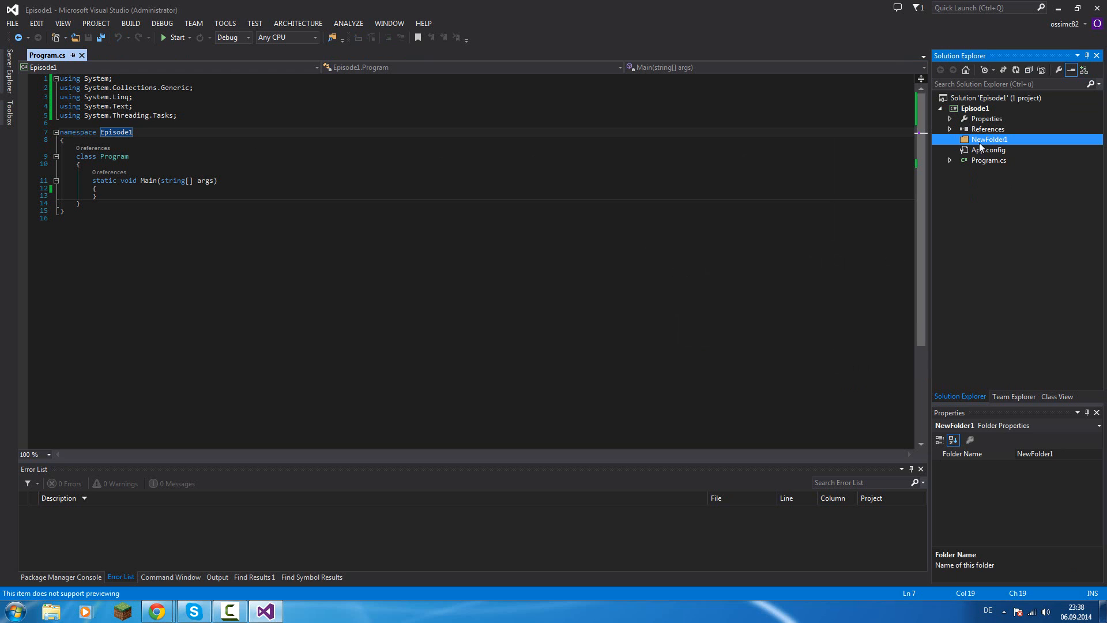
{"action": "right_click", "coordinate": [990, 138]}
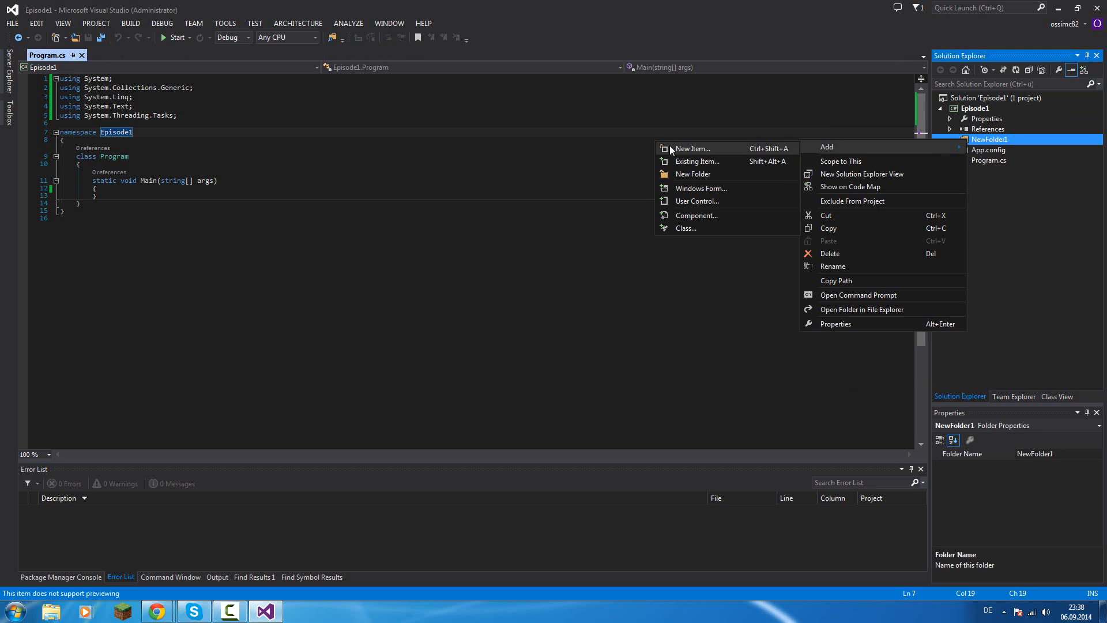
{"action": "left_click", "coordinate": [685, 228]}
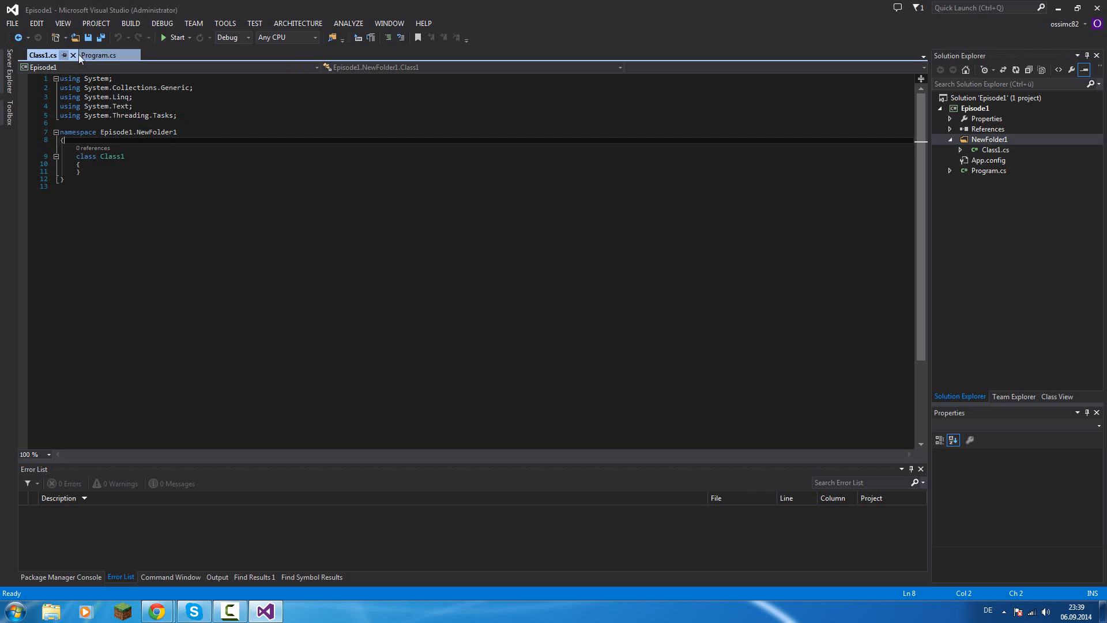
Close Class1.cs, return to Program.cs and highlight the Program class name.
{"action": "left_click", "coordinate": [89, 55]}
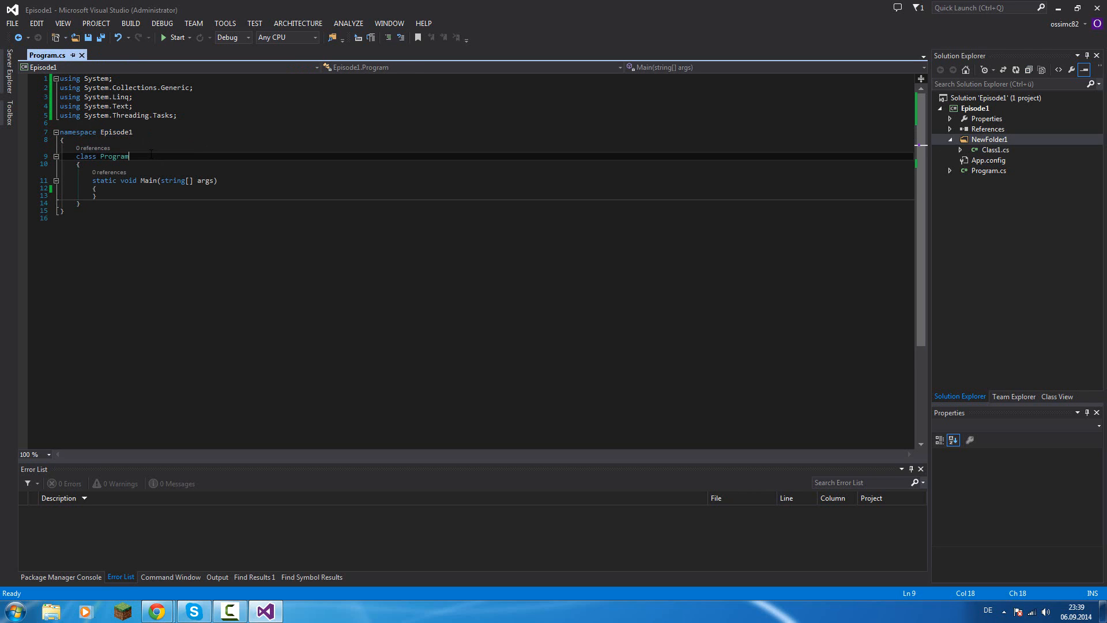
{"action": "double_click", "coordinate": [116, 157]}
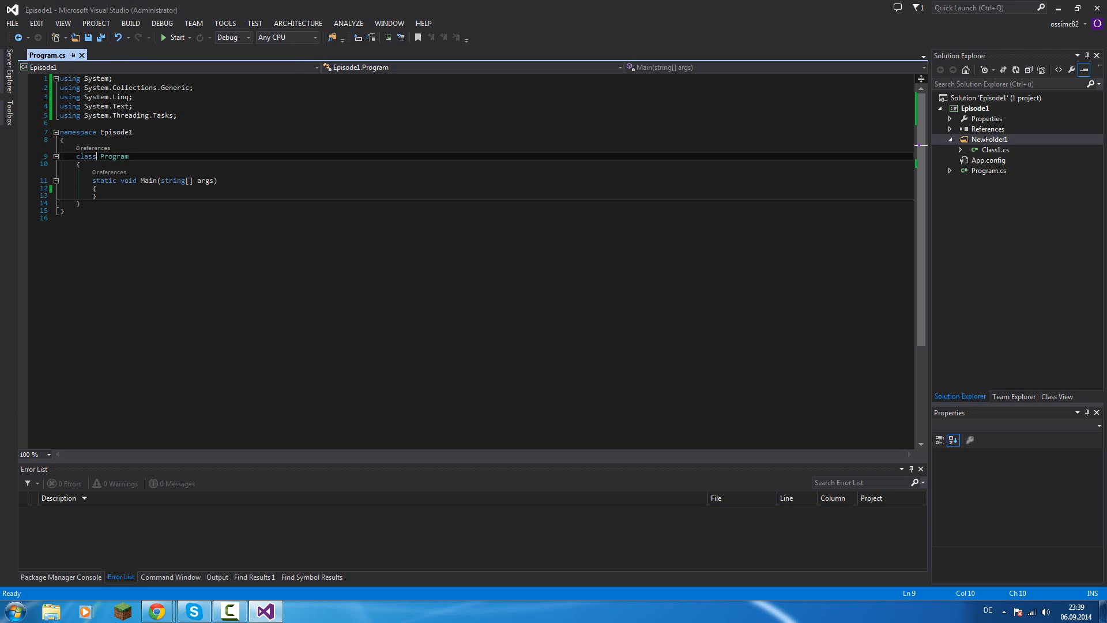
{"action": "left_click_drag", "start_coordinate": [76, 156], "coordinate": [128, 156]}
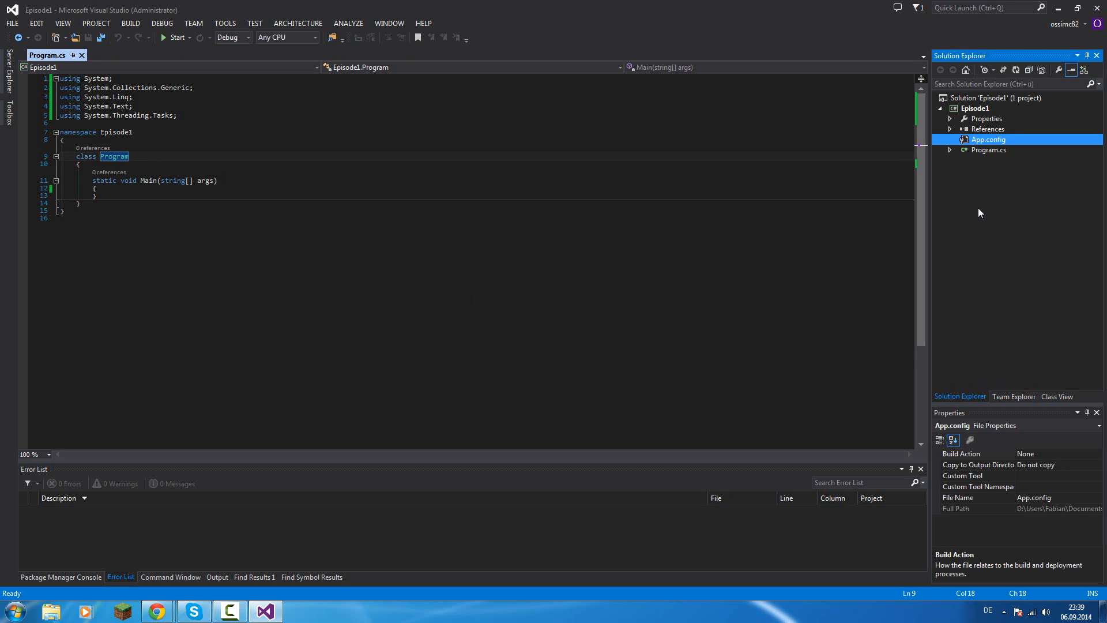
{"action": "mouse_move", "coordinate": [990, 200]}
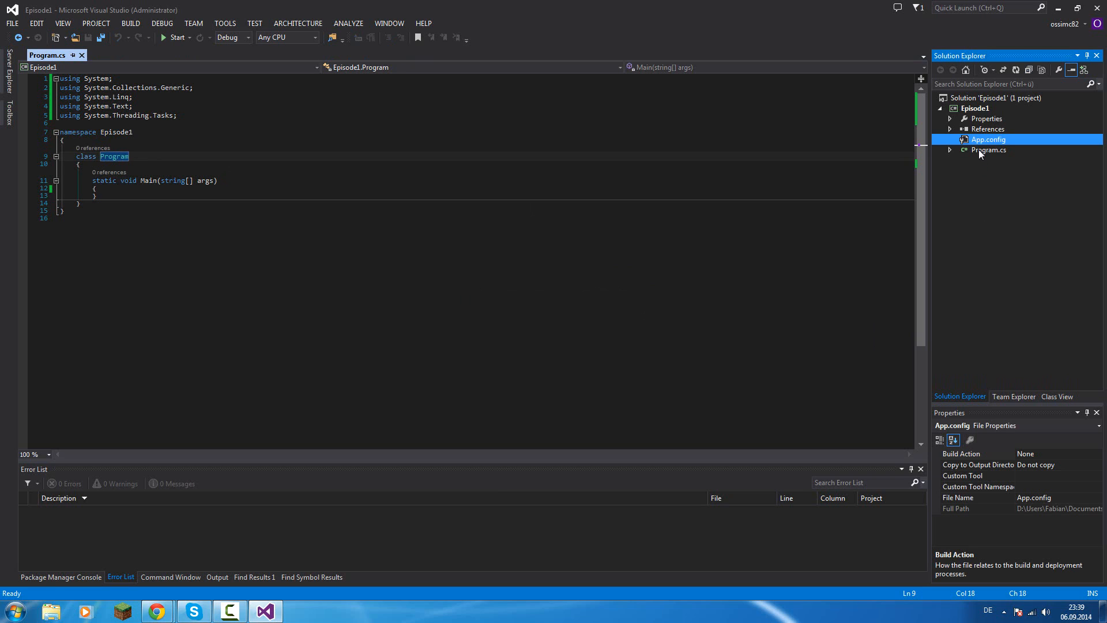
{"action": "left_click", "coordinate": [989, 150]}
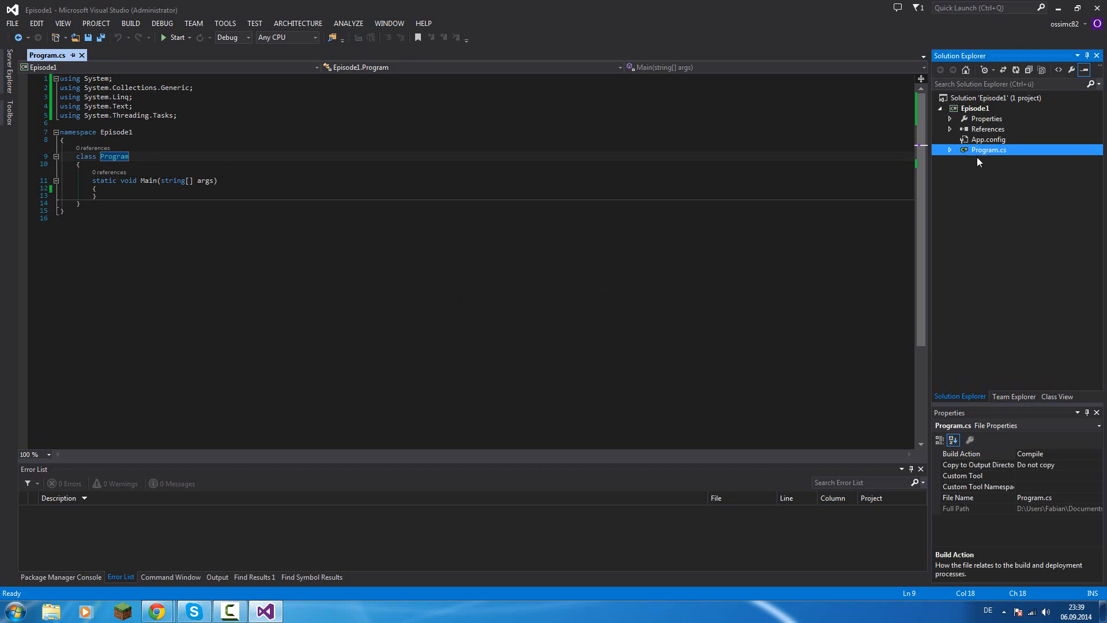
{"action": "mouse_move", "coordinate": [1008, 157]}
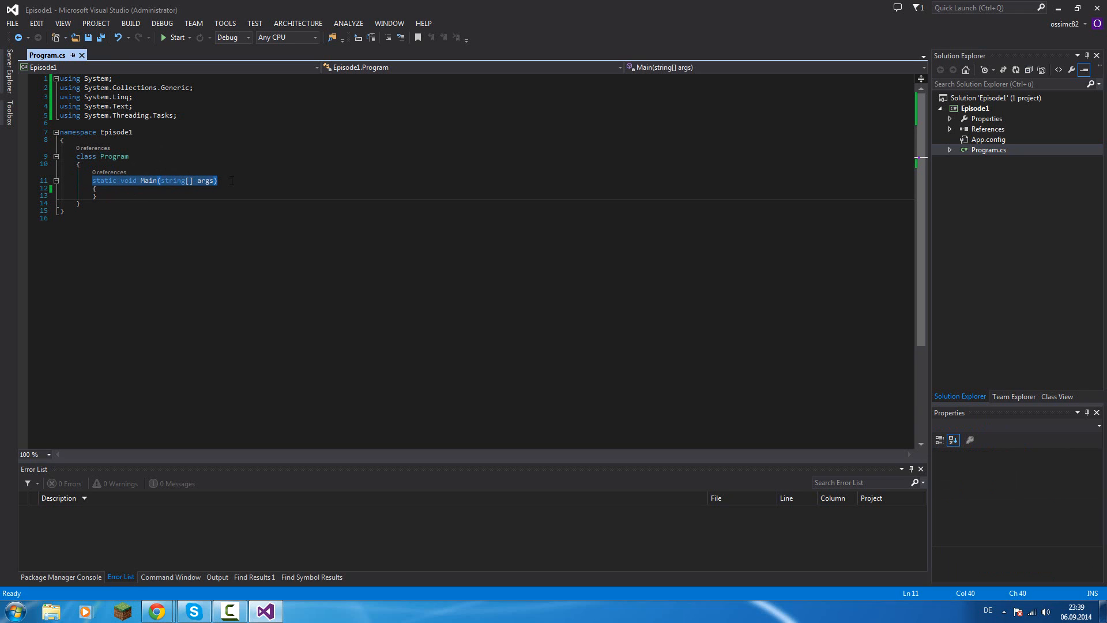
Highlight the Main method signature and its args parameter in Program.cs.
{"action": "left_click", "coordinate": [202, 181]}
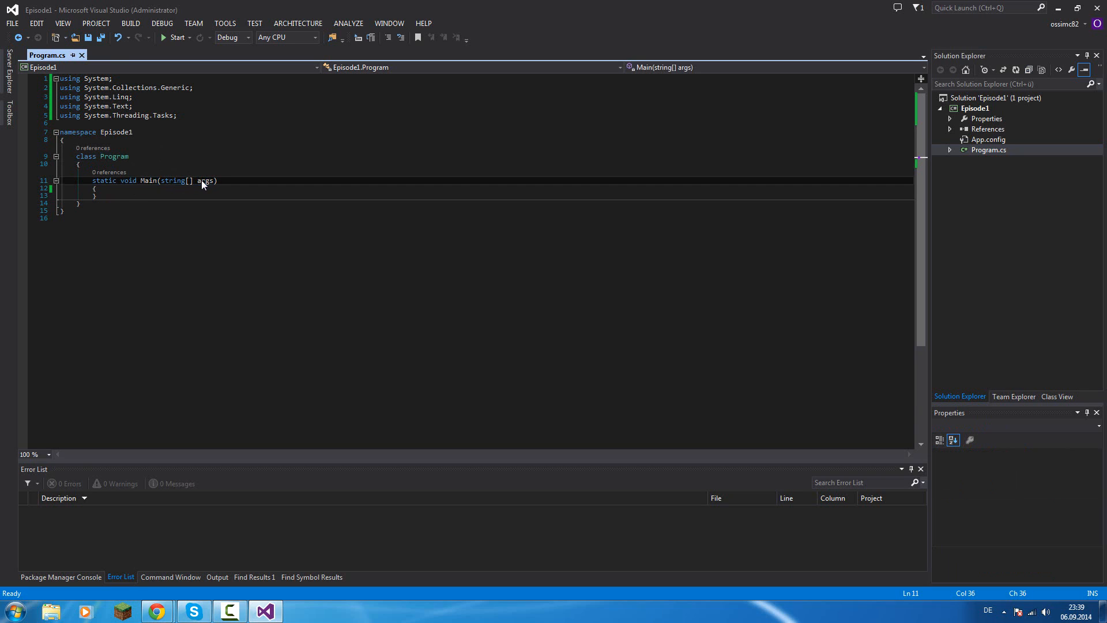
{"action": "double_click", "coordinate": [206, 180]}
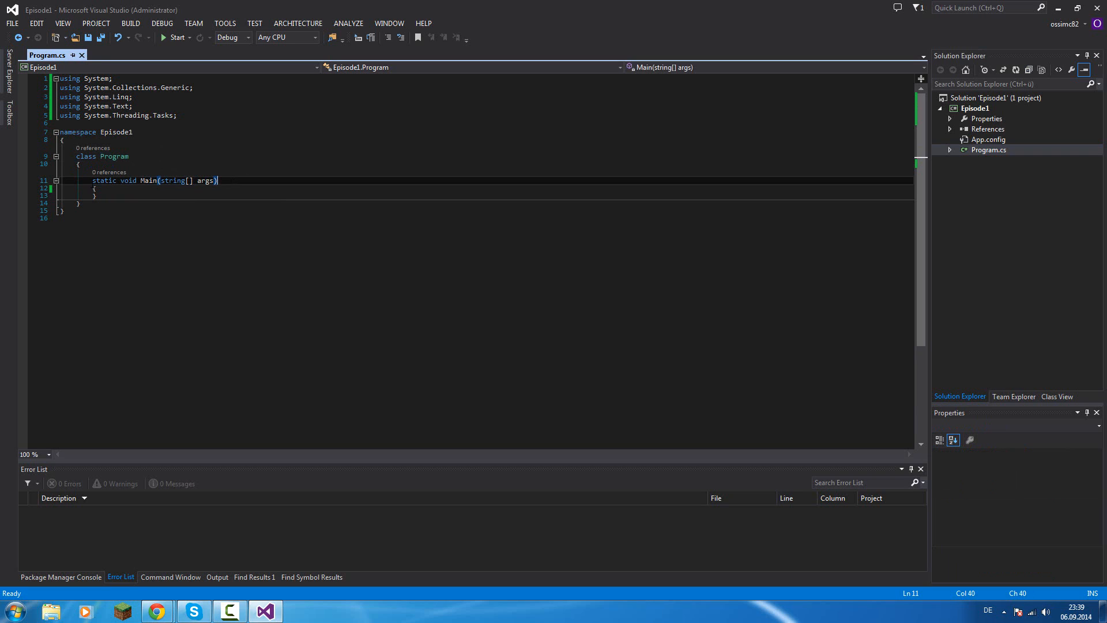
{"action": "left_click_drag", "start_coordinate": [92, 180], "coordinate": [218, 180]}
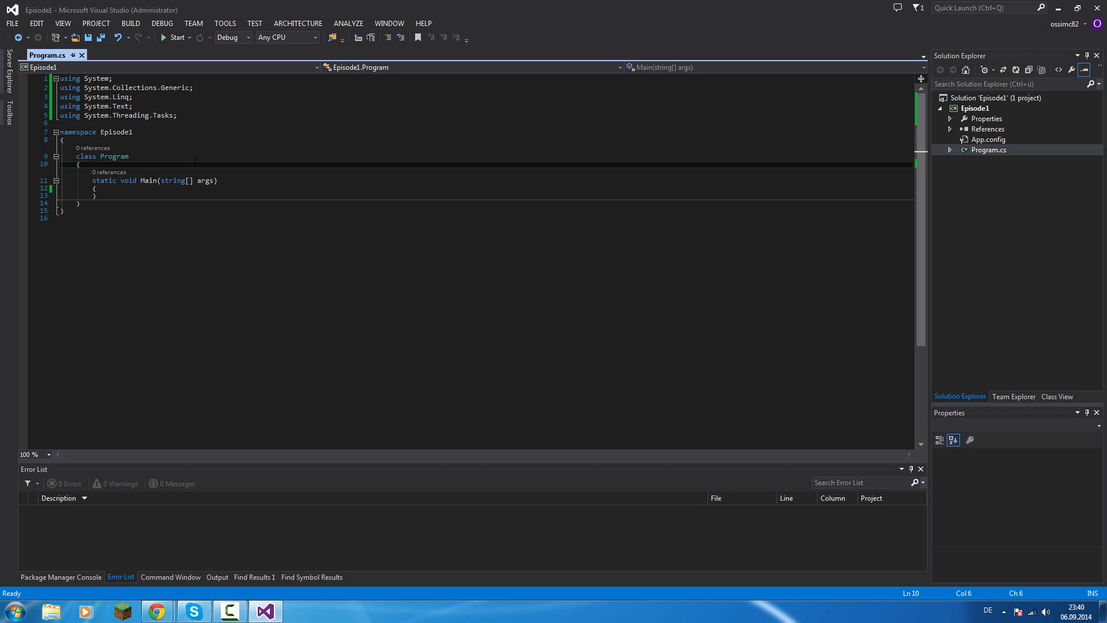
Start Episode1 from the toolbar so it builds and exits with code 0.
{"action": "left_click", "coordinate": [169, 37]}
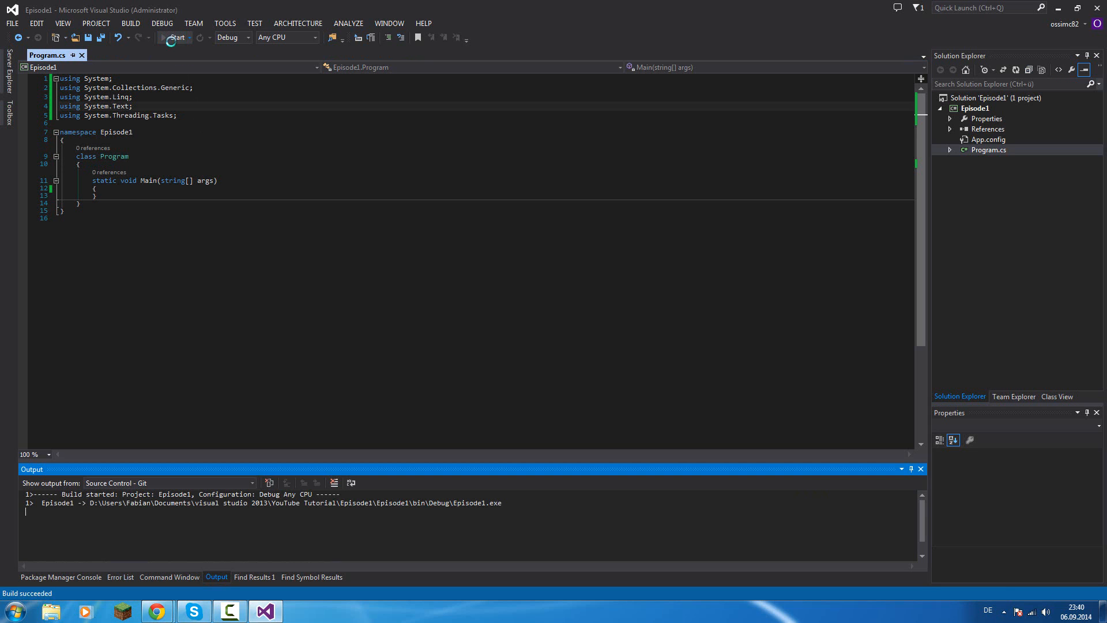
{"action": "left_click", "coordinate": [178, 37]}
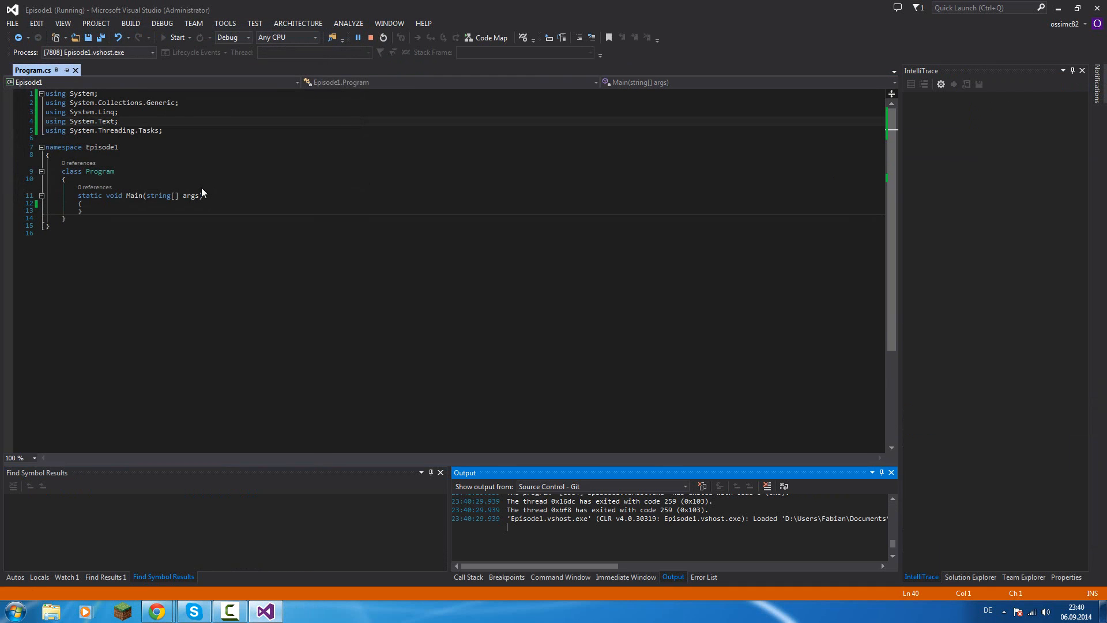
{"action": "left_click", "coordinate": [374, 37]}
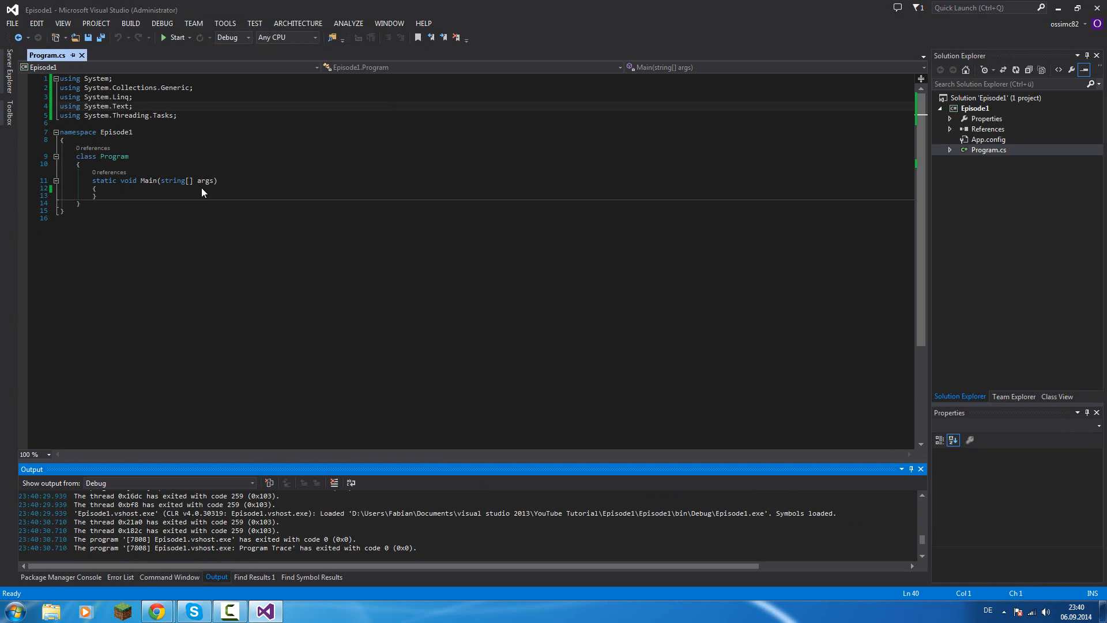